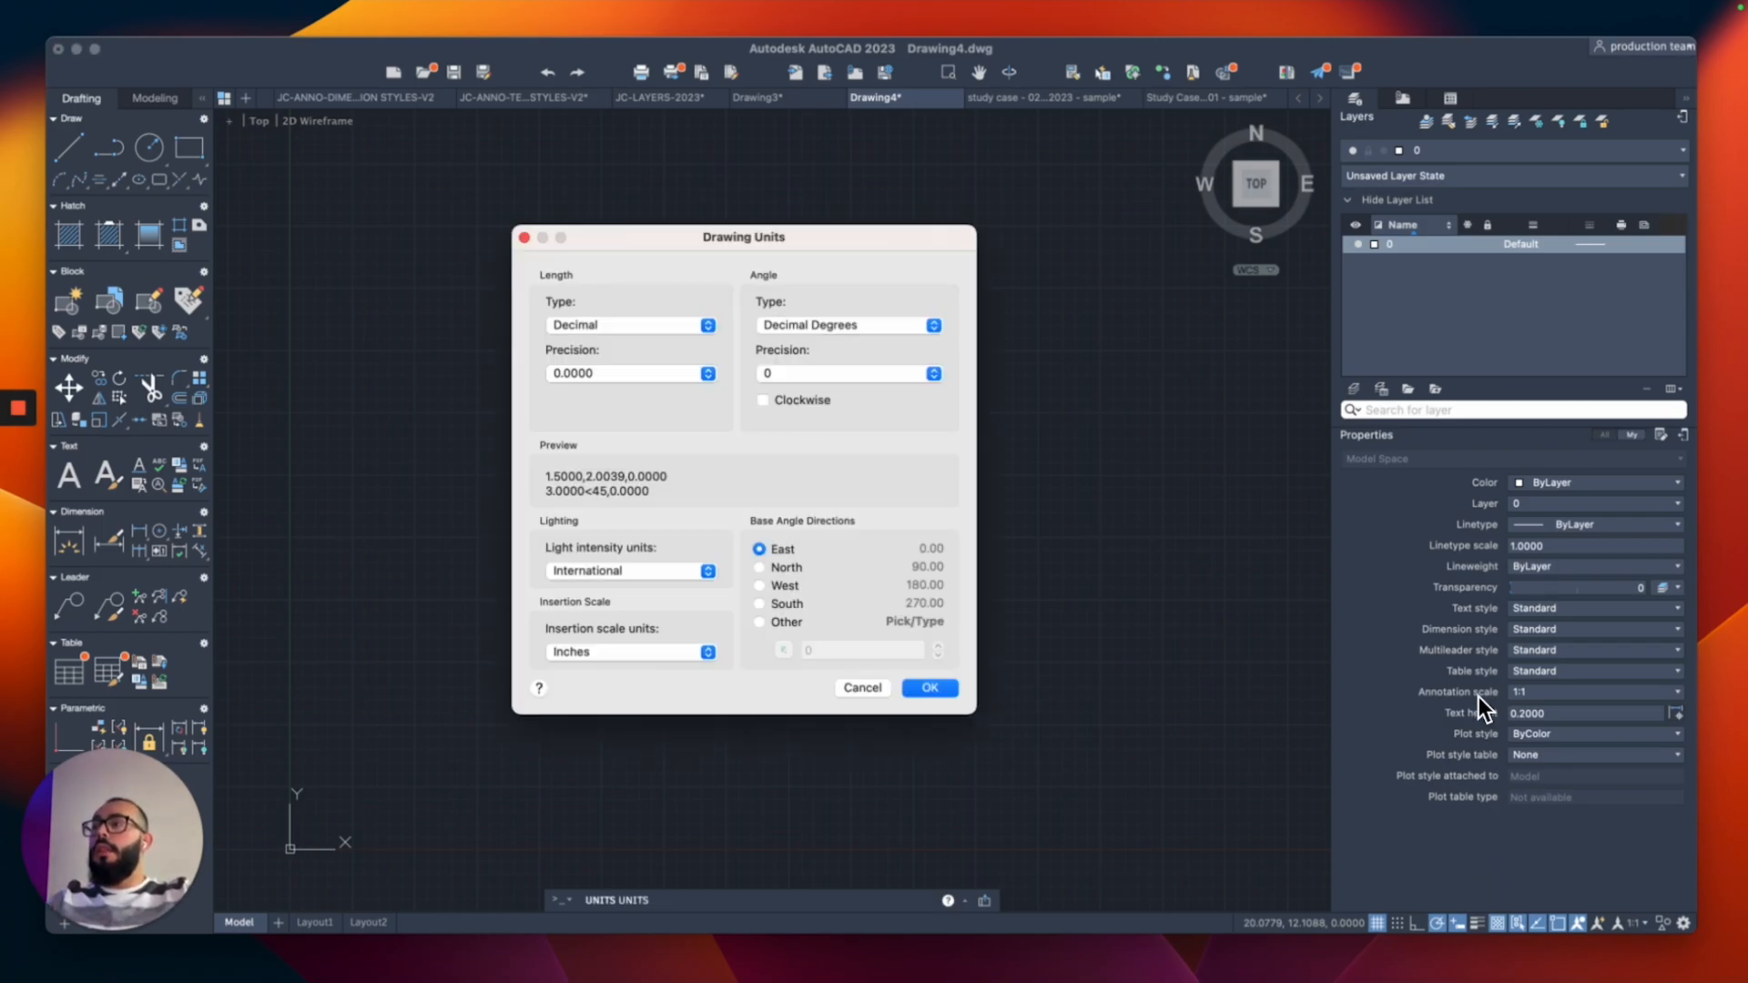
Set length units to Architectural with 0'-0 1/16" precision and confirm
click(630, 324)
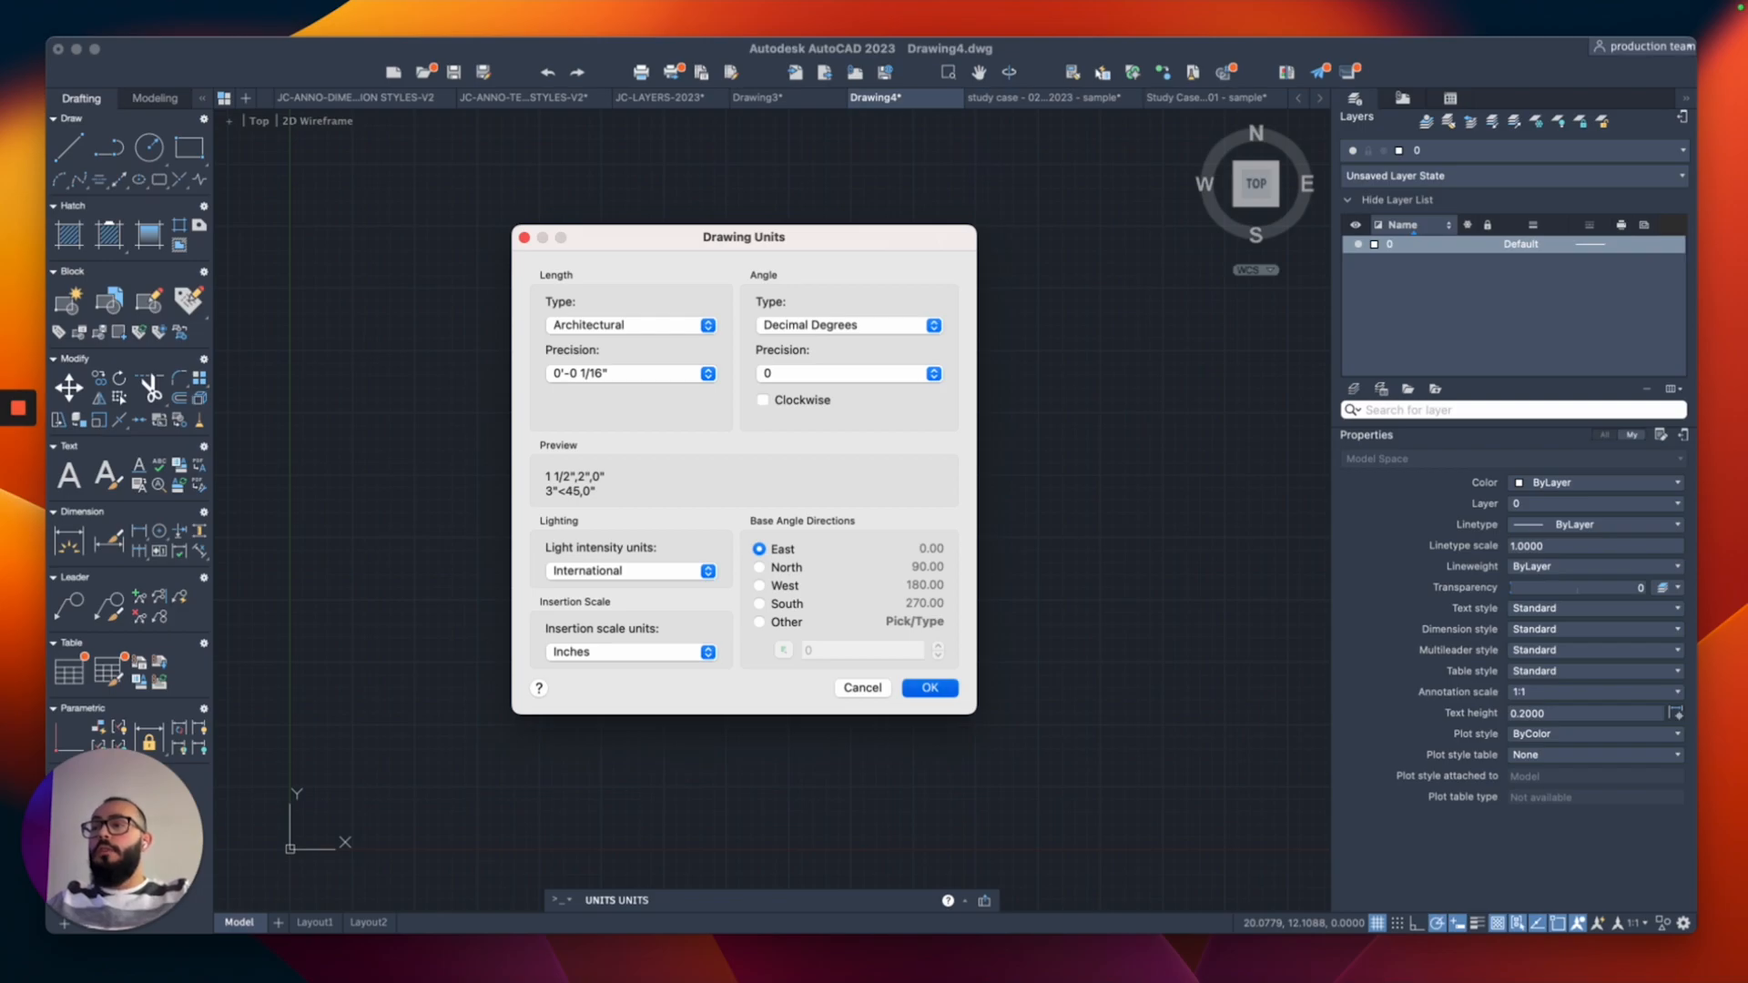
click(929, 688)
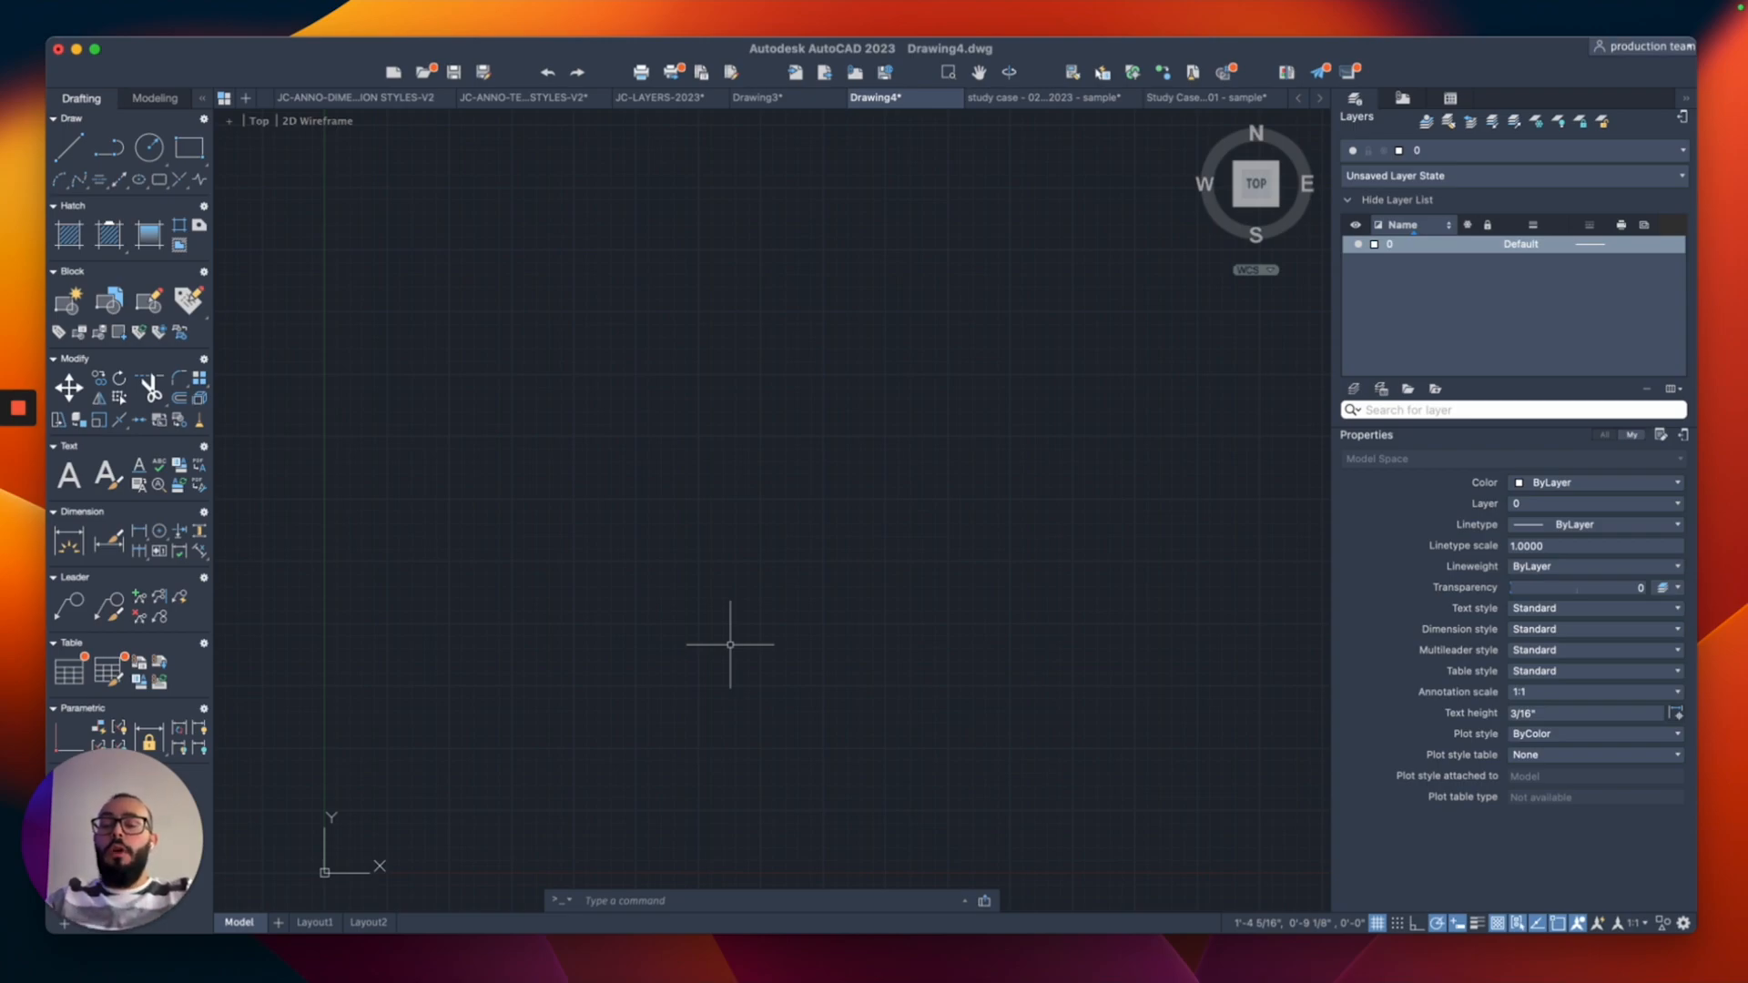
Draw a closed 5' by 3' rectangular polyline for the table top
text(PLINE Specify start point:)
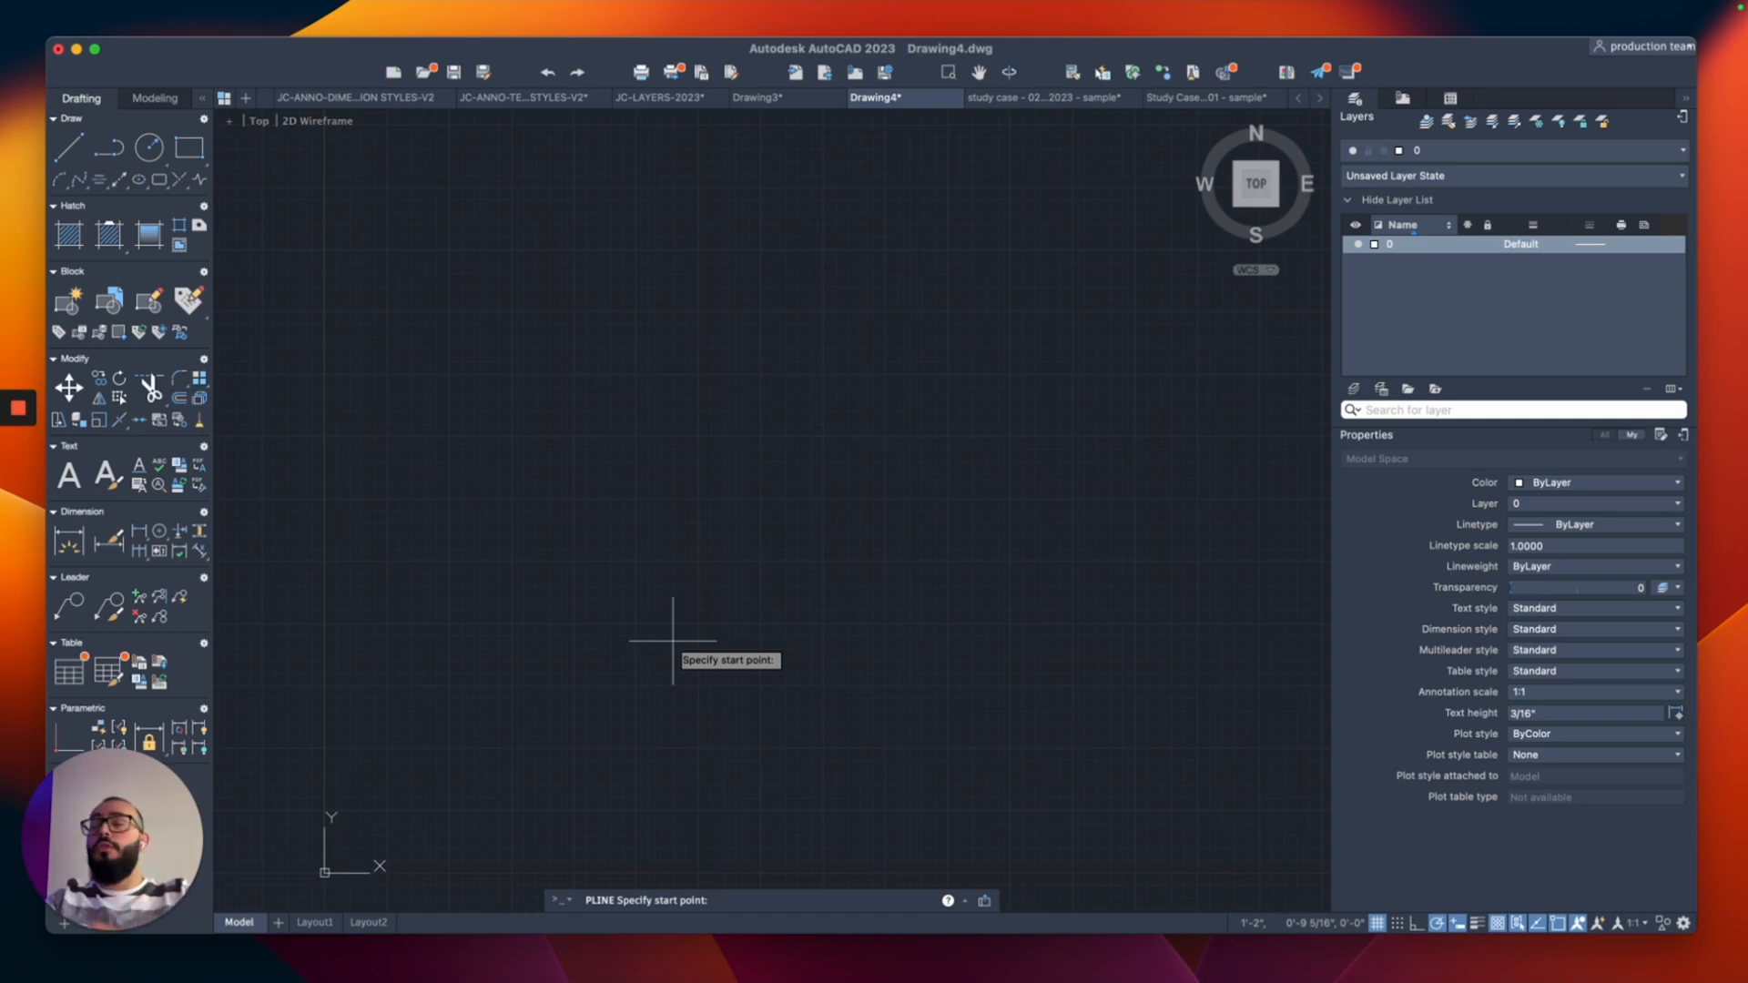
mouse_move(589, 617)
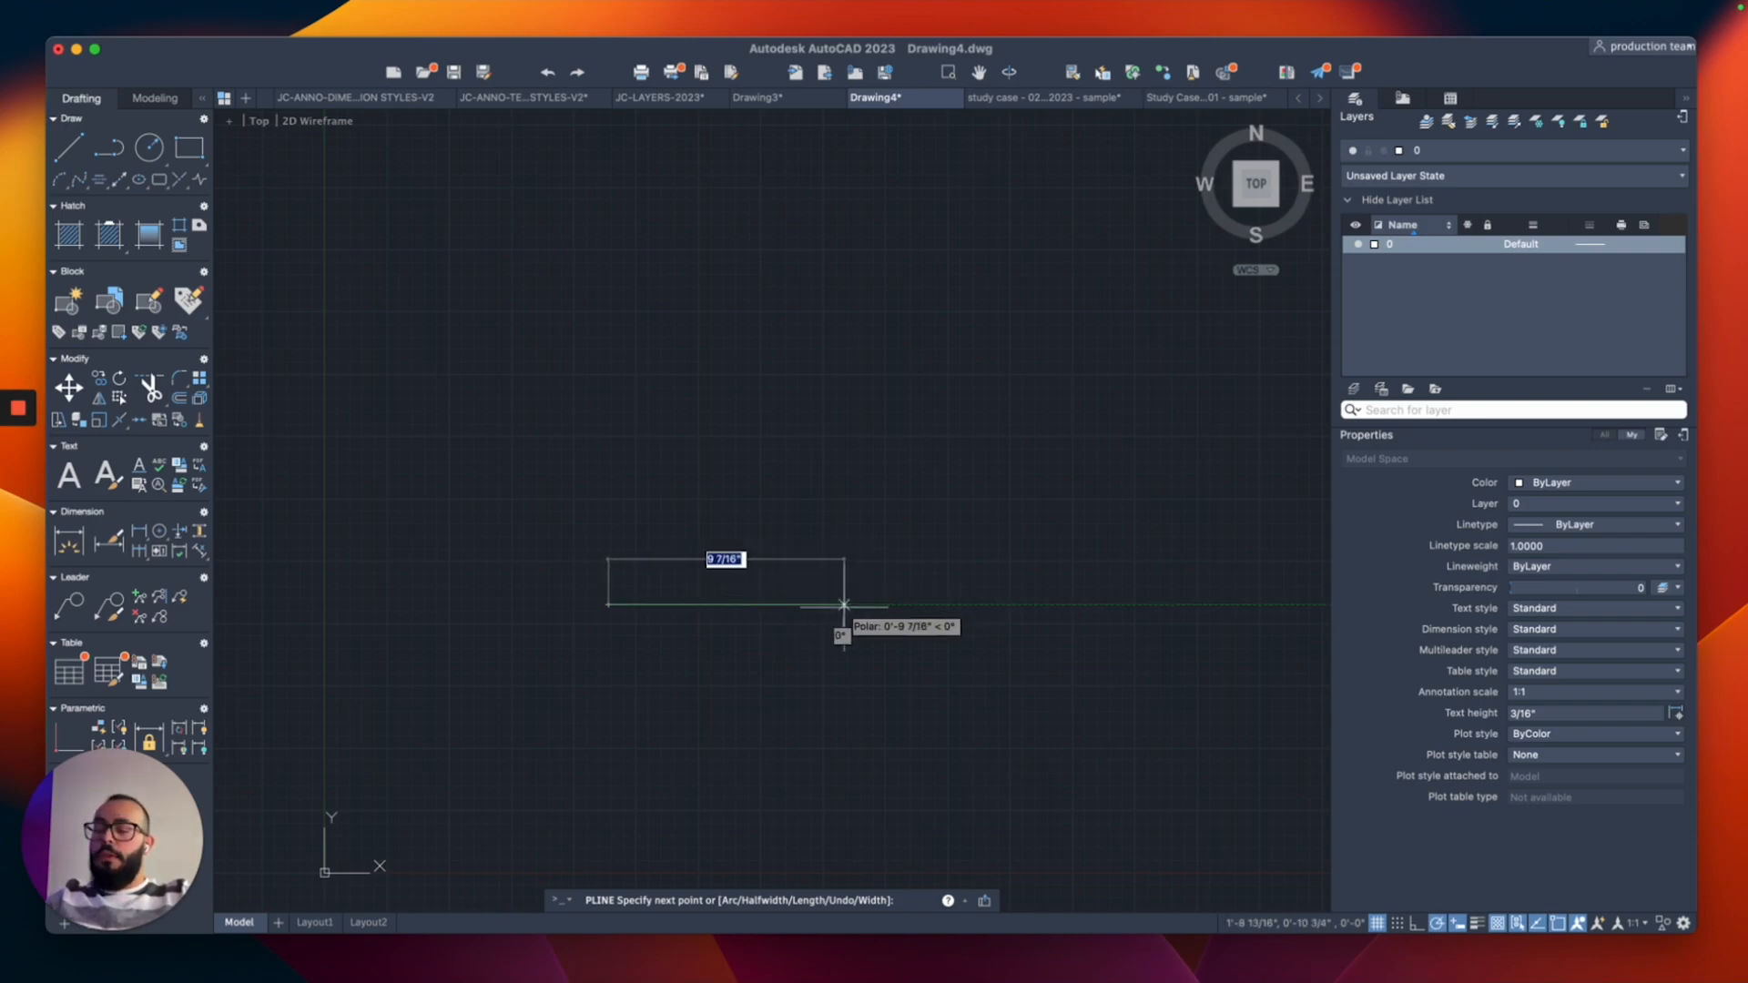
text(5)
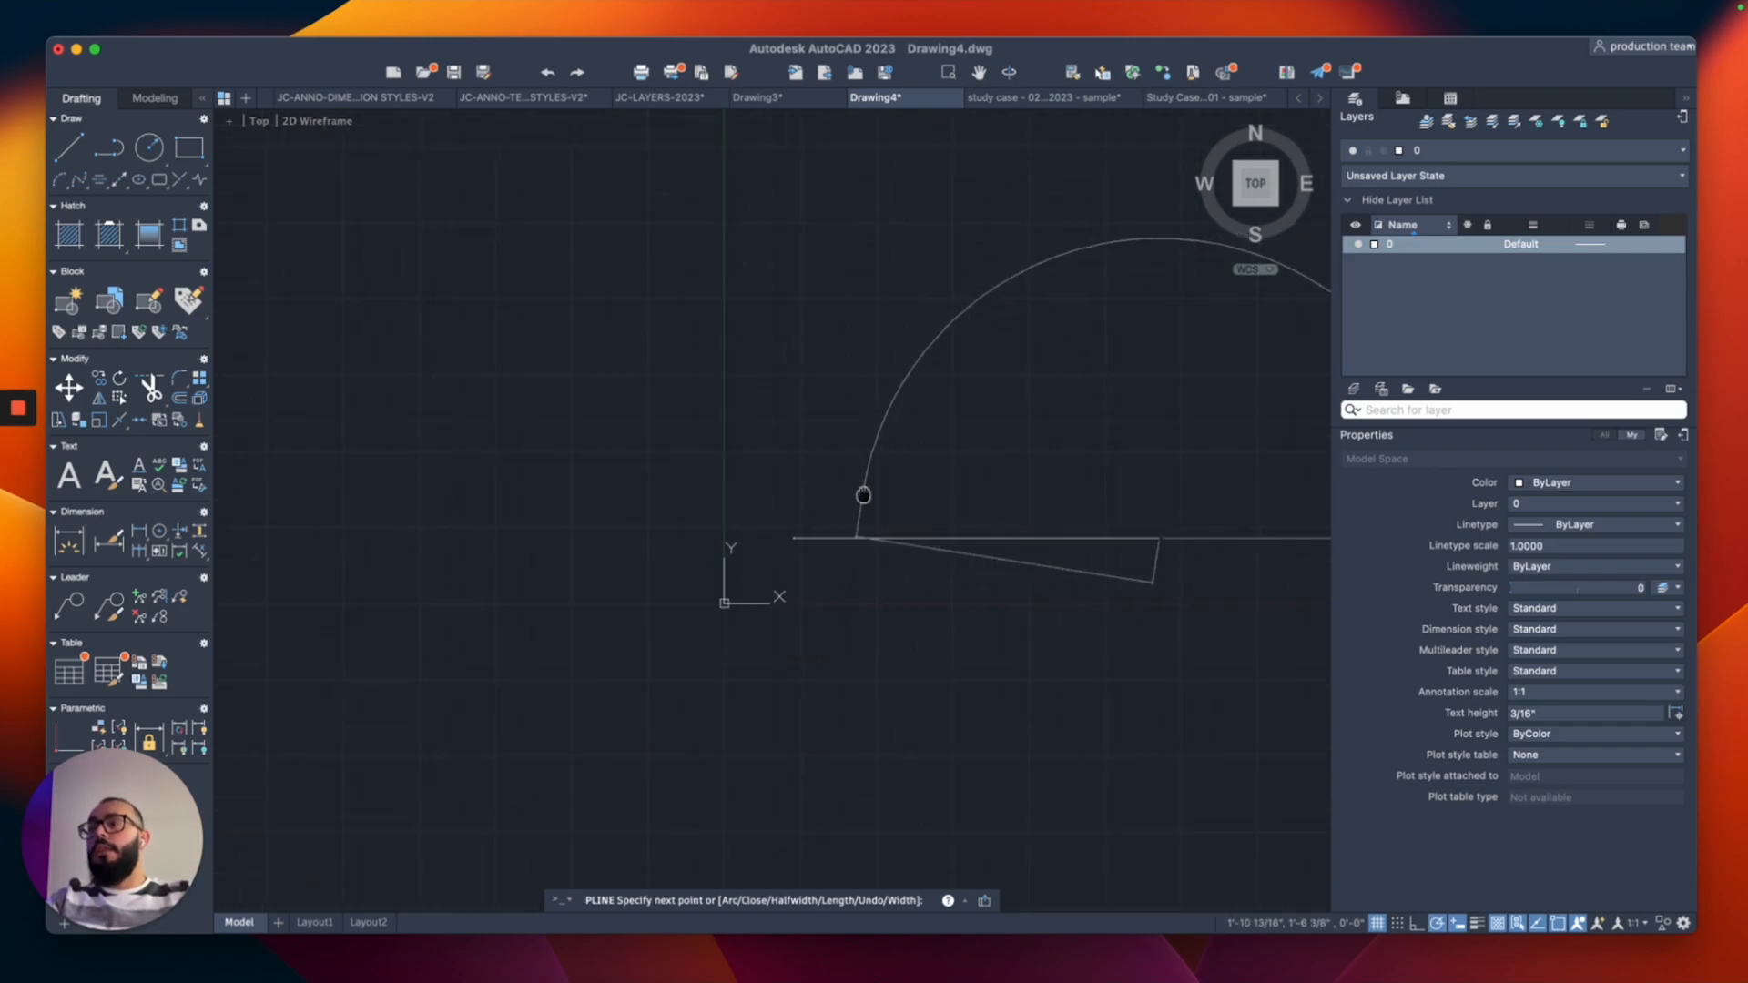
mouse_move(1049, 461)
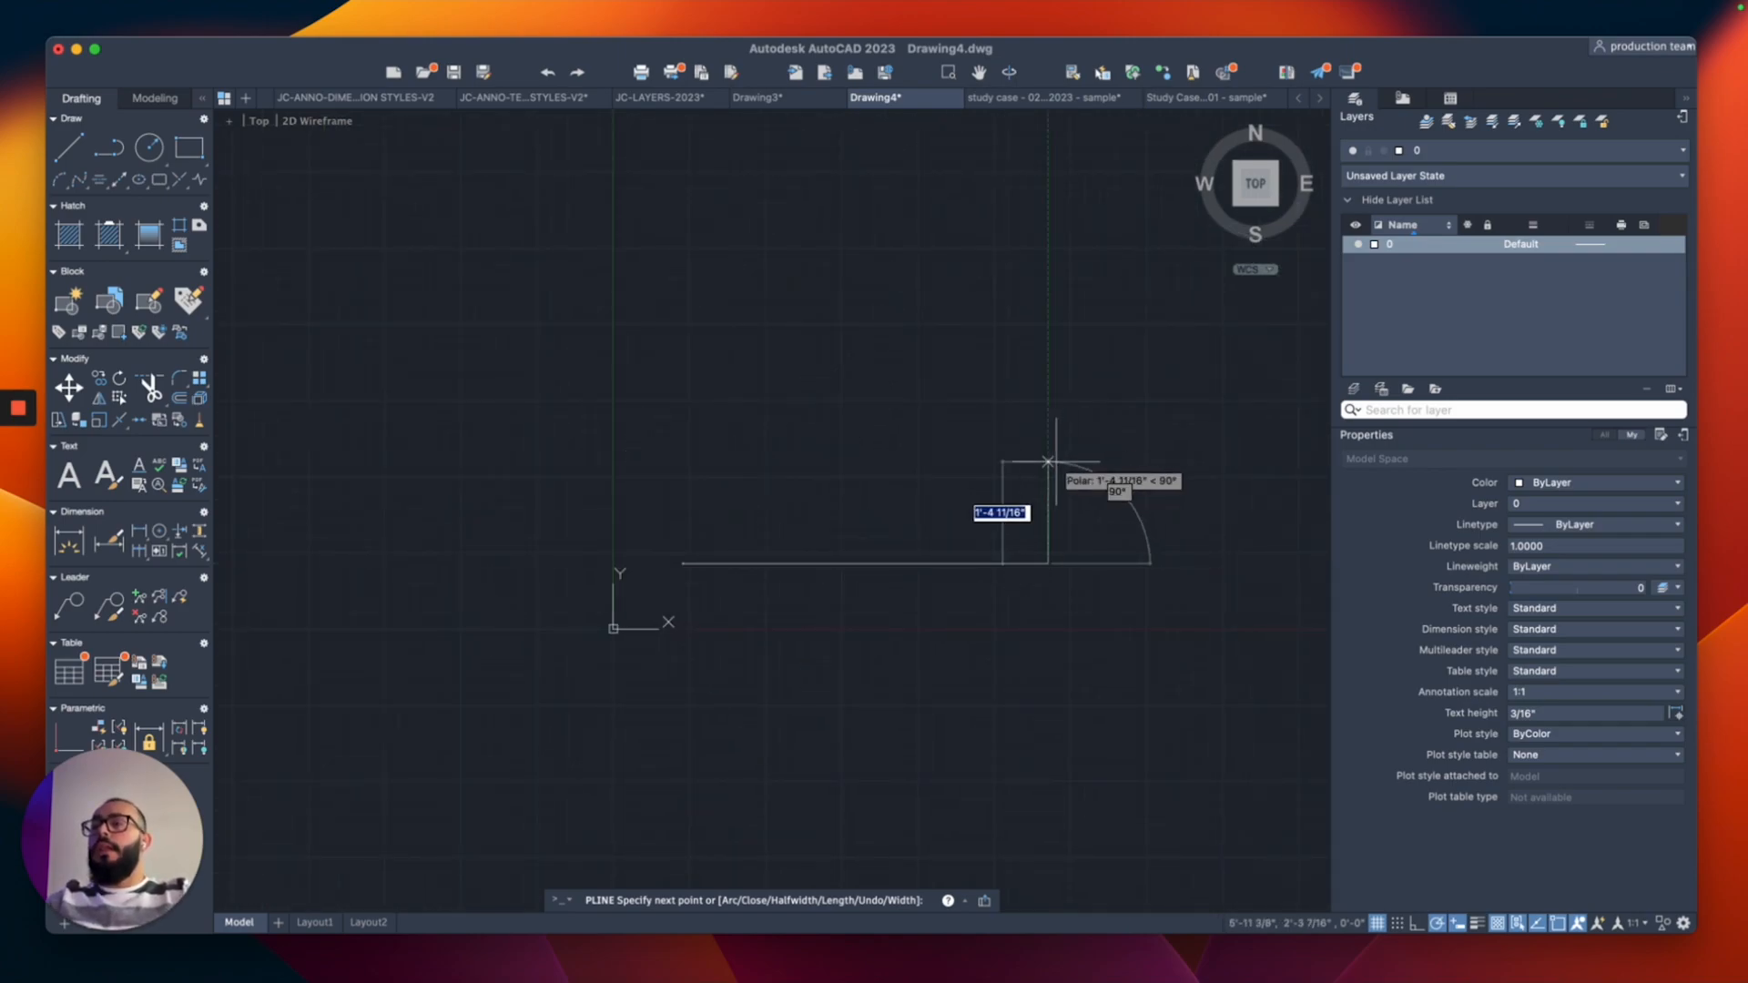
text(3)
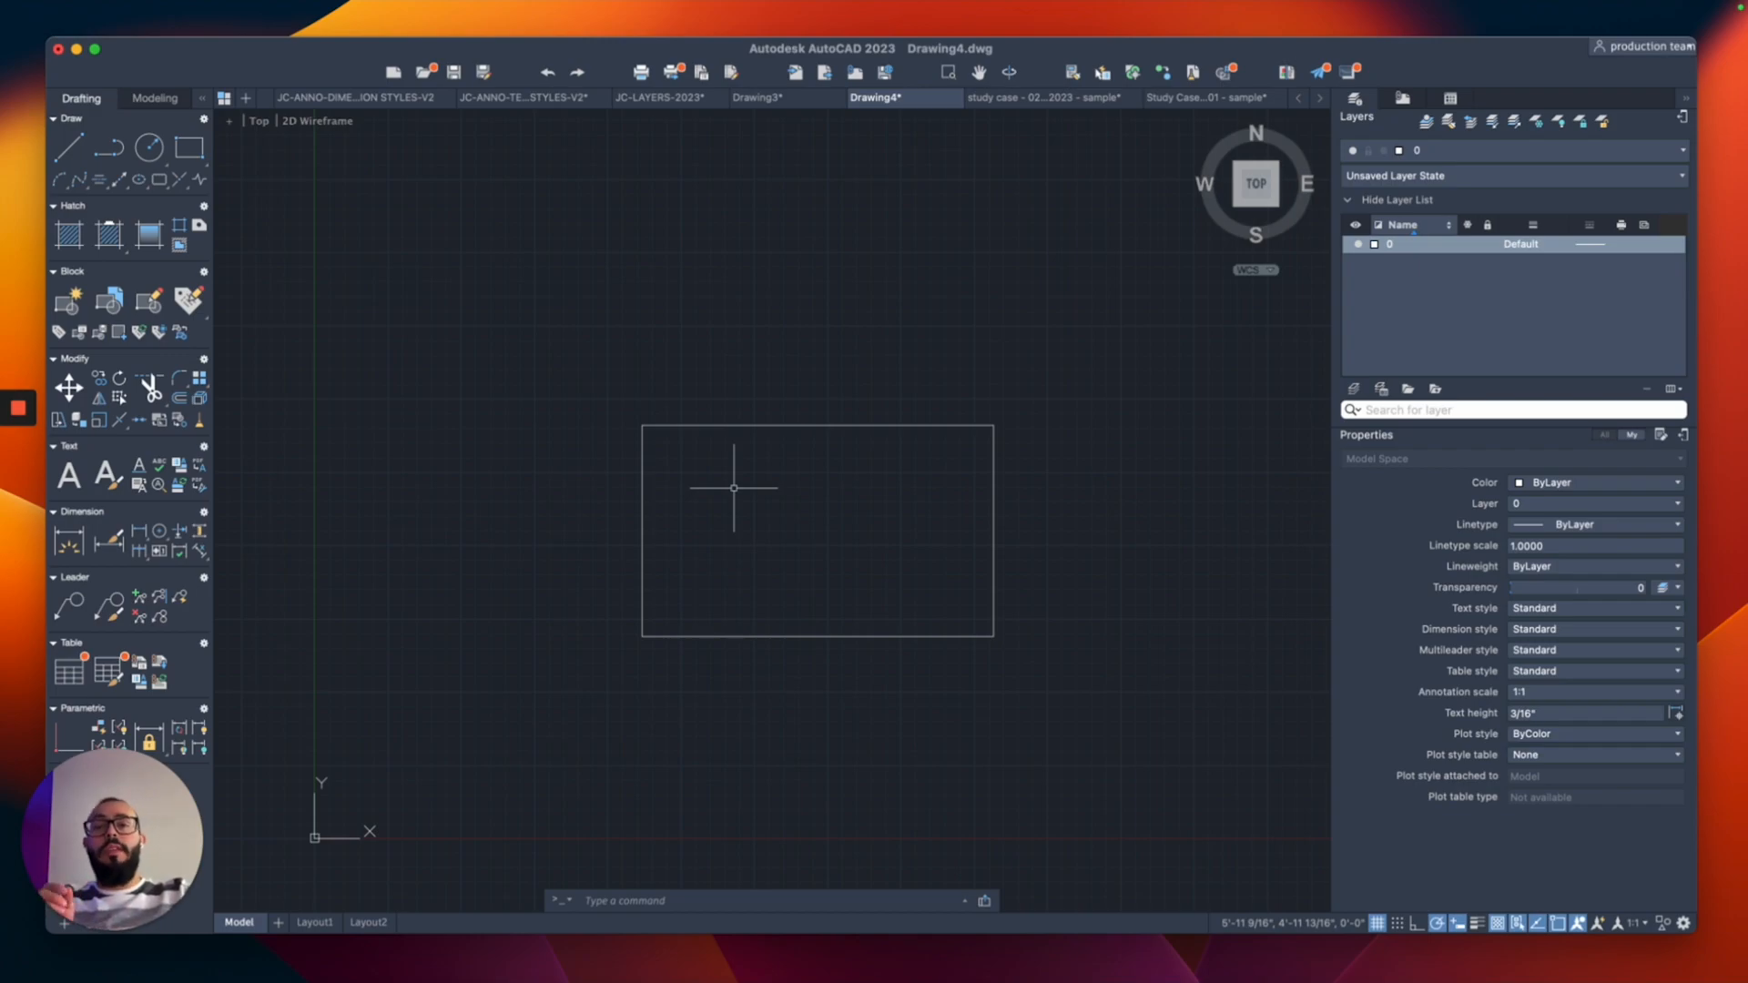
Fillet the table top's corners with a 6" radius
text(F)
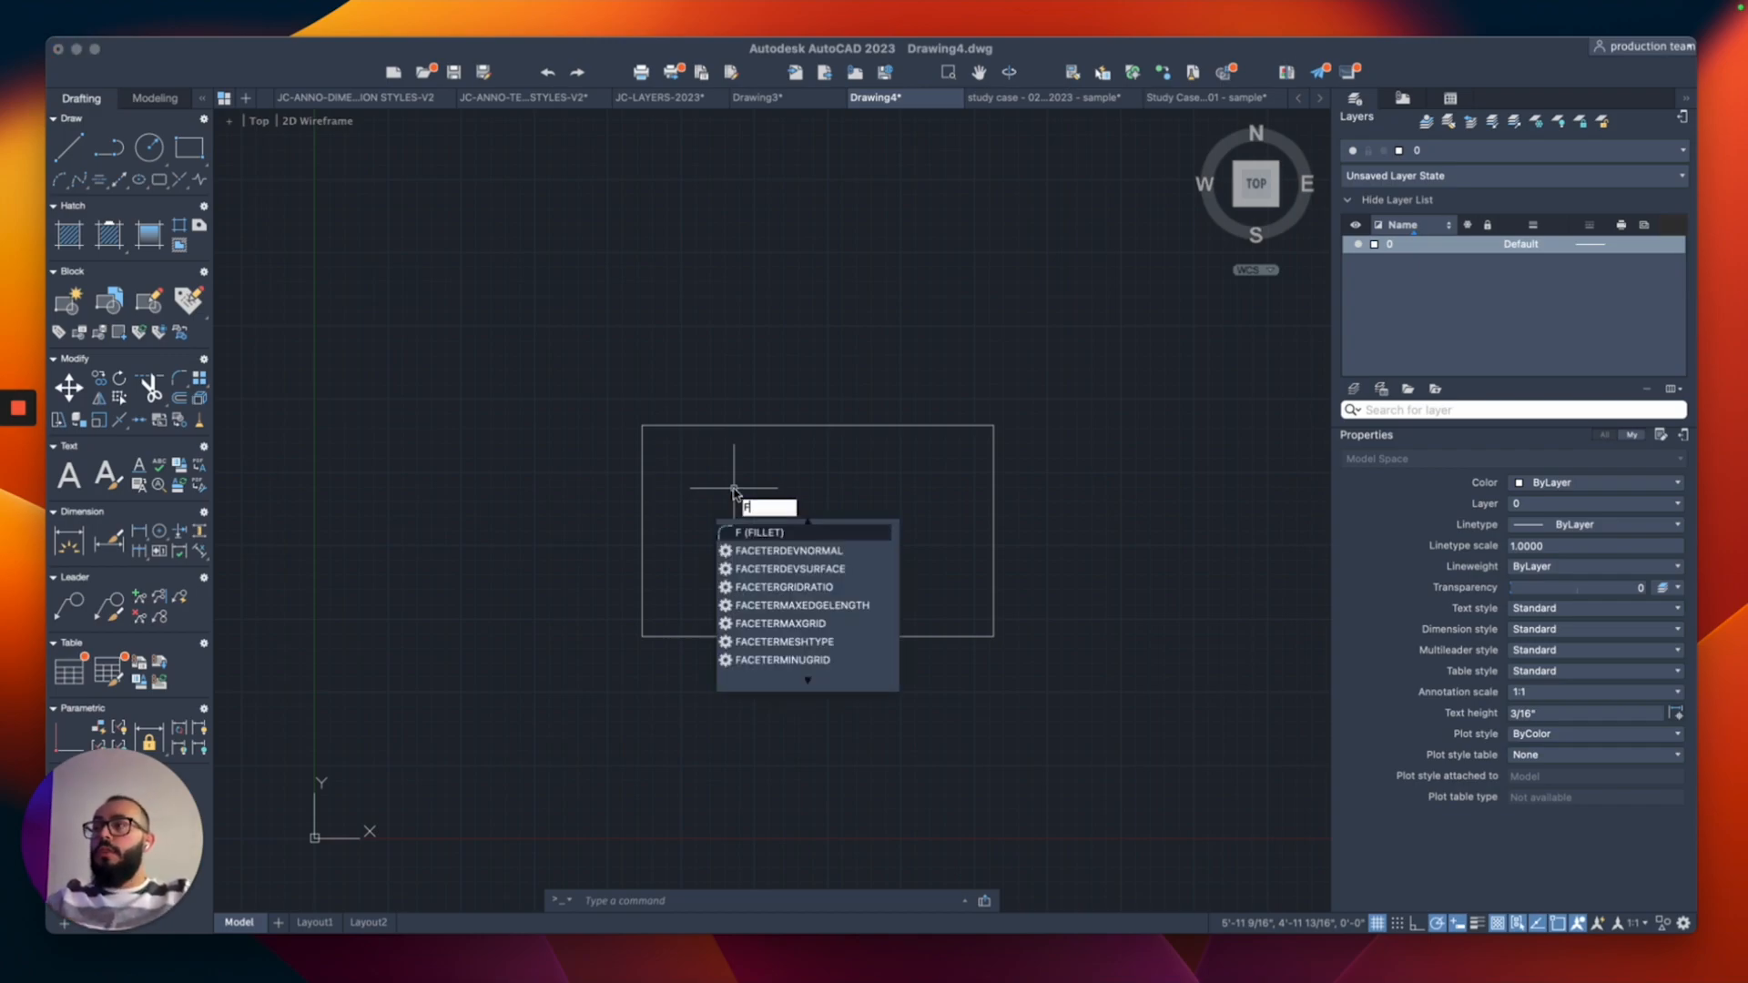
key(Enter)
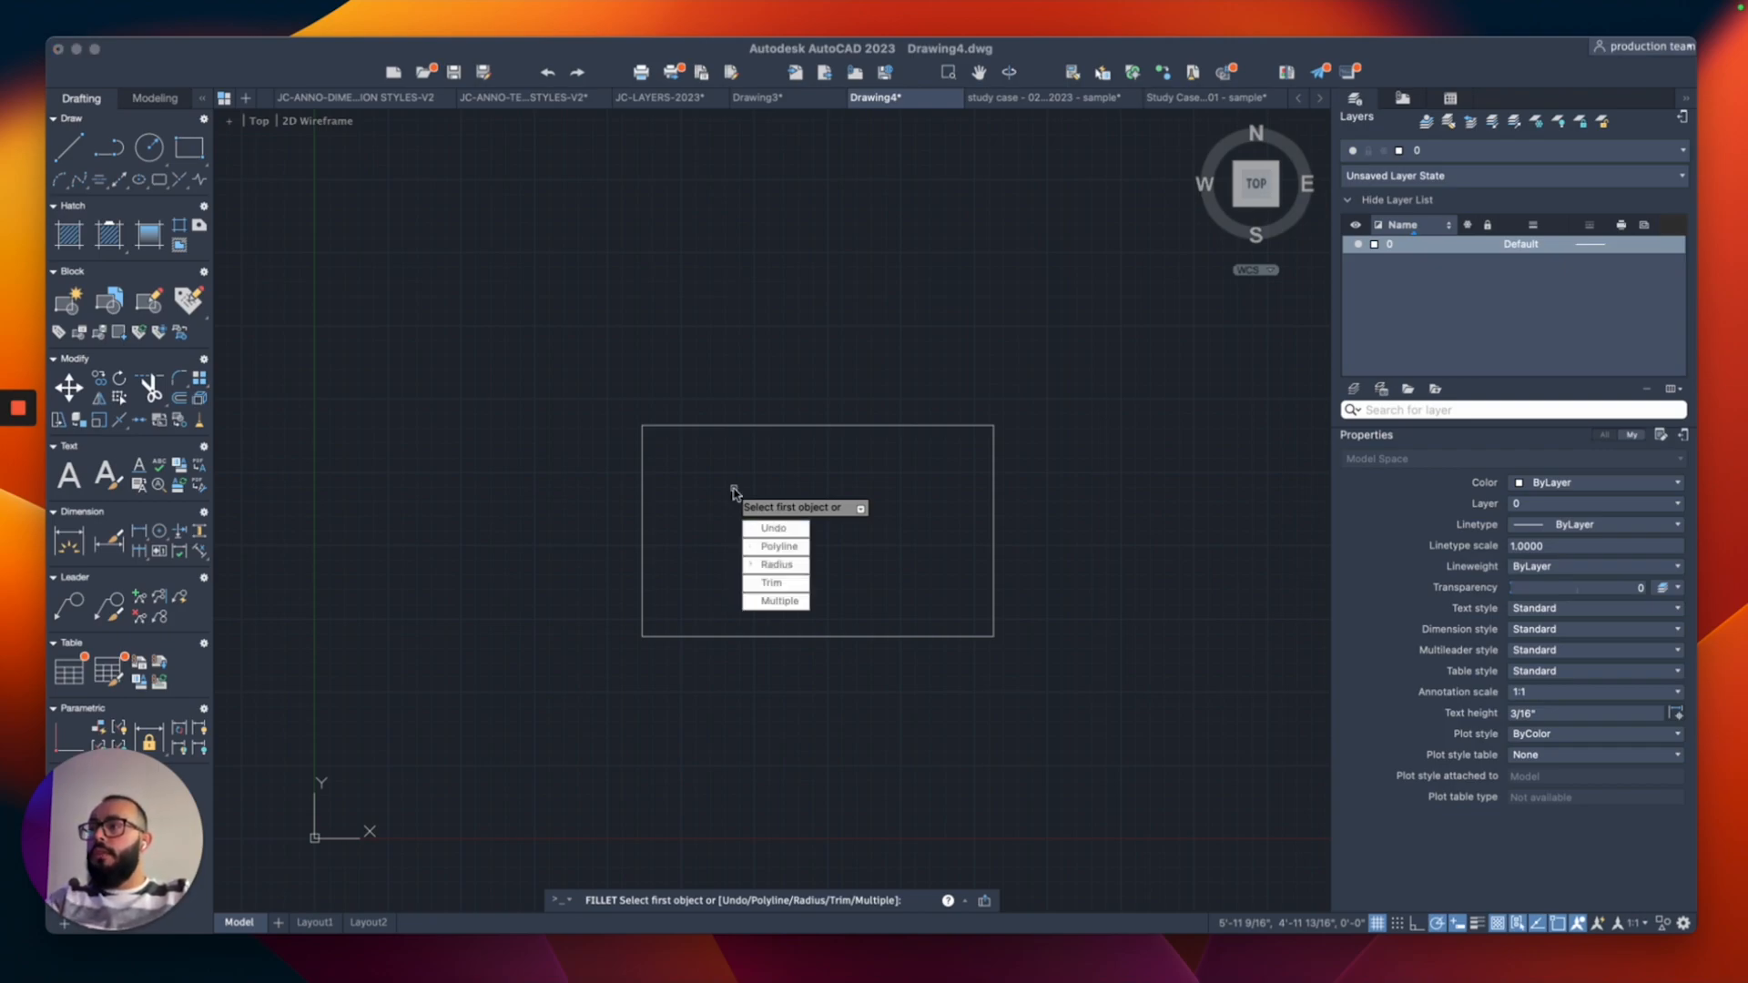
click(775, 565)
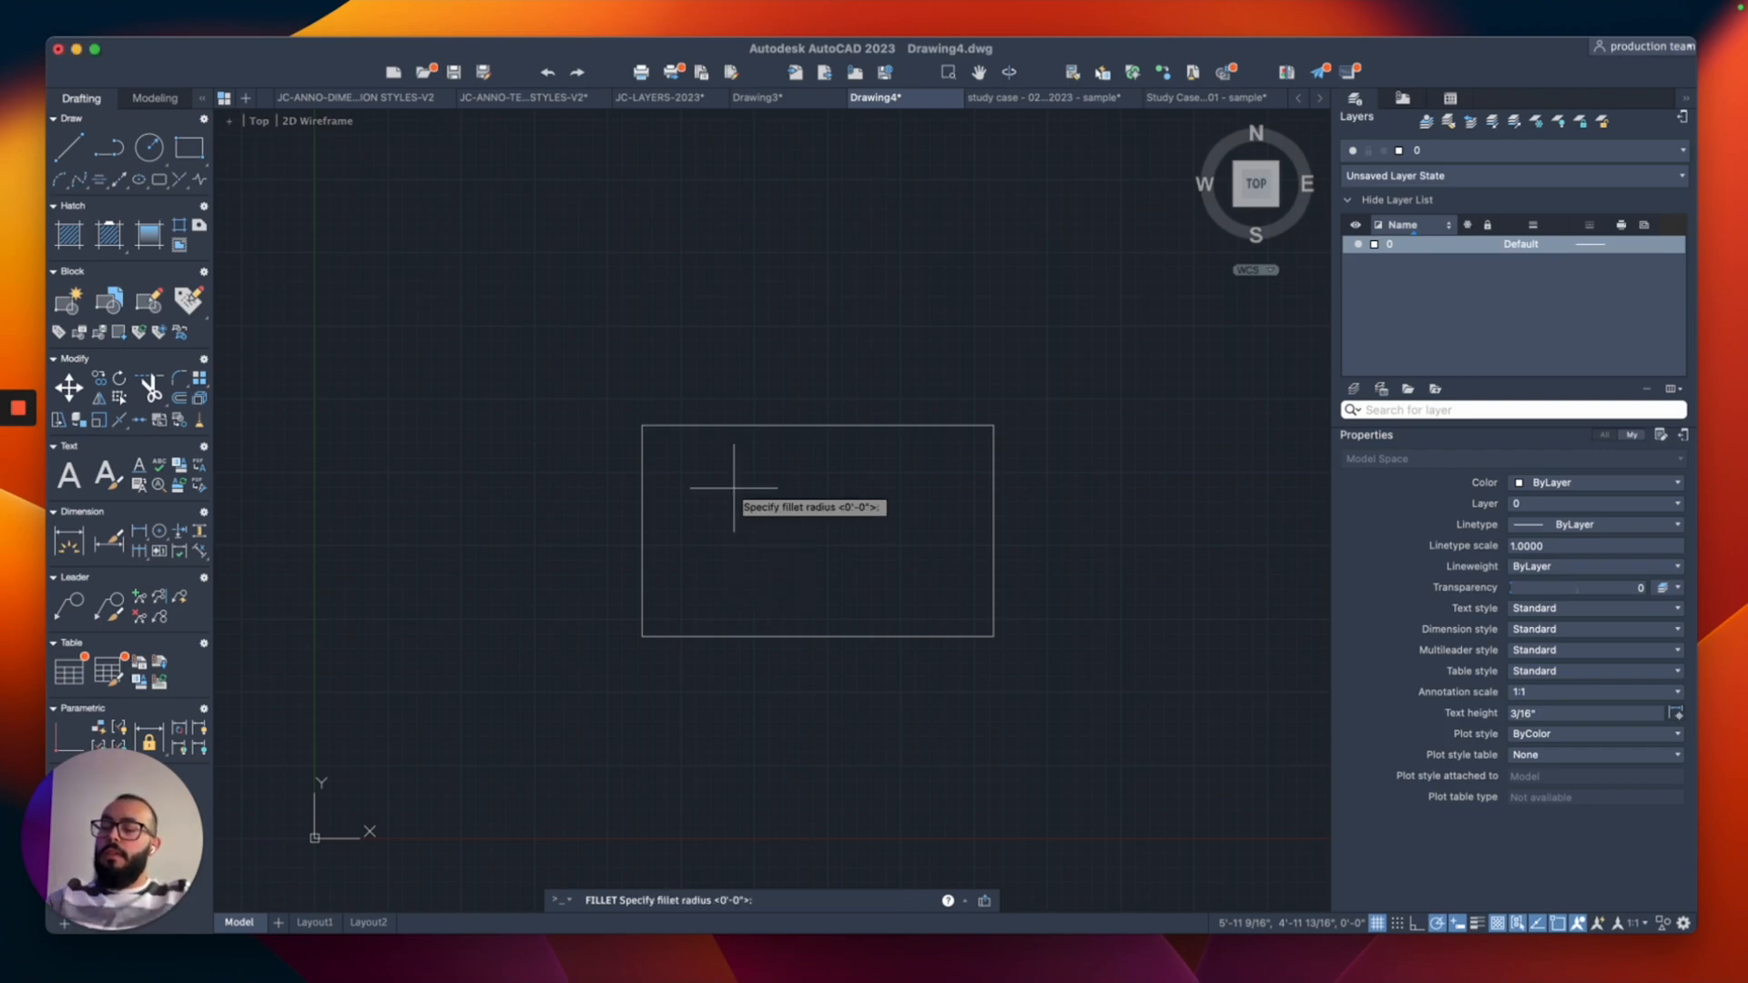
text(6)
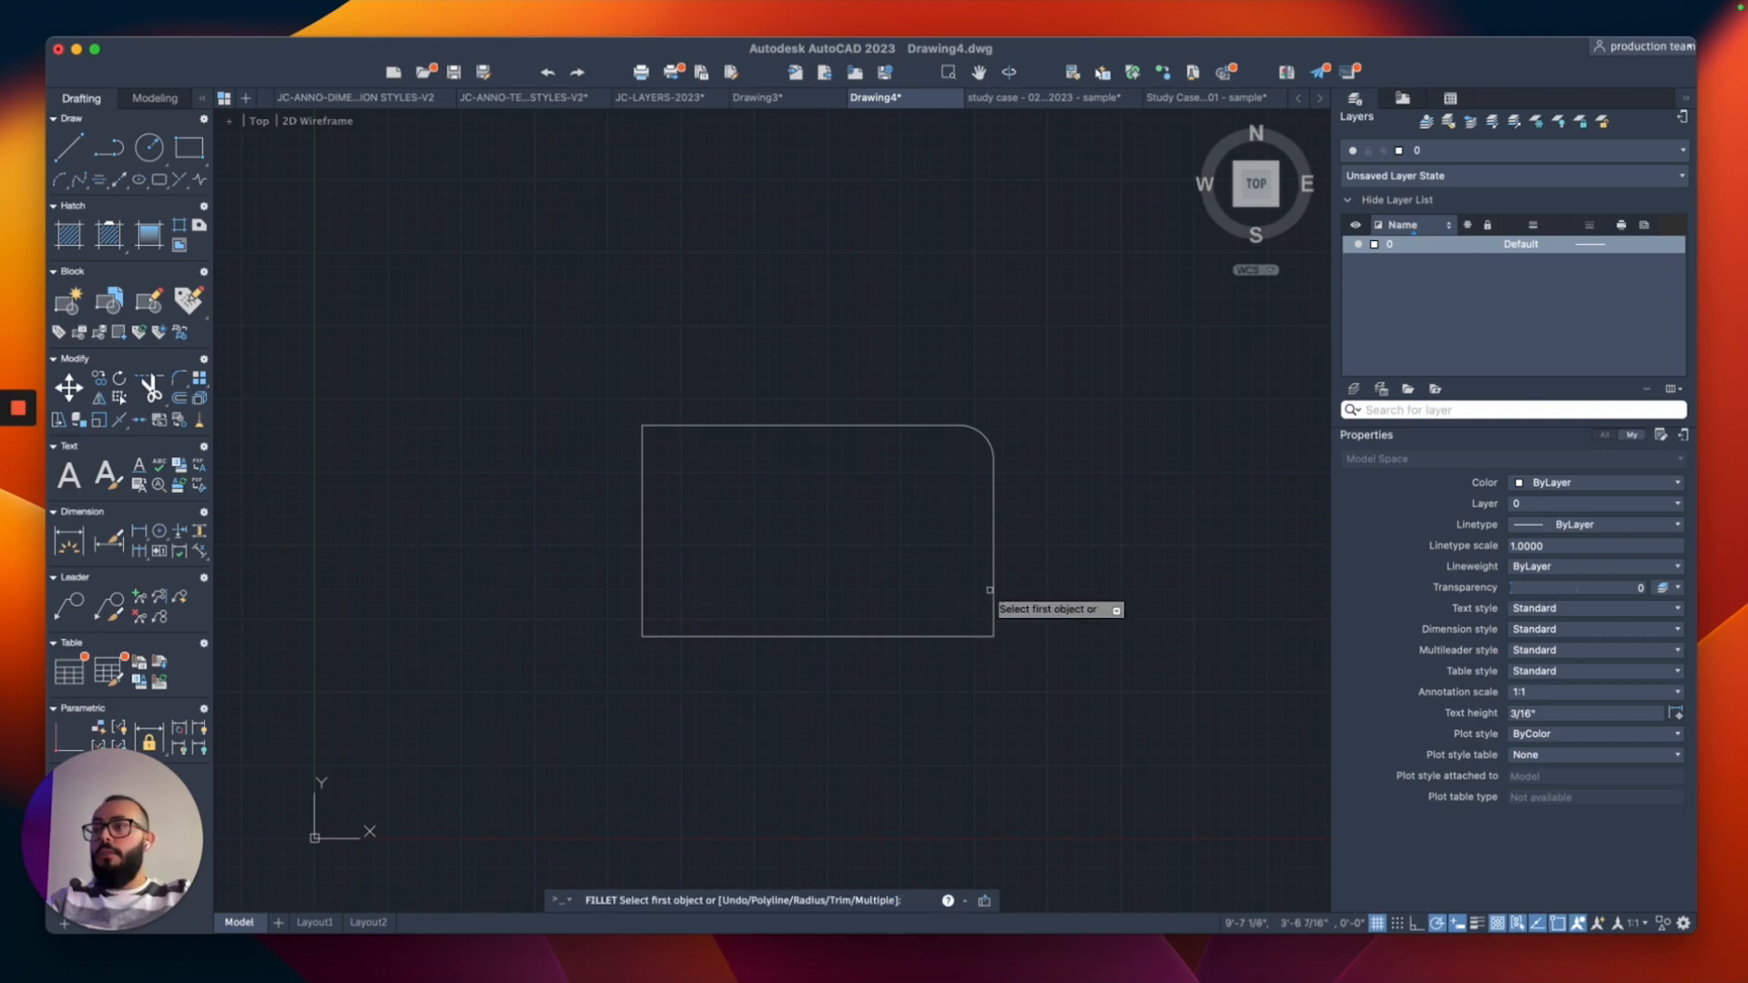
click(990, 535)
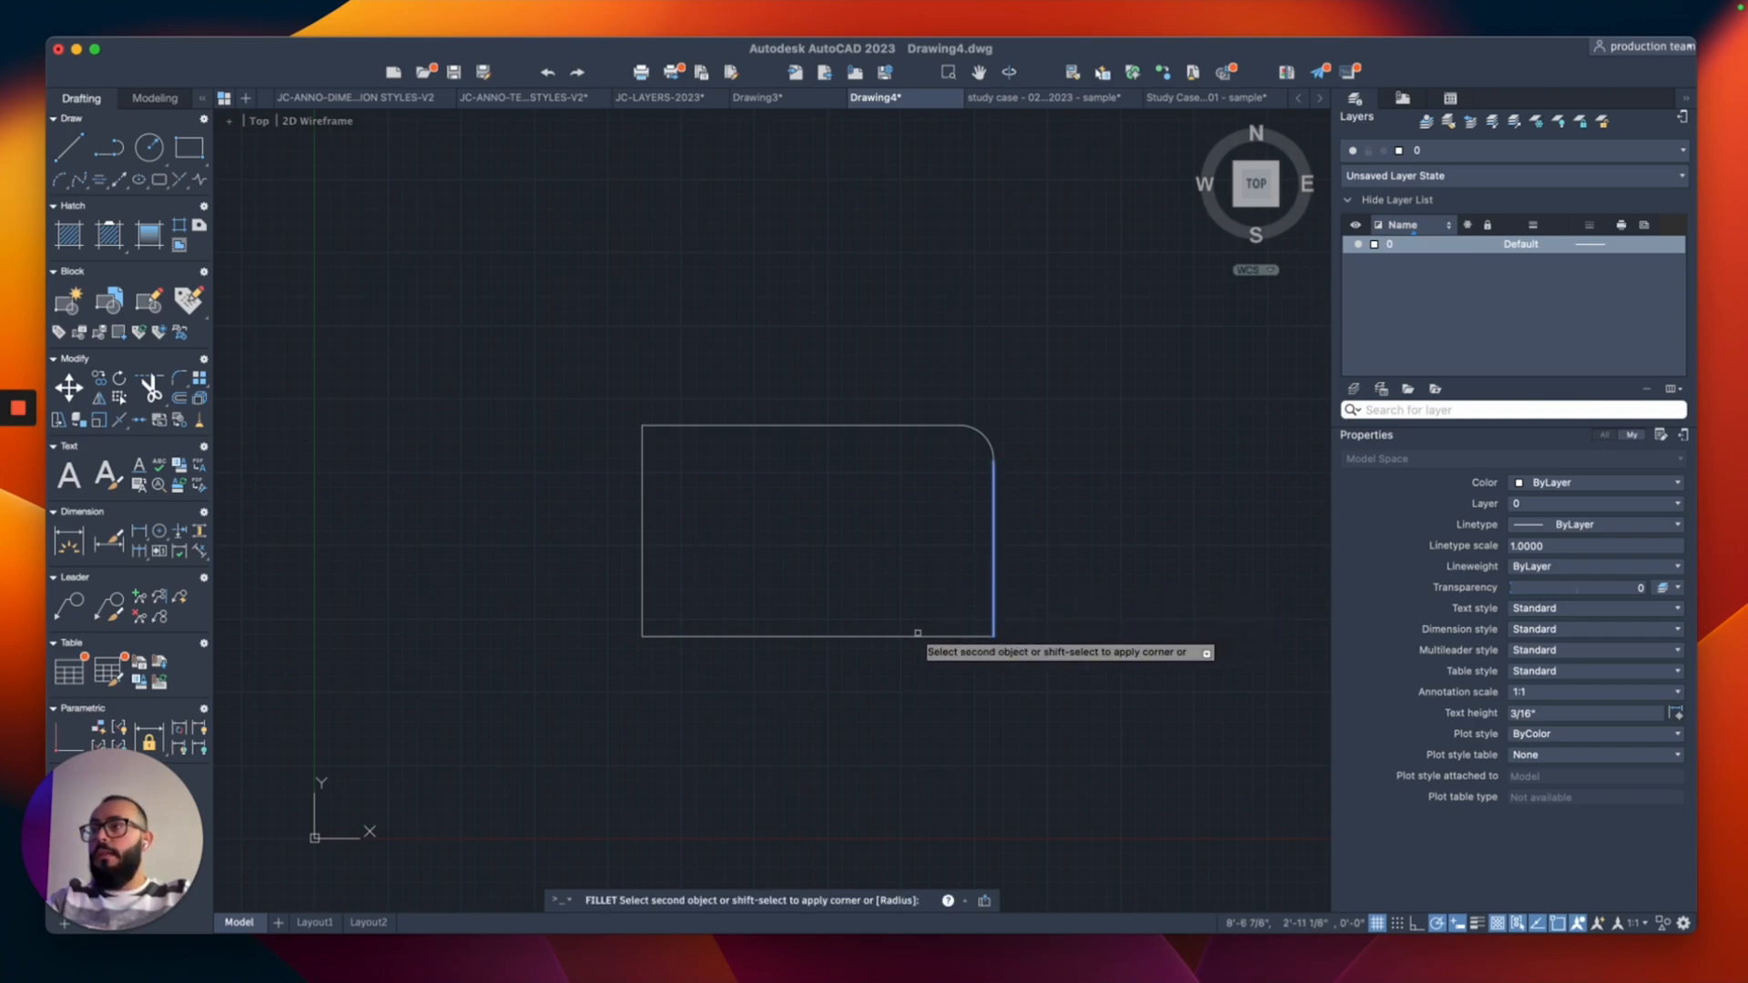
click(643, 603)
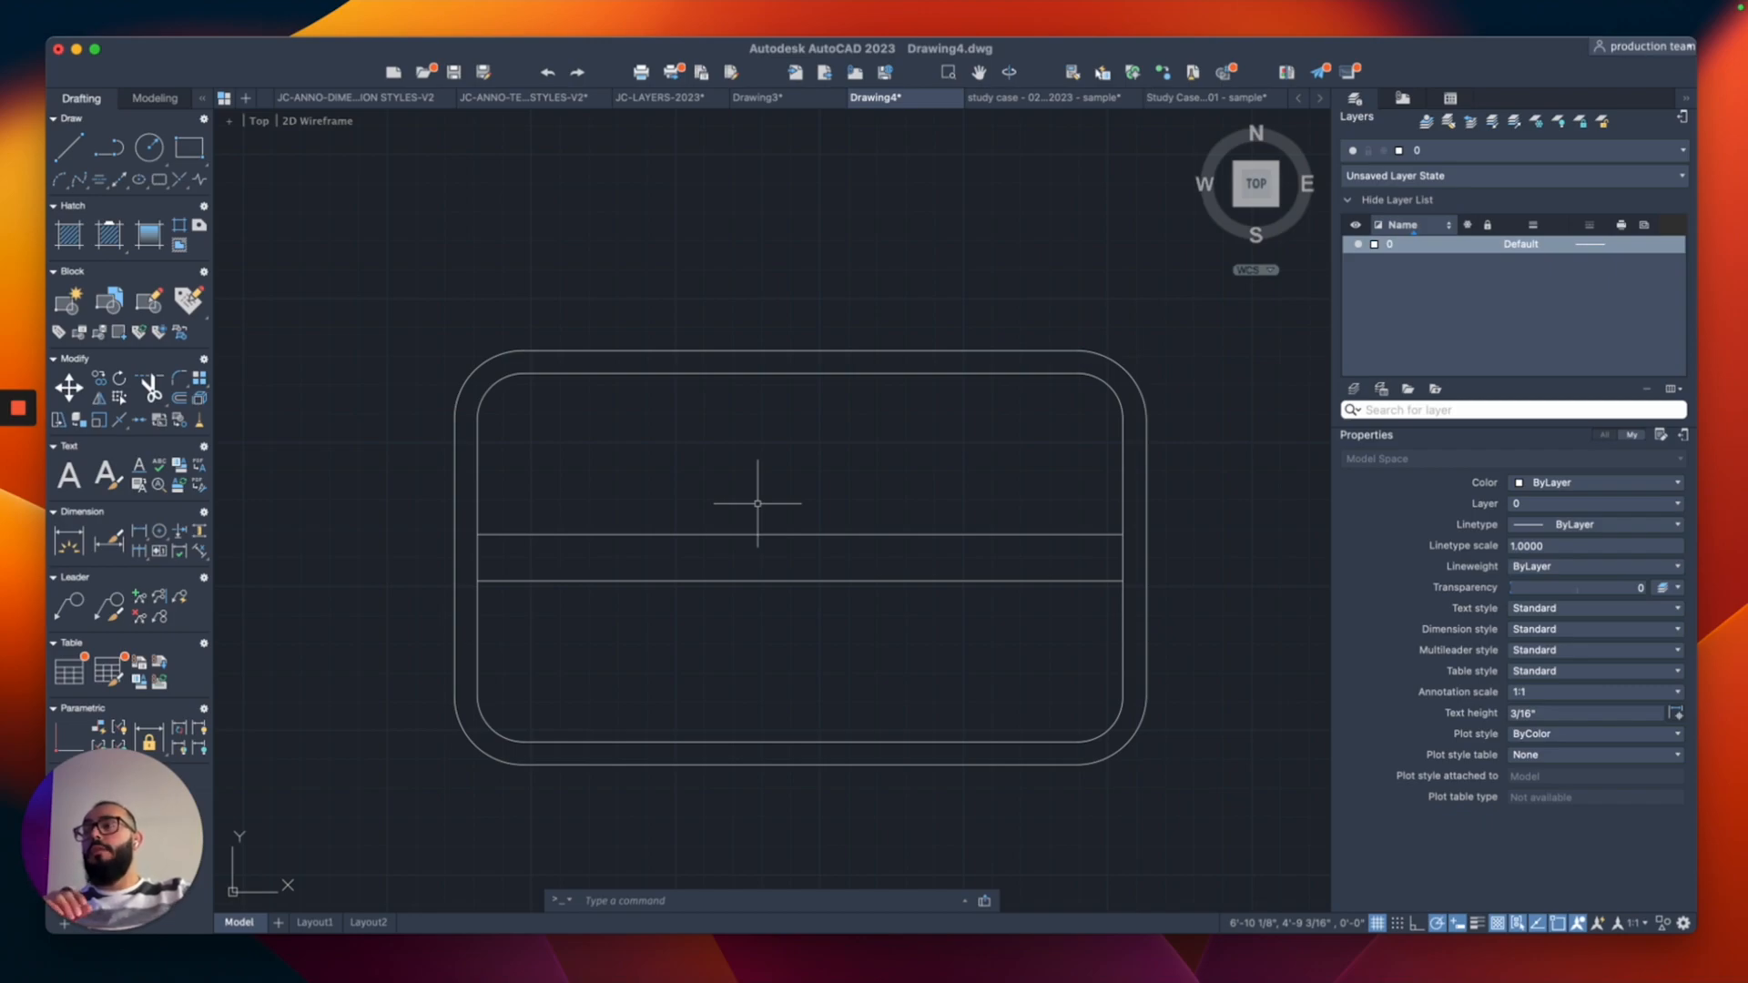
mouse_move(687, 453)
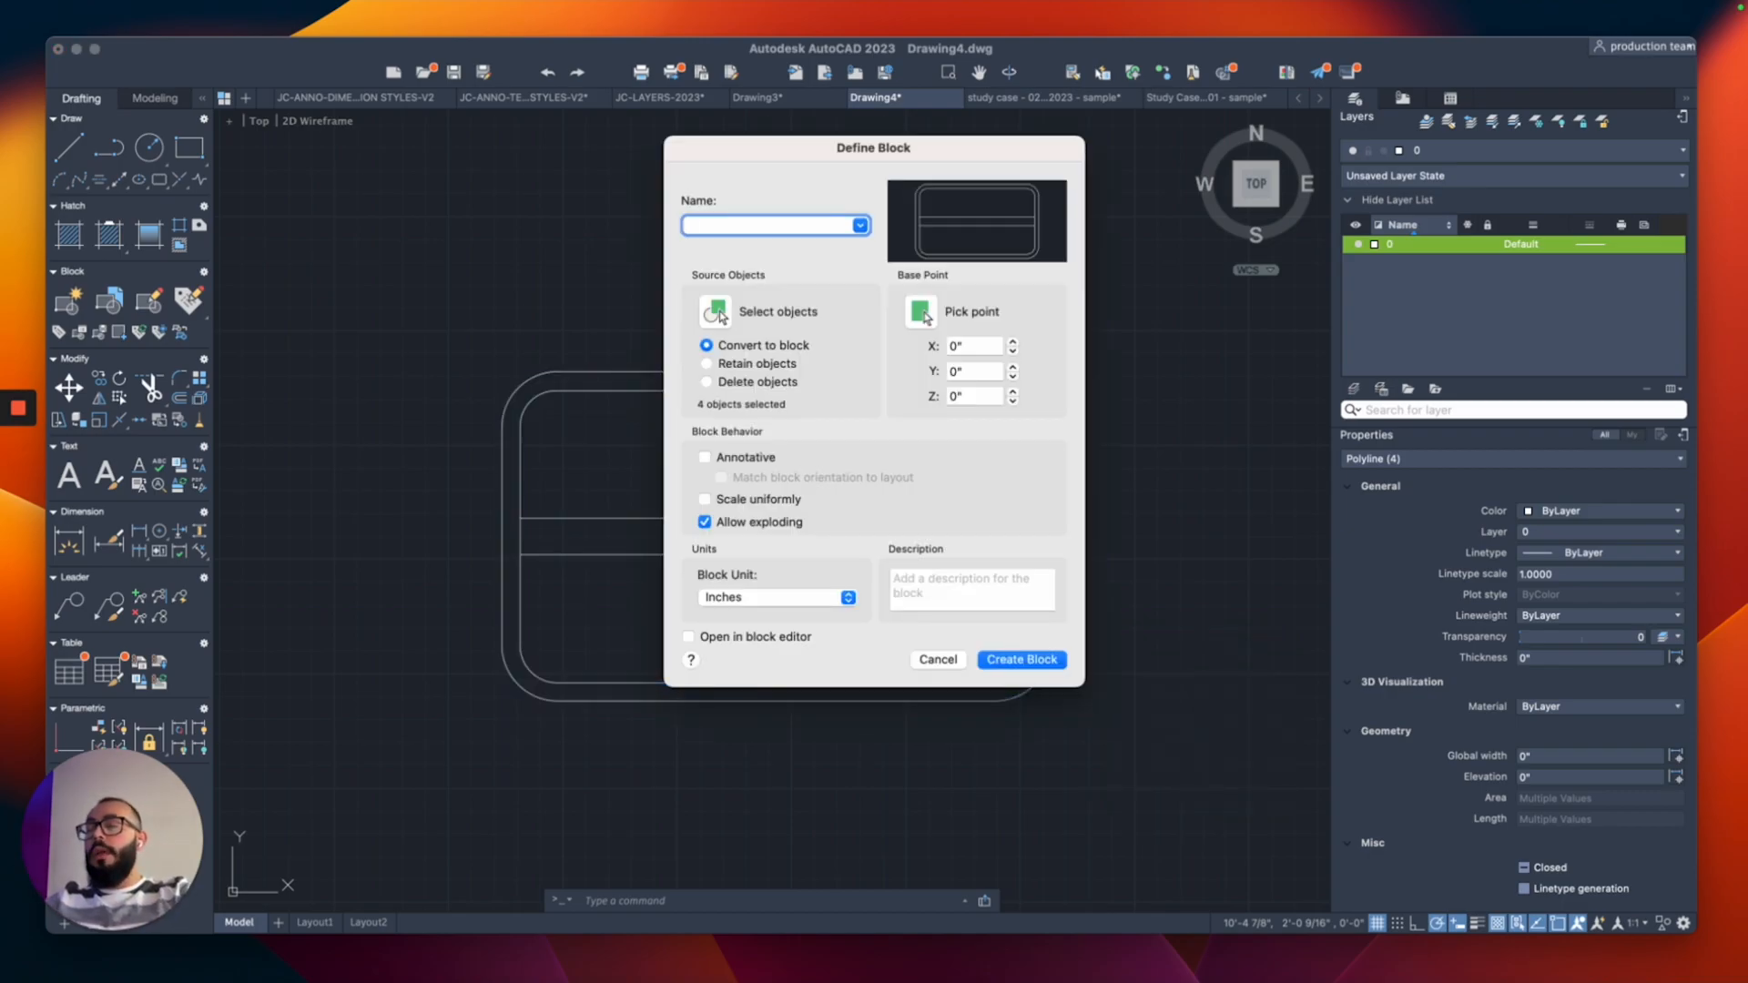
Define the table outlines as block JAY DINING TABLE based at the left-edge midpoint
text(JAY DINING)
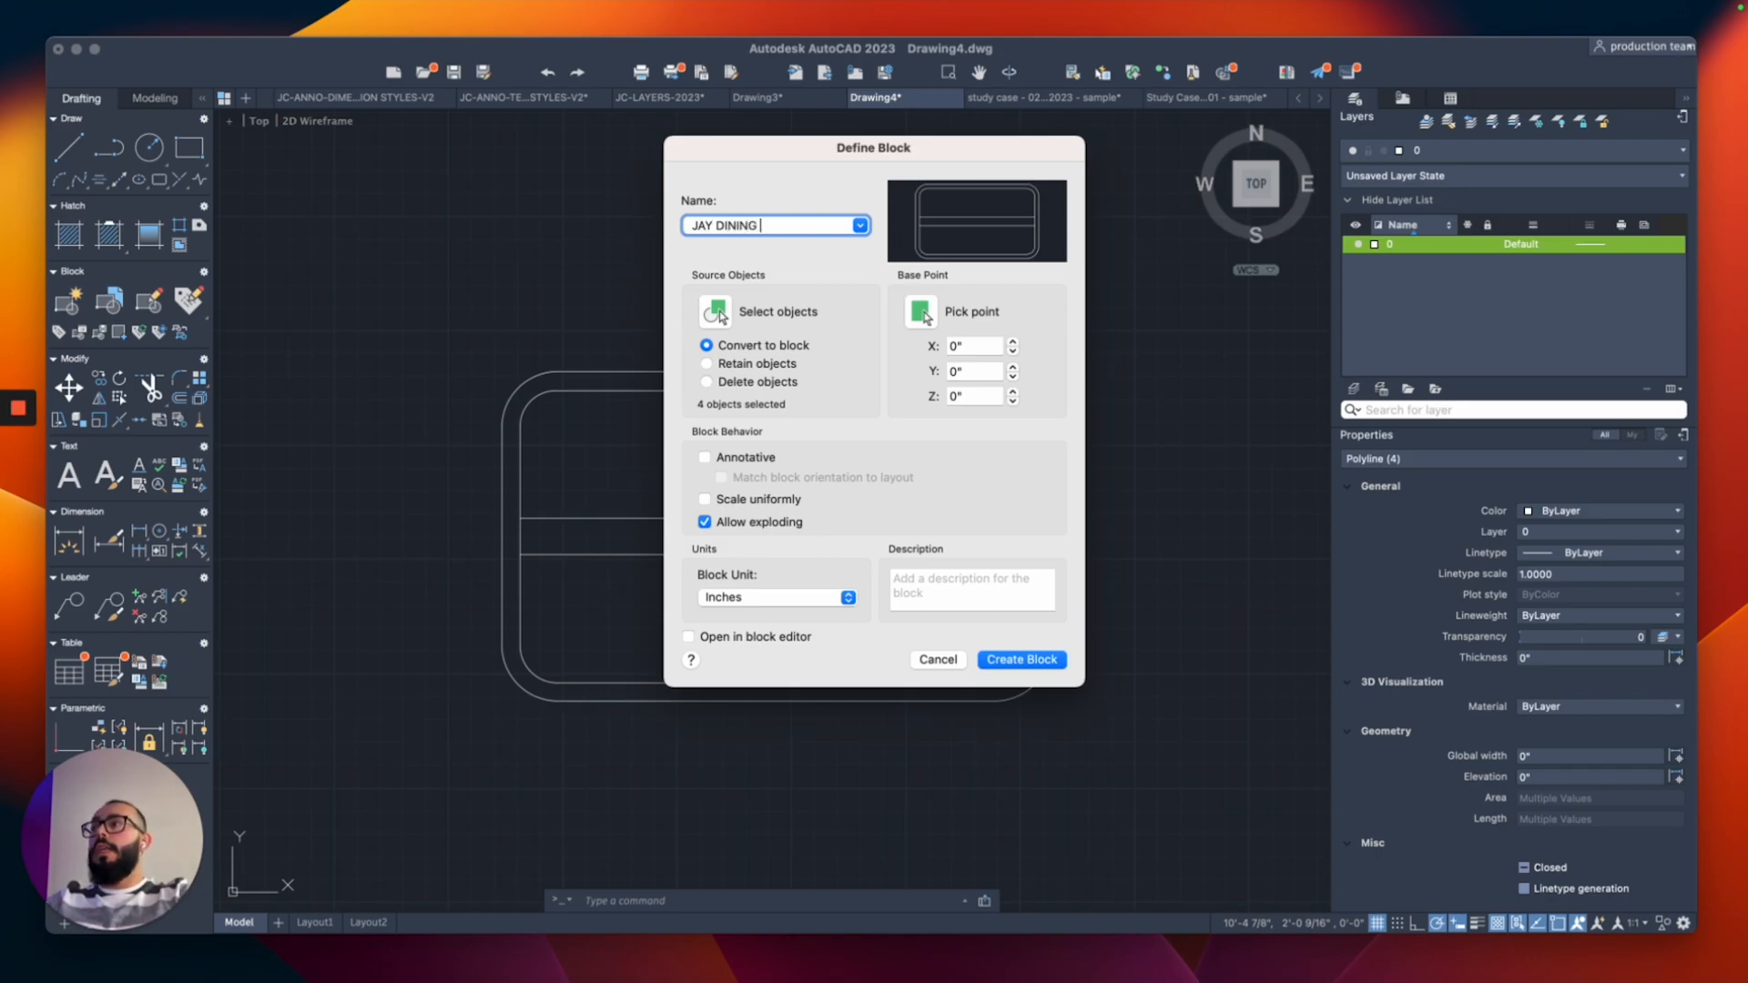
text(TABLE)
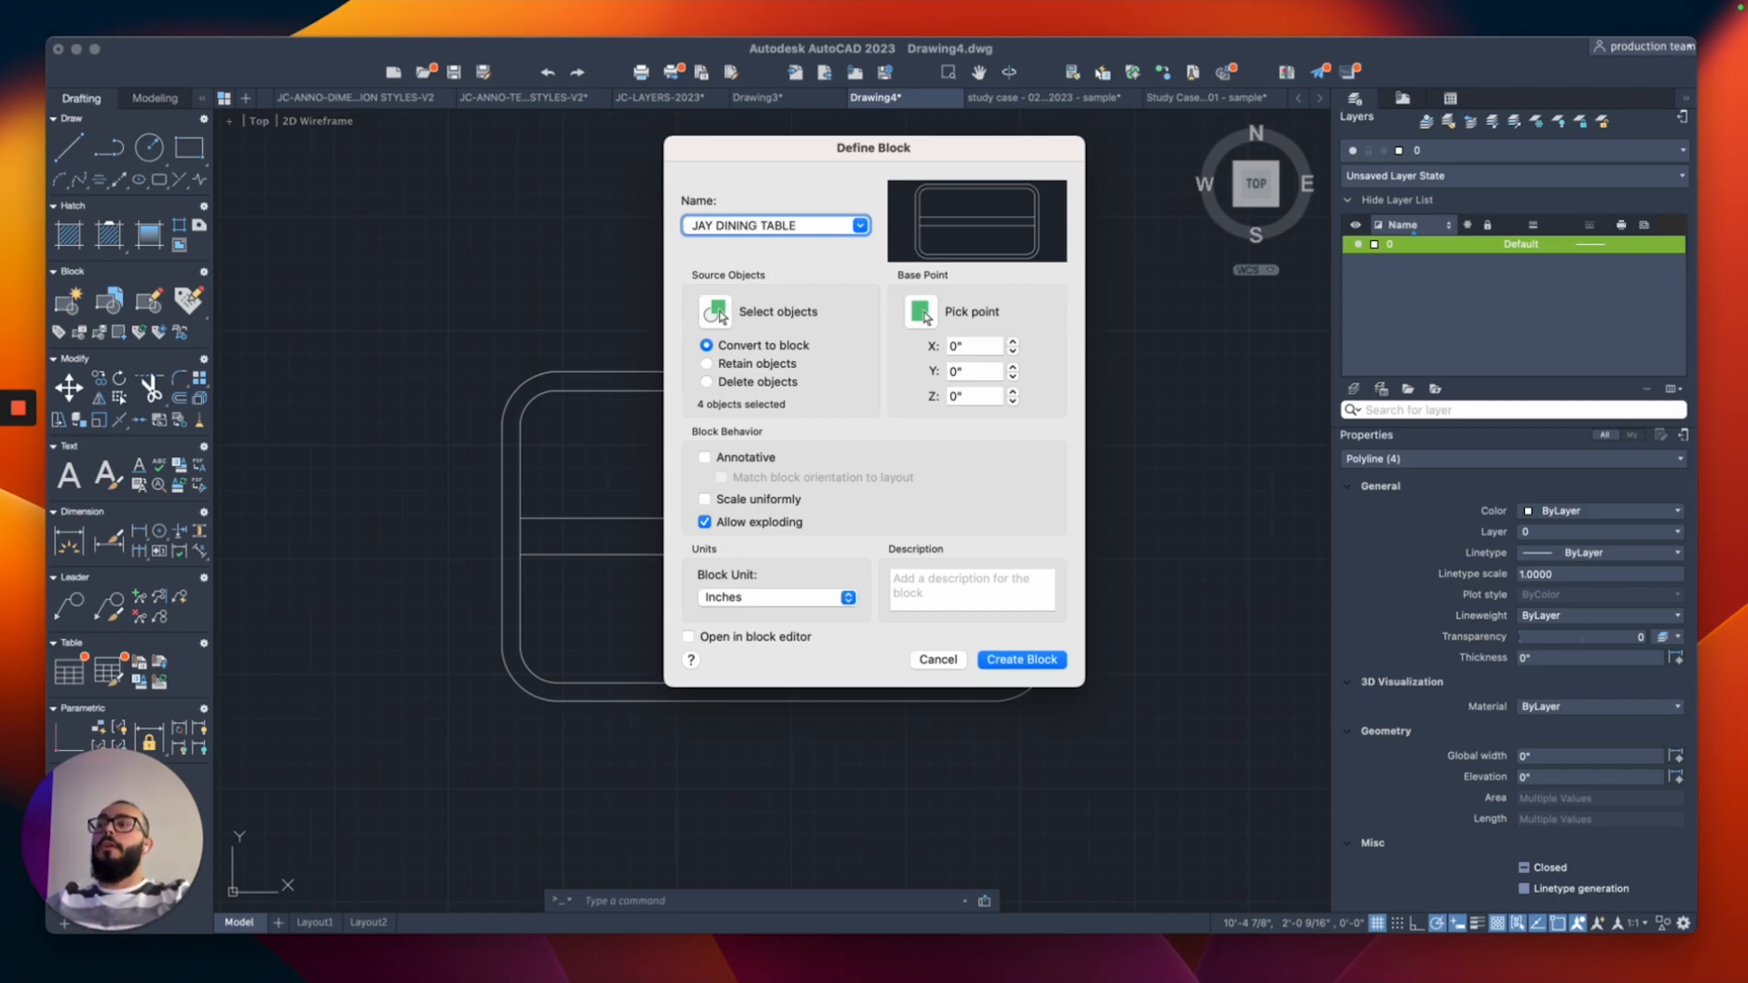
click(769, 226)
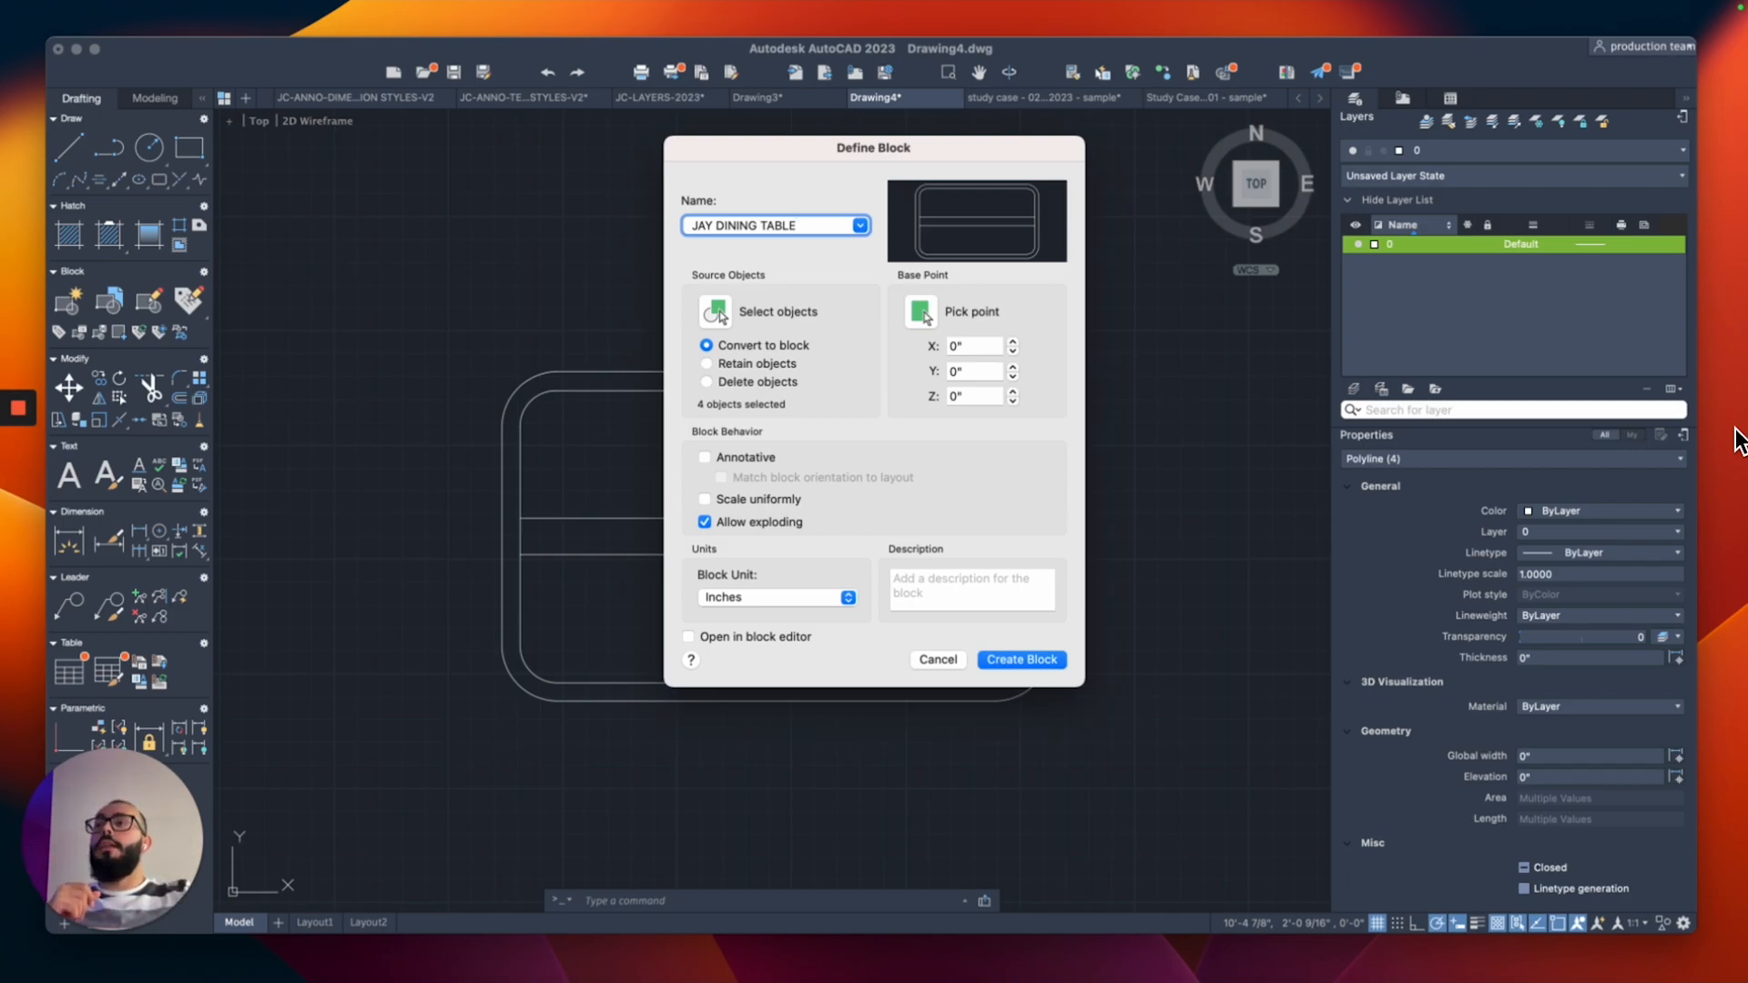
click(1020, 659)
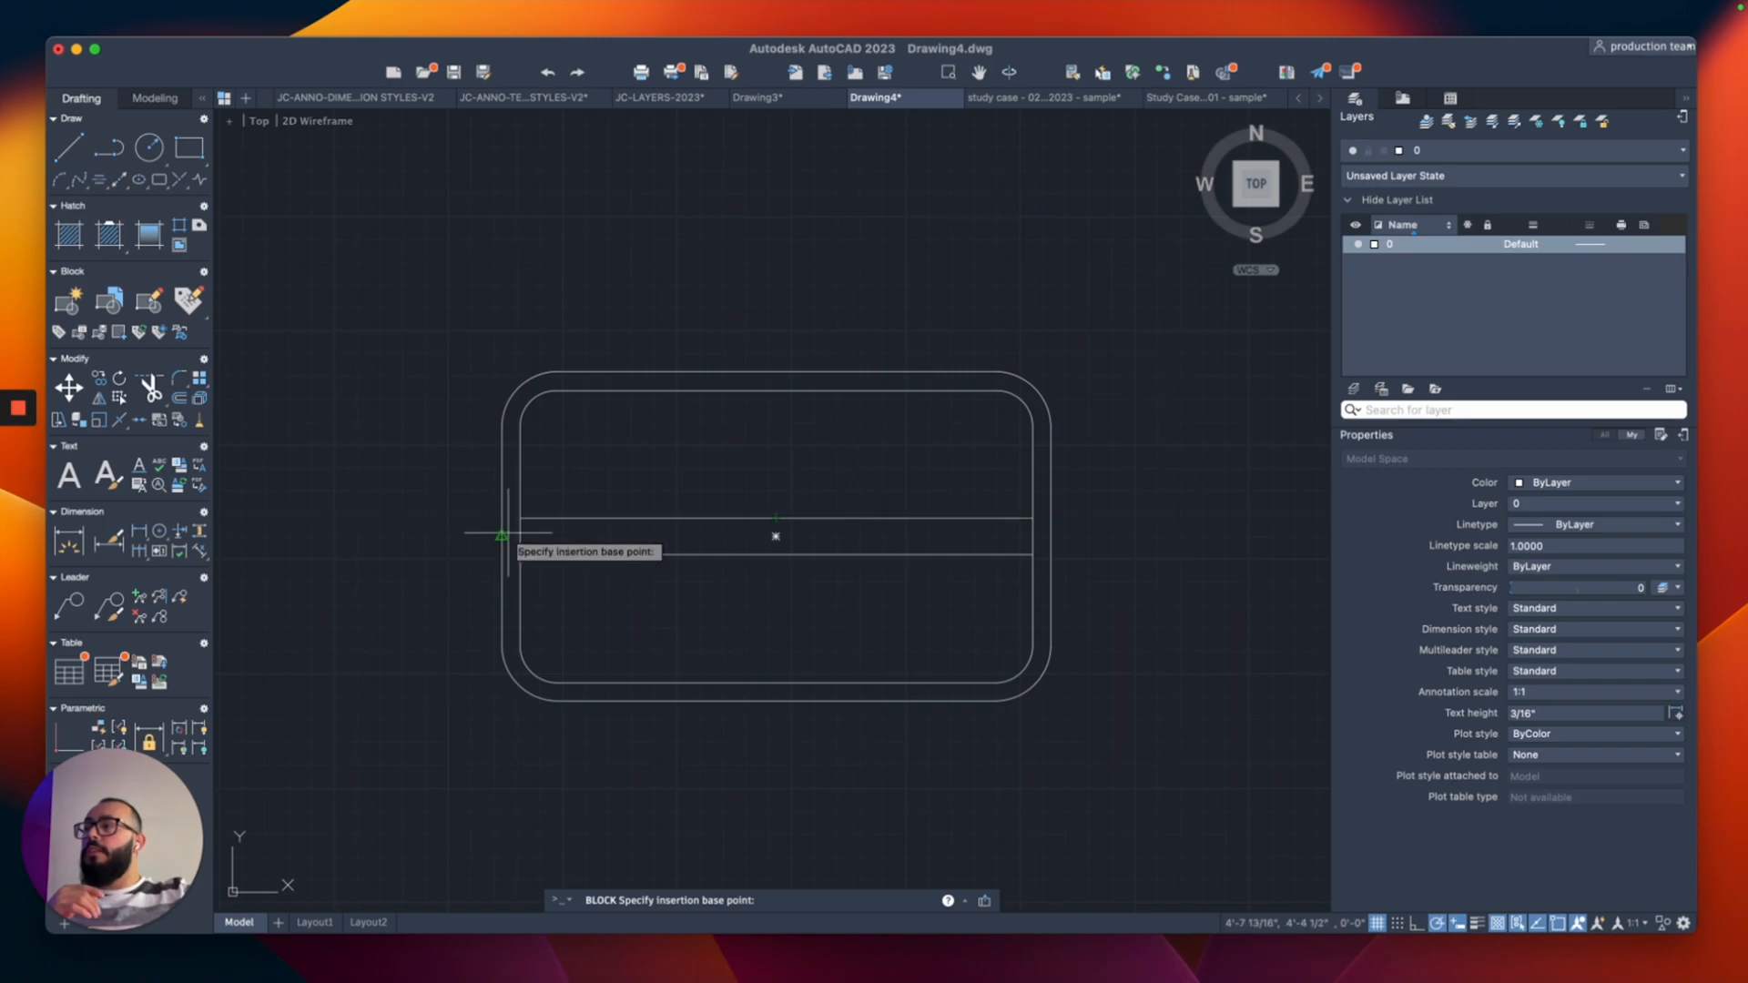
mouse_move(501, 535)
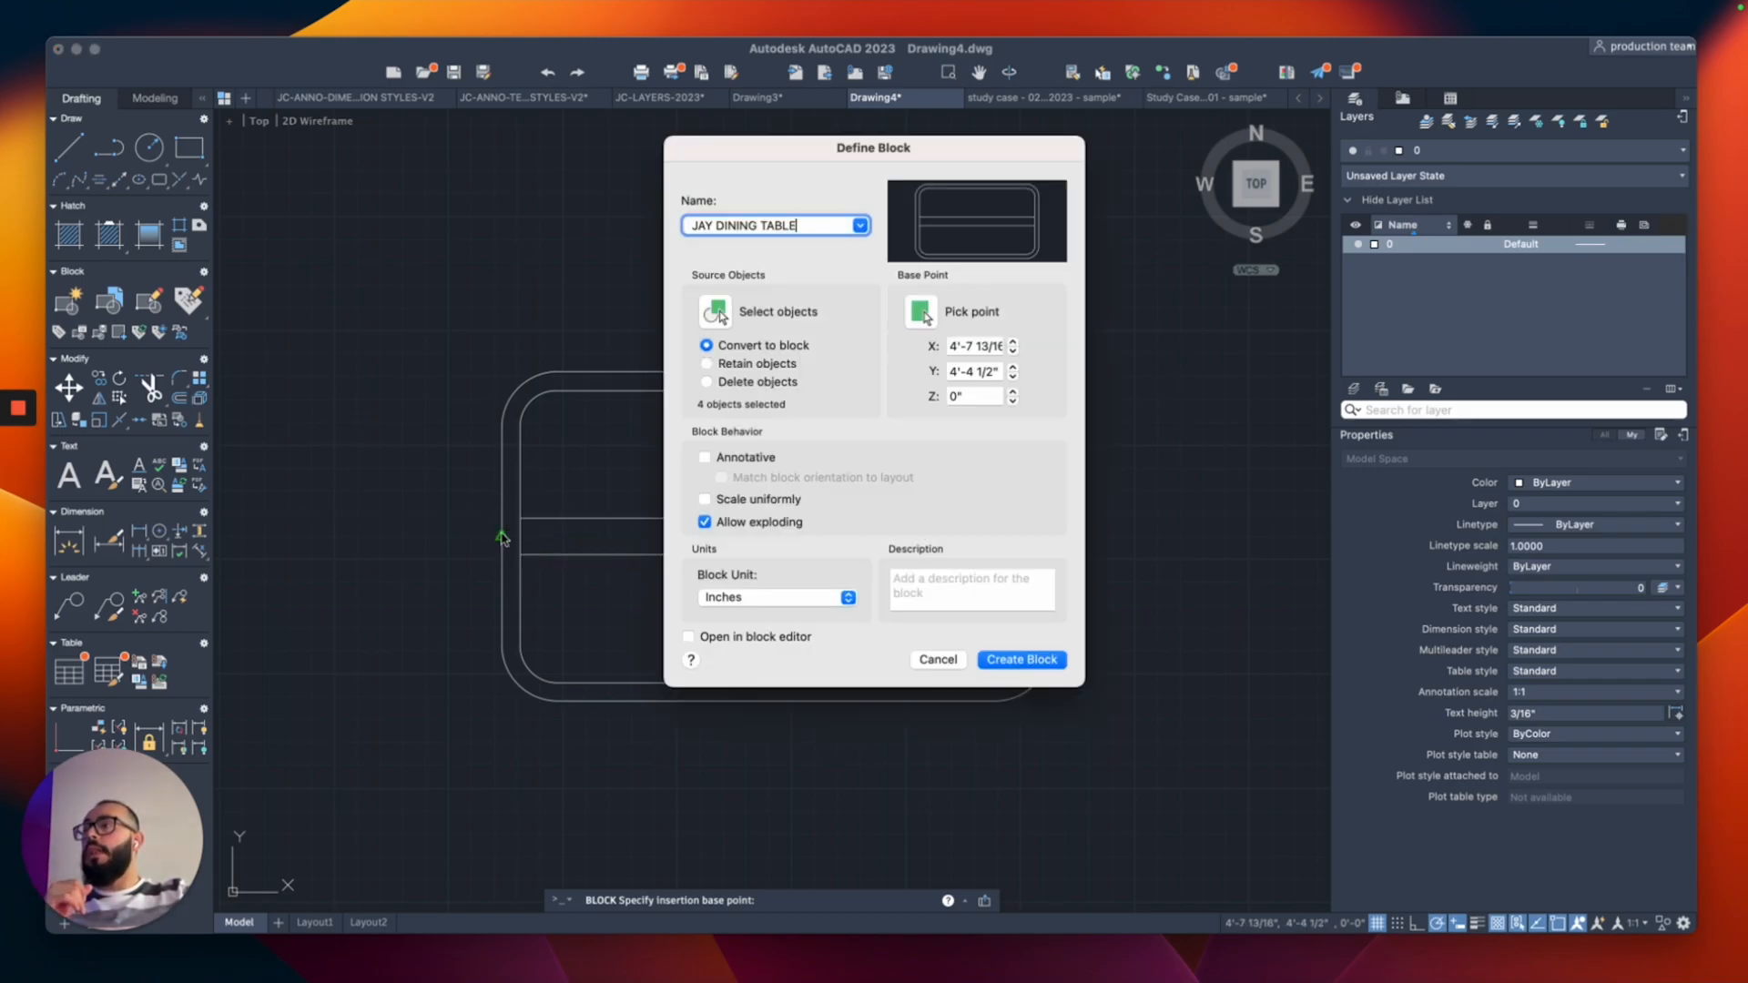
mouse_move(1614, 695)
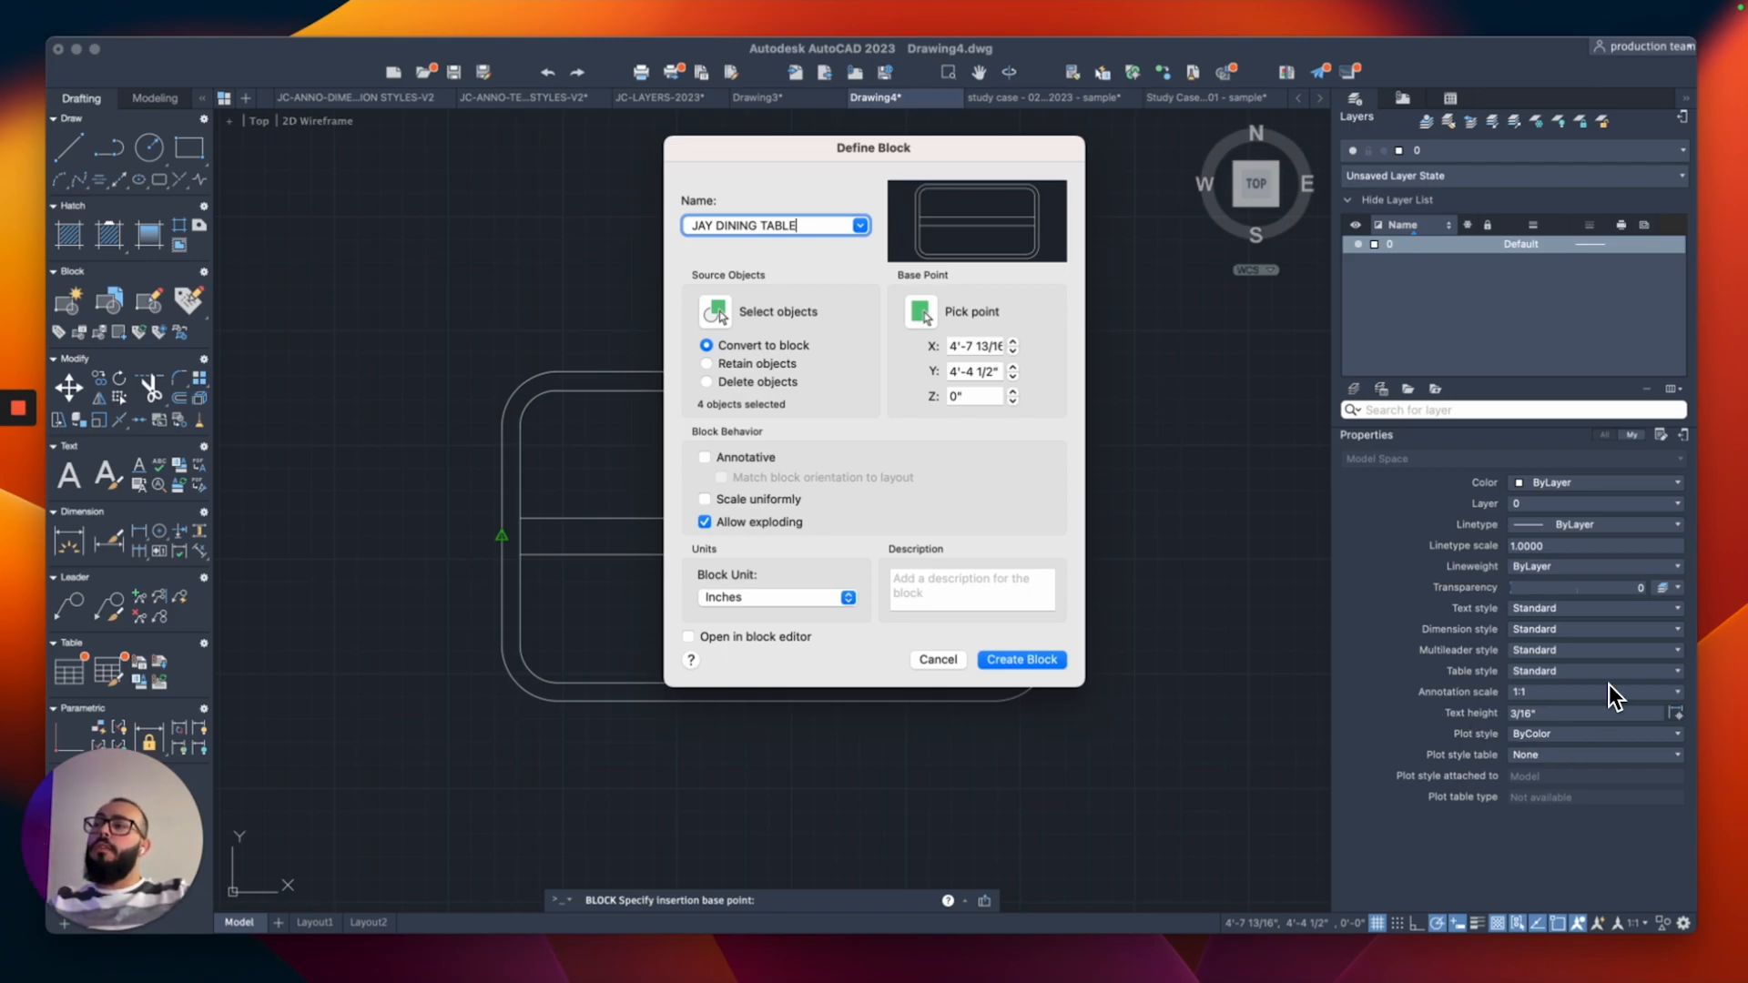
mouse_move(1408, 652)
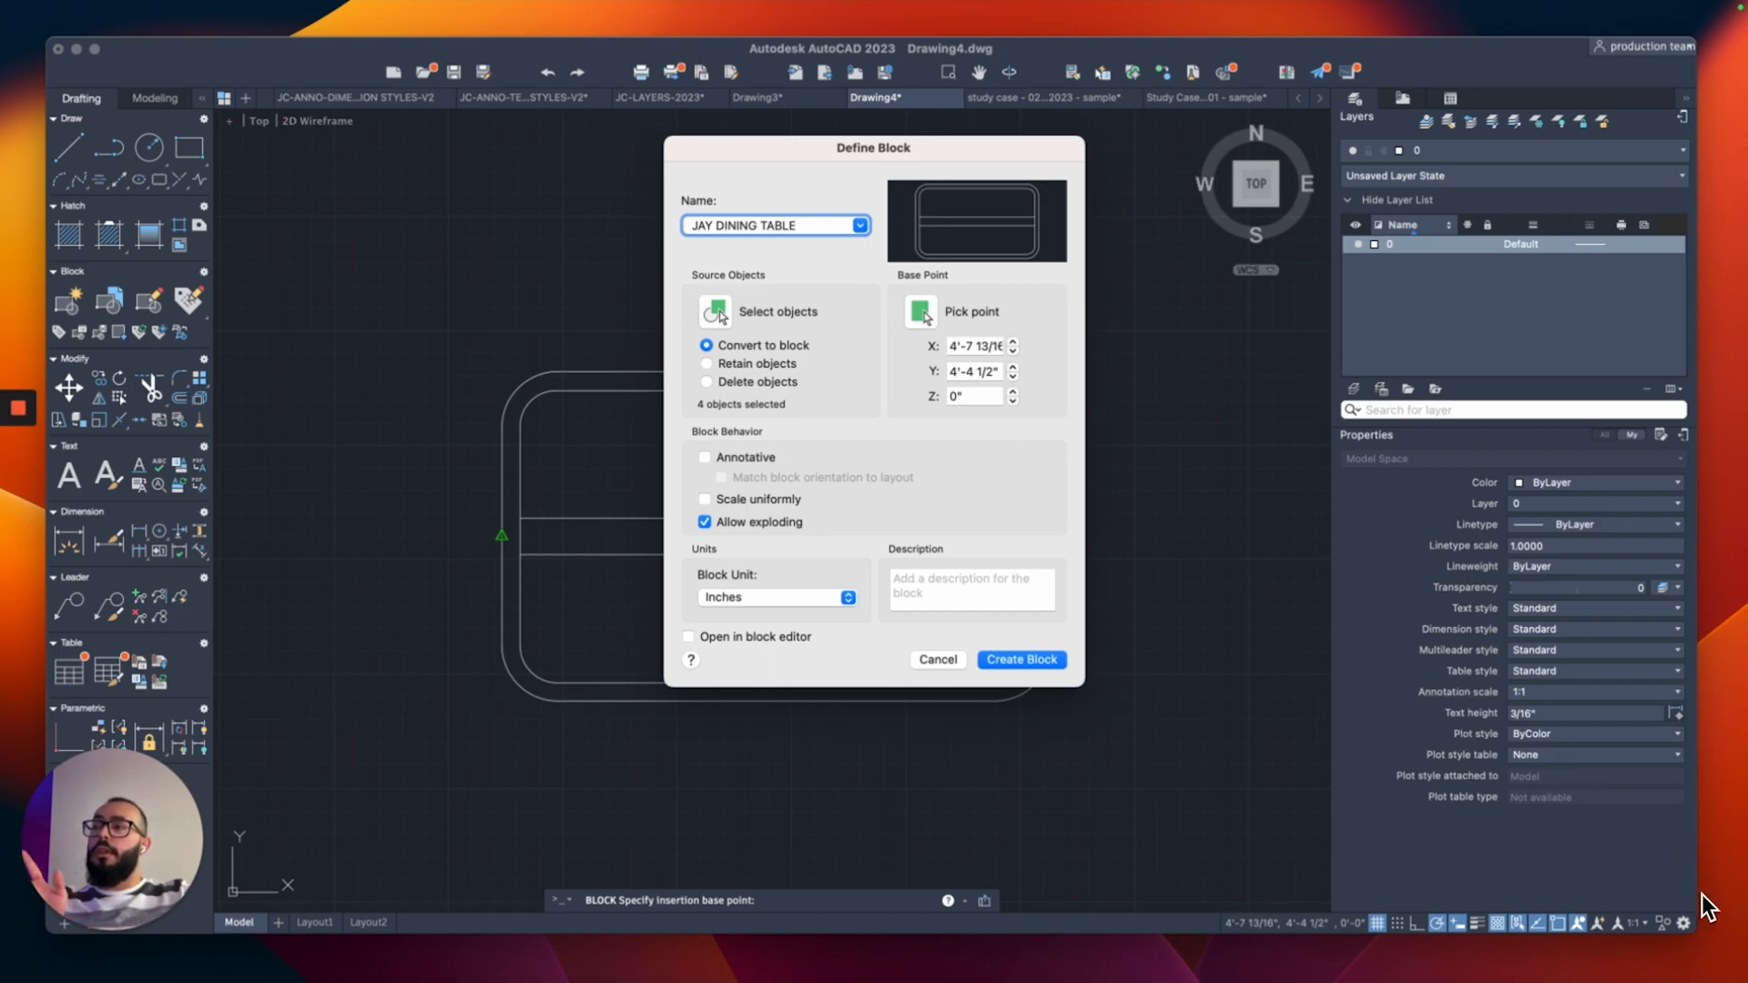
click(795, 226)
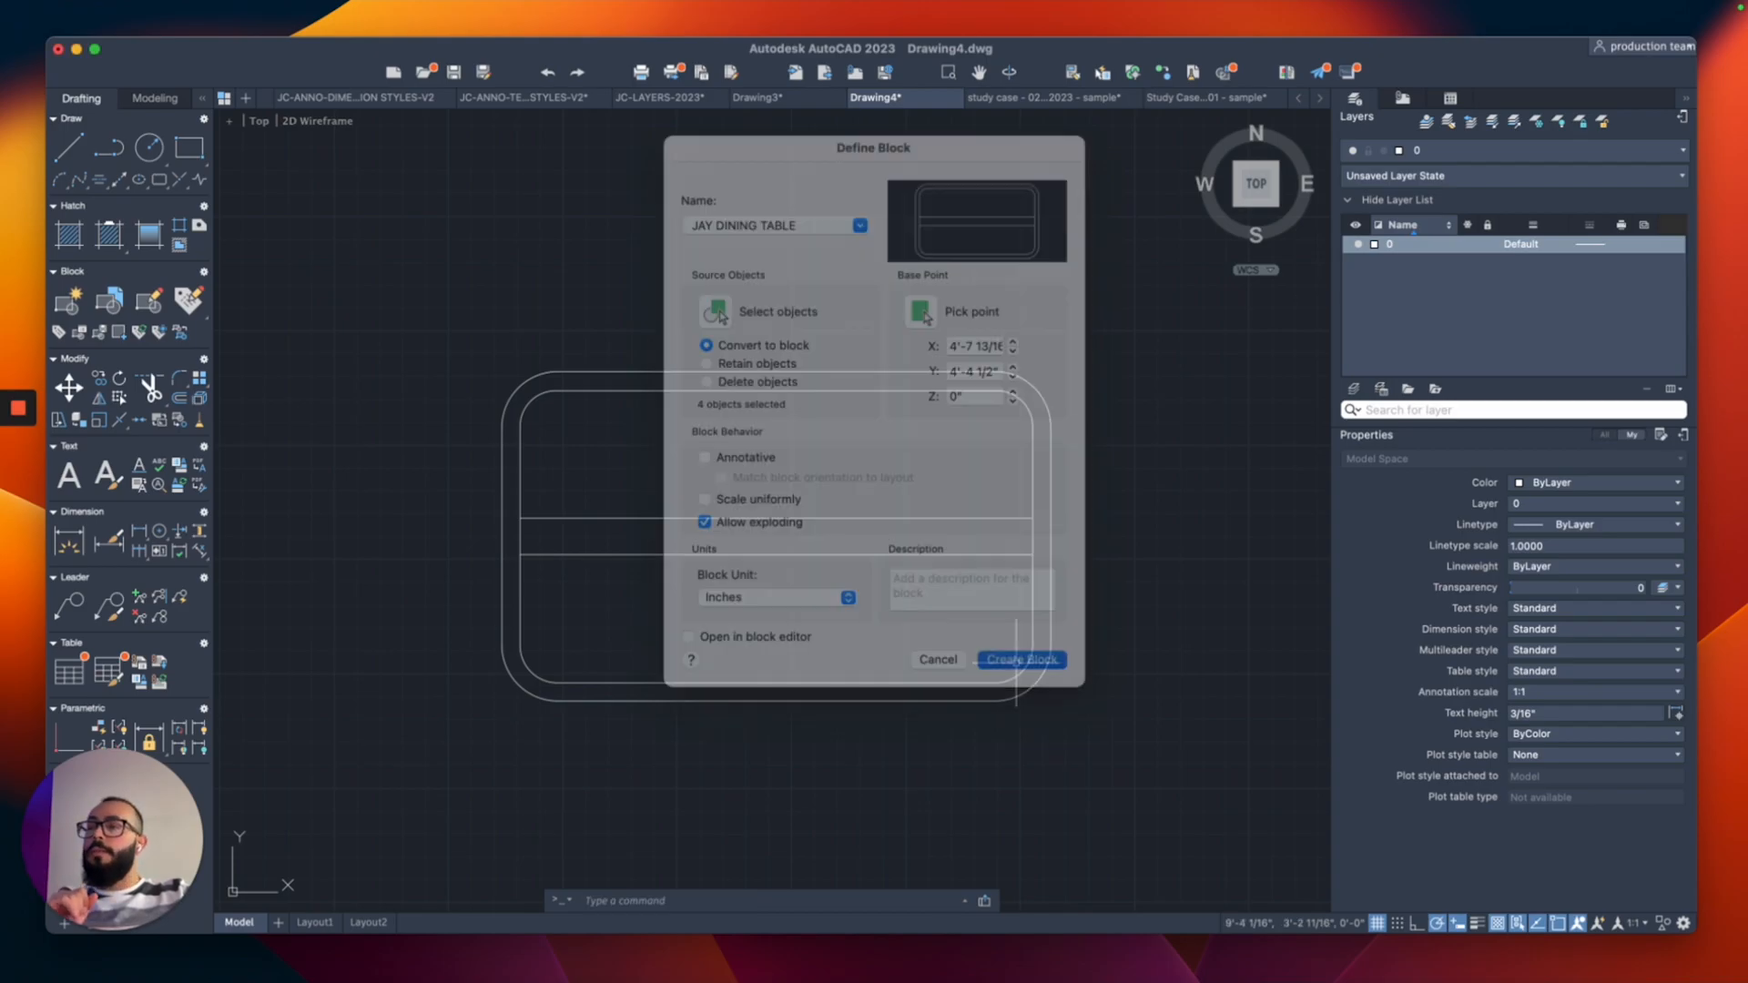
click(1019, 659)
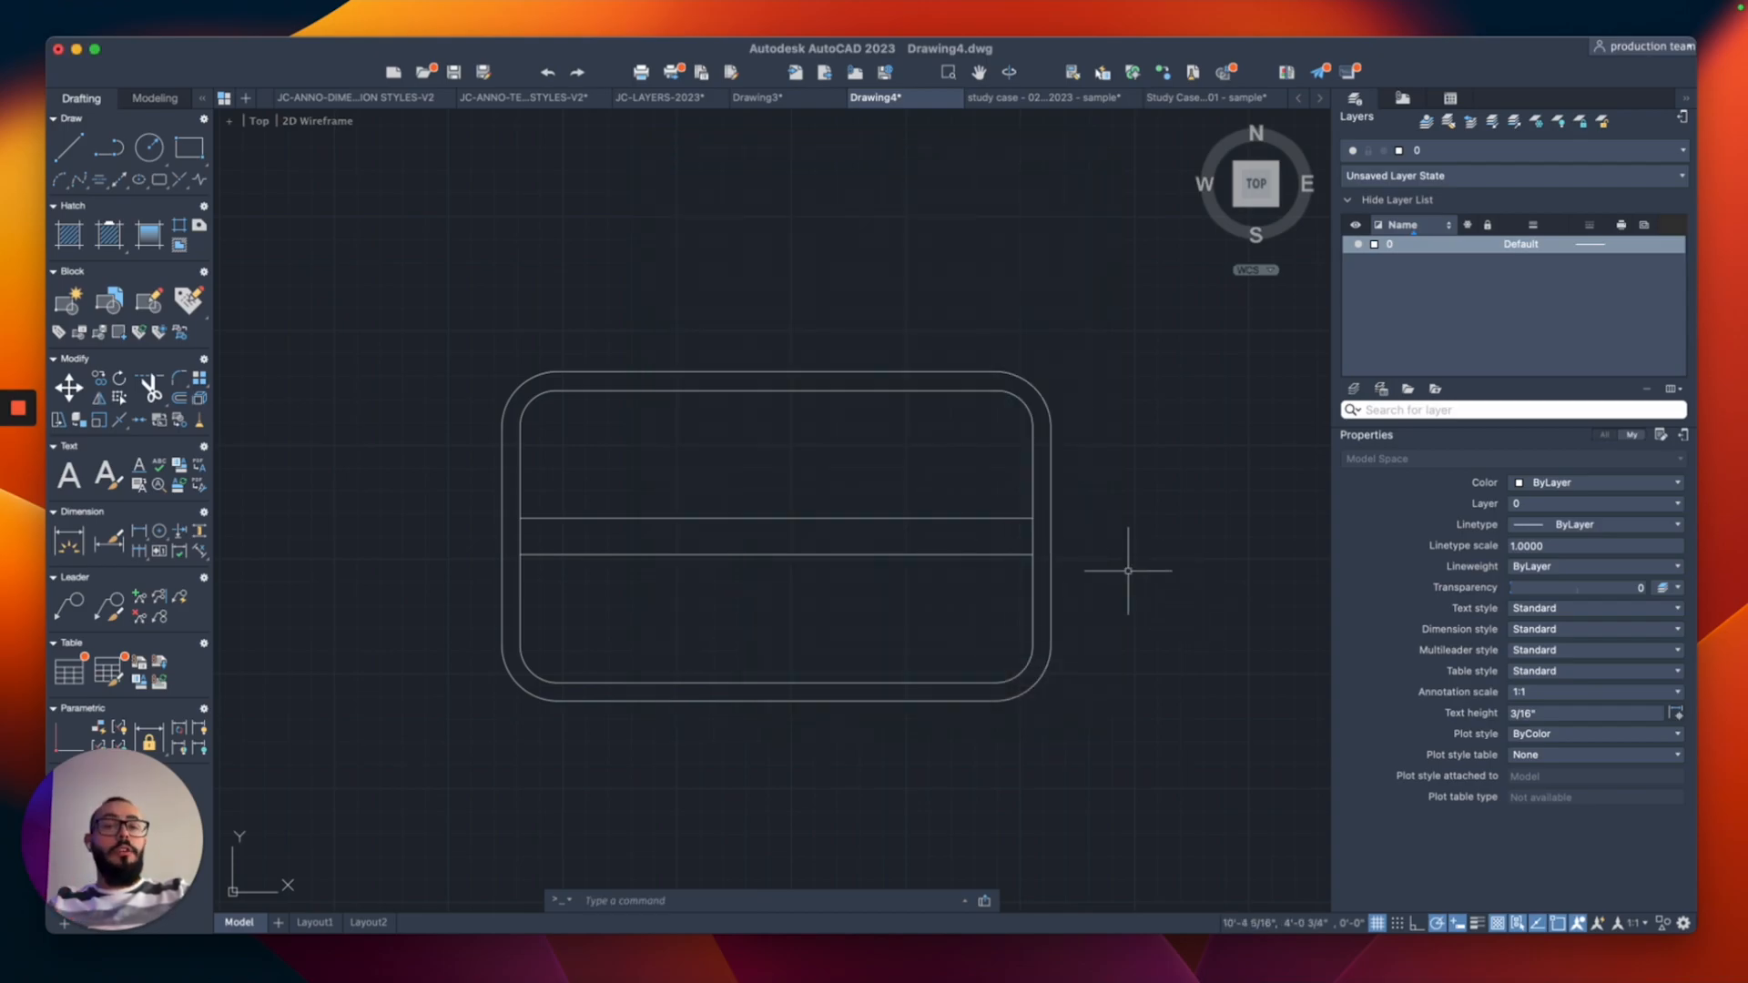
click(772, 536)
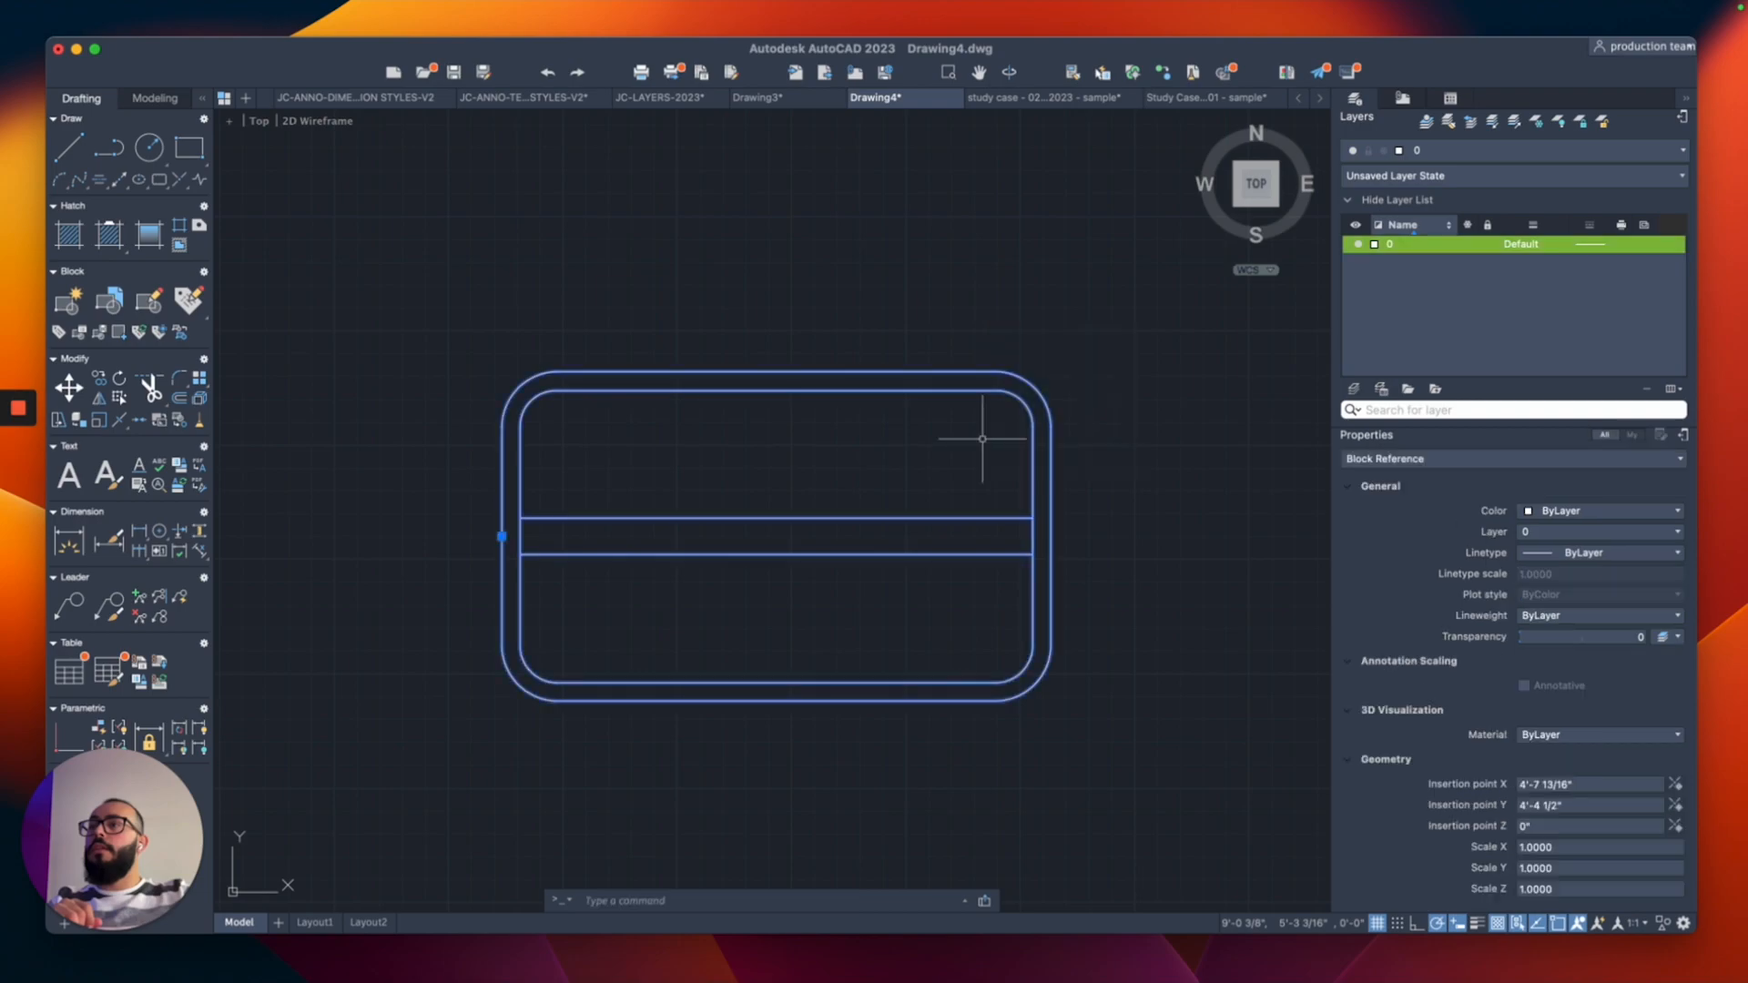
mouse_move(1145, 459)
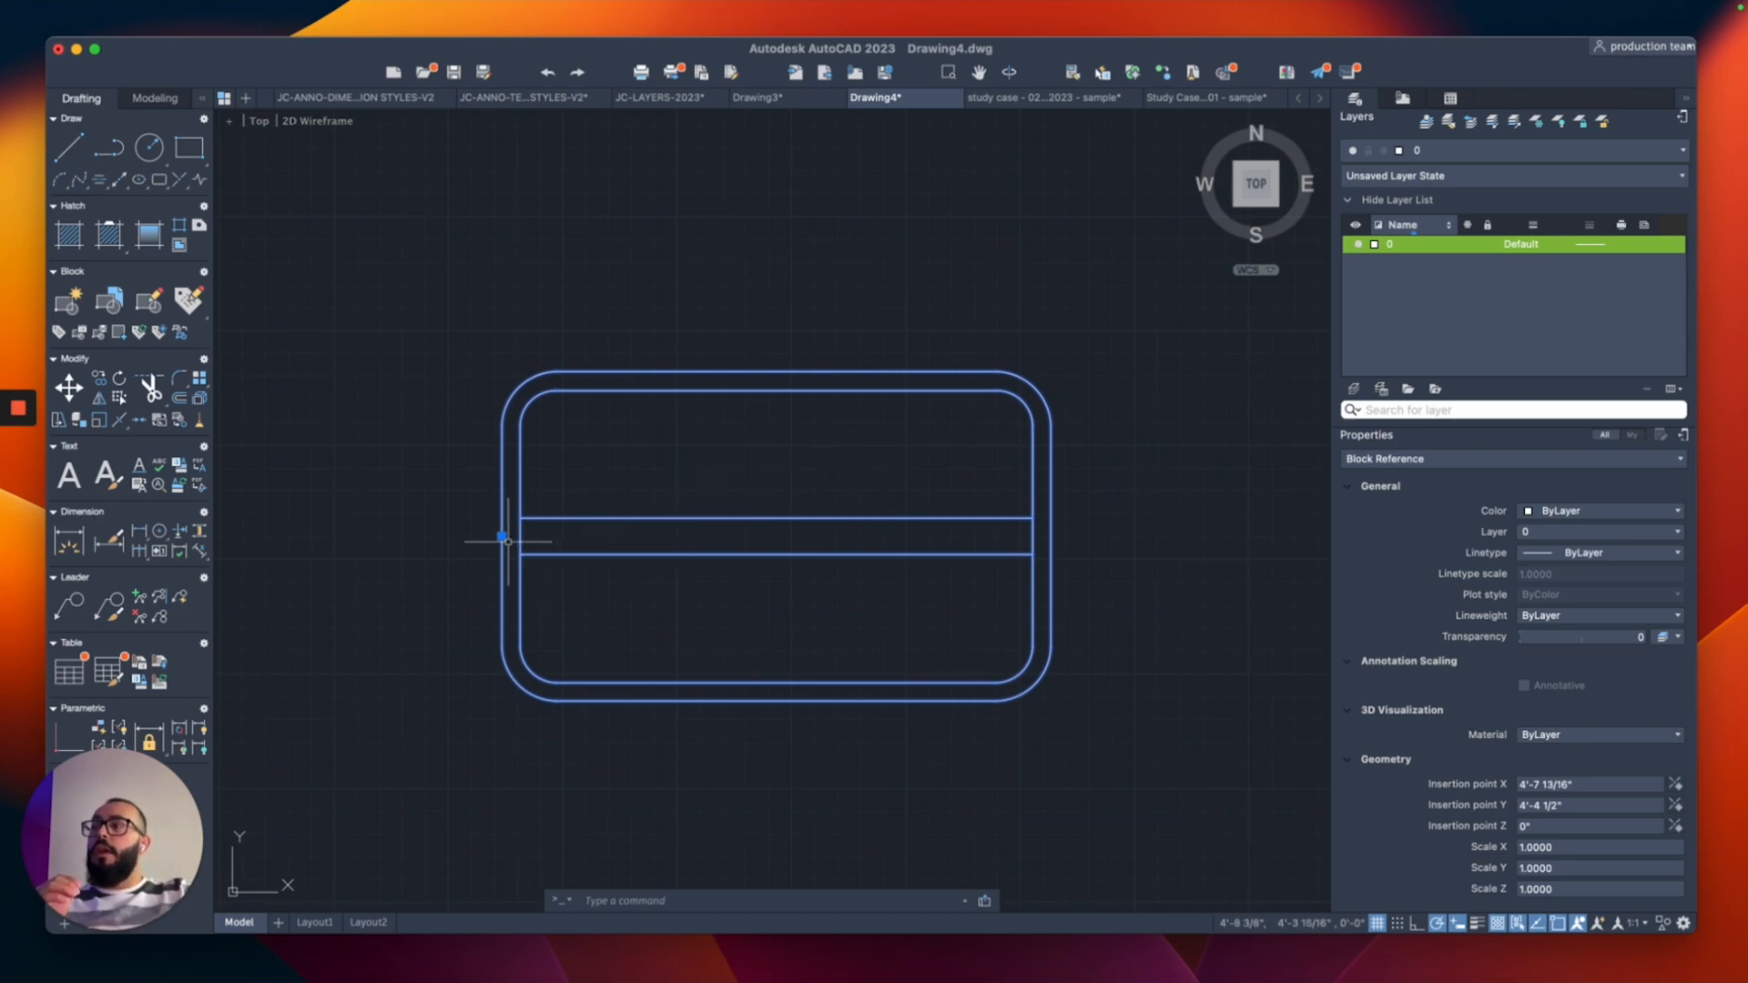
mouse_move(426, 562)
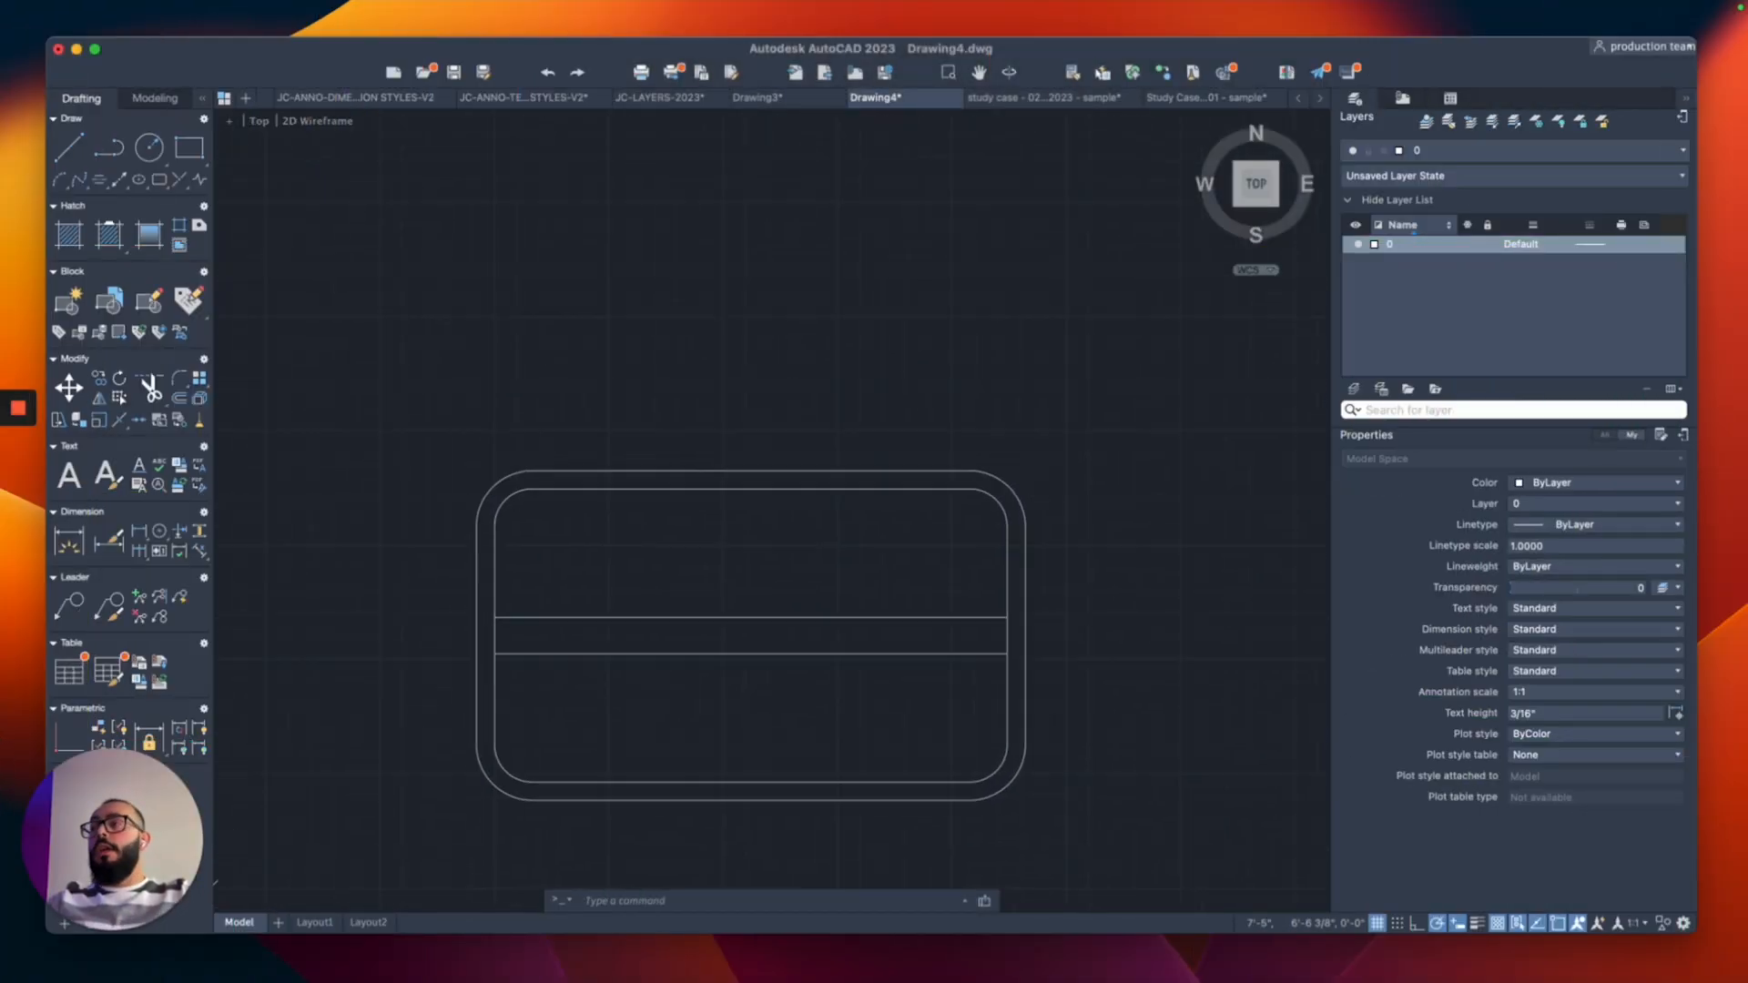
Draw an 18" chair outline and stretch its edge into a tapered shape above the table
text(PL)
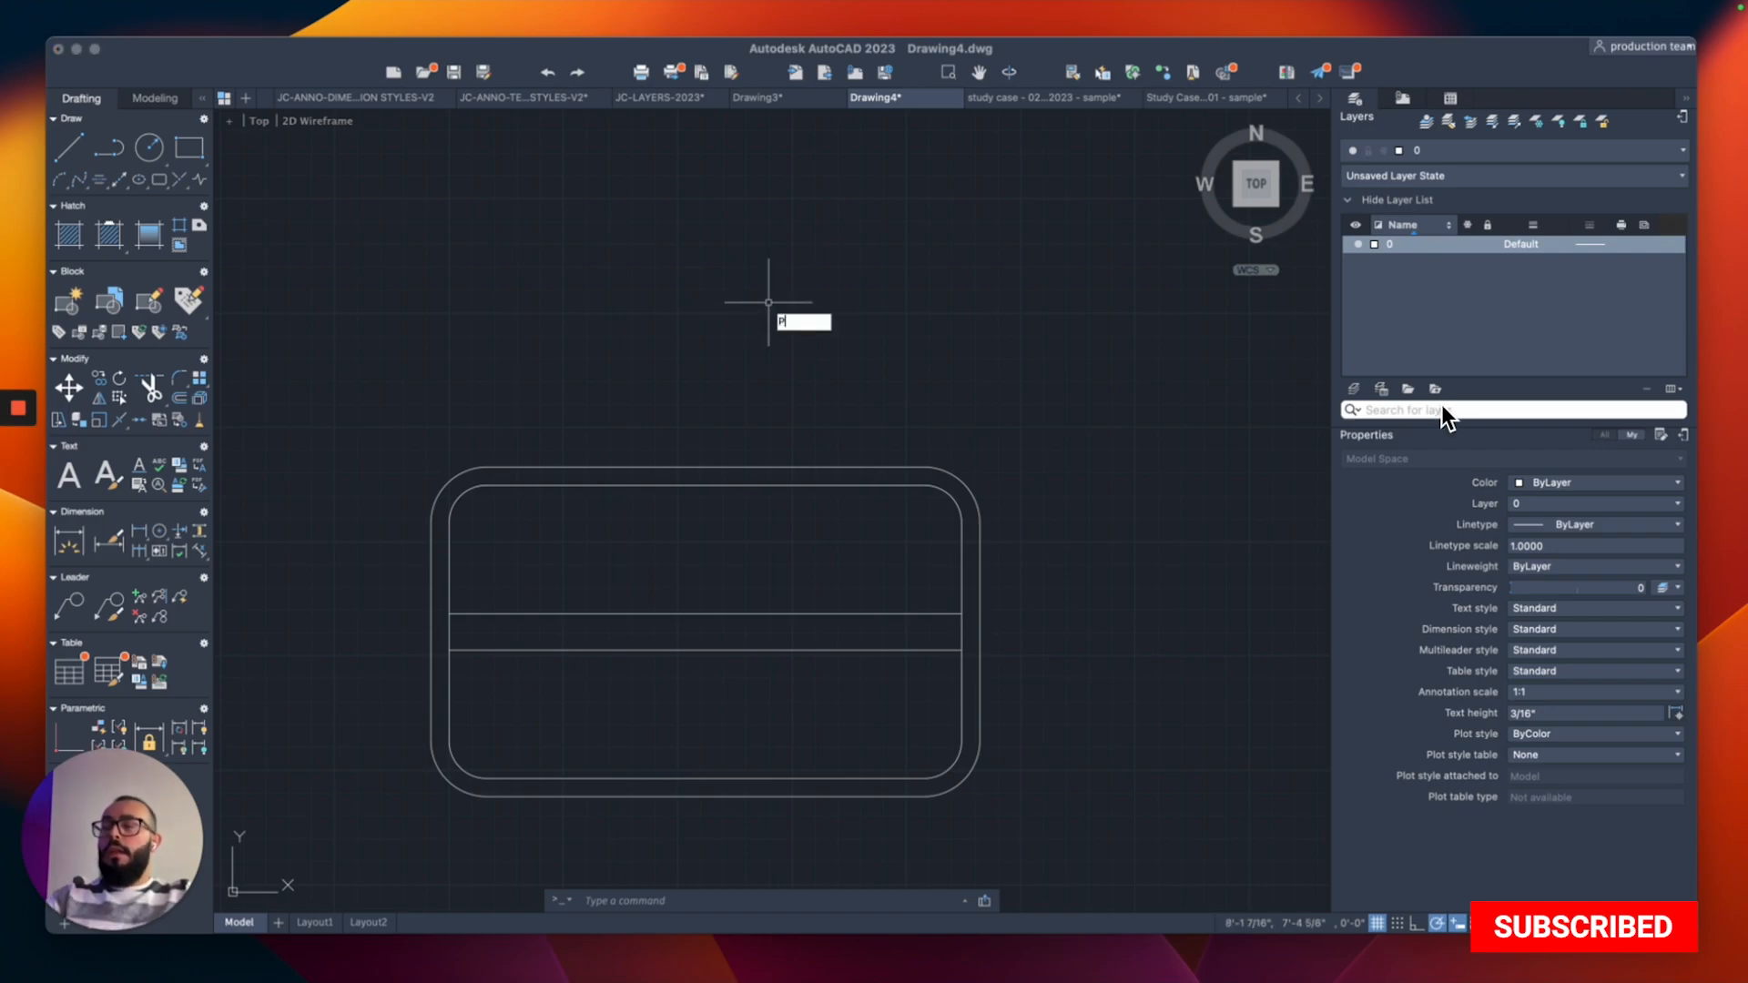
text(18)
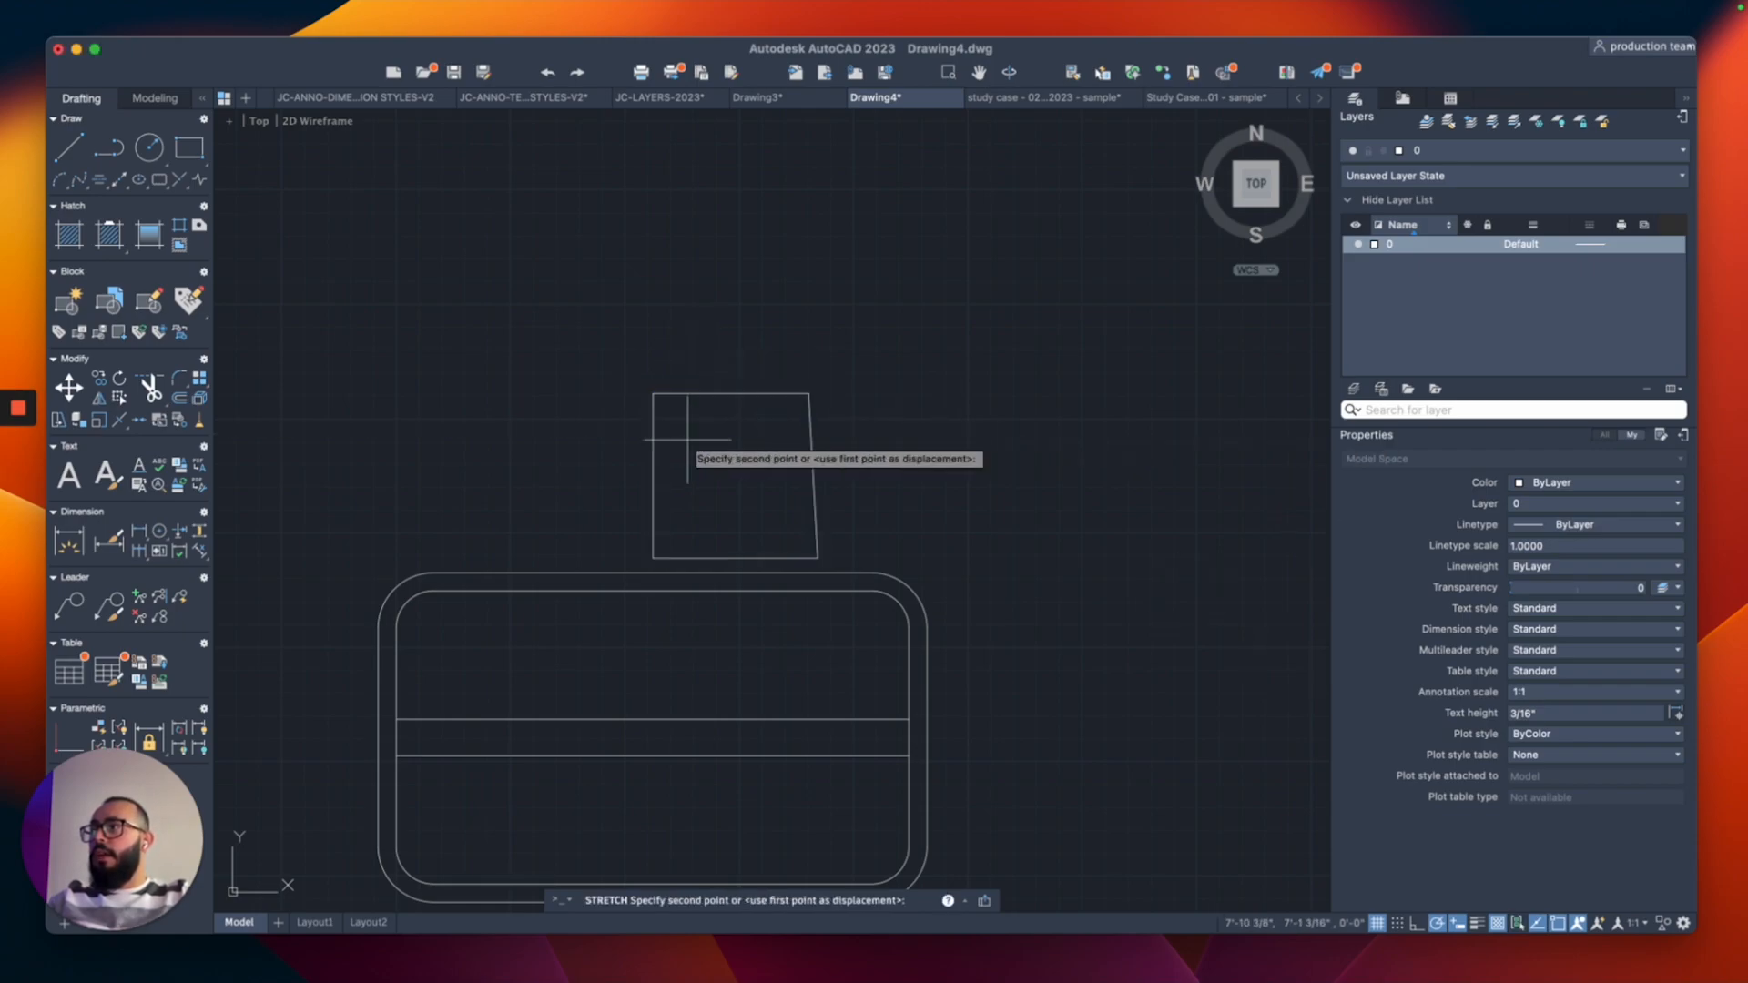
click(688, 366)
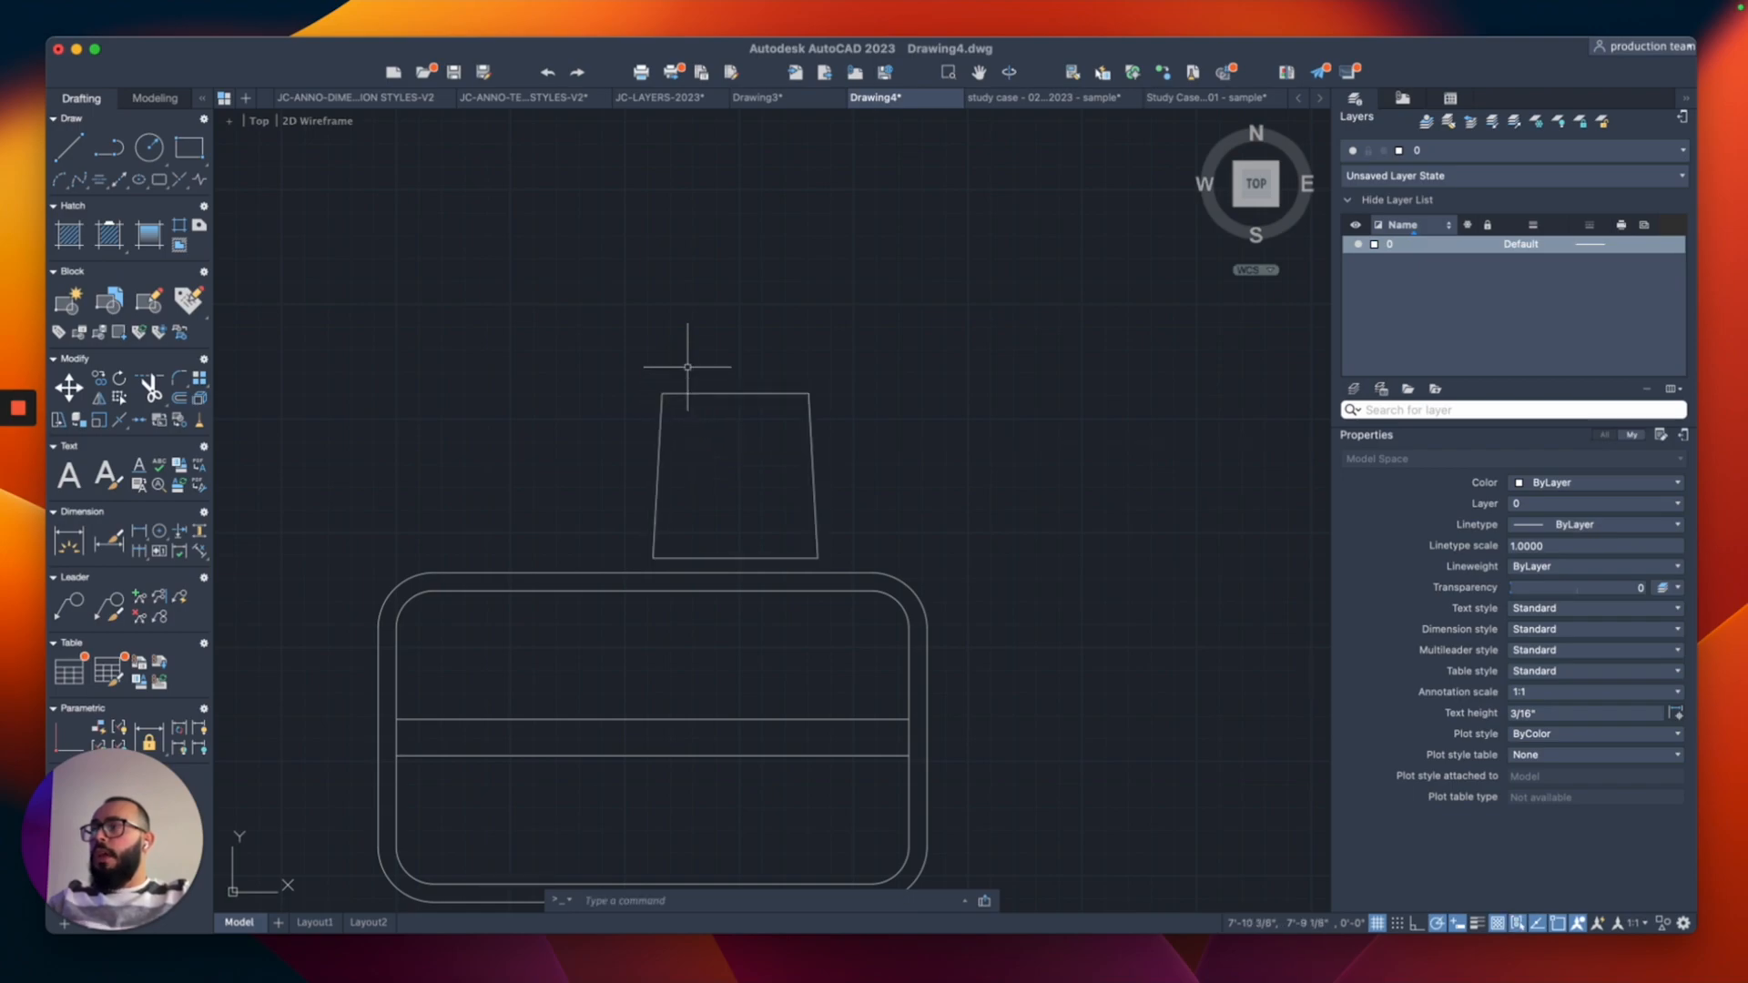
click(805, 393)
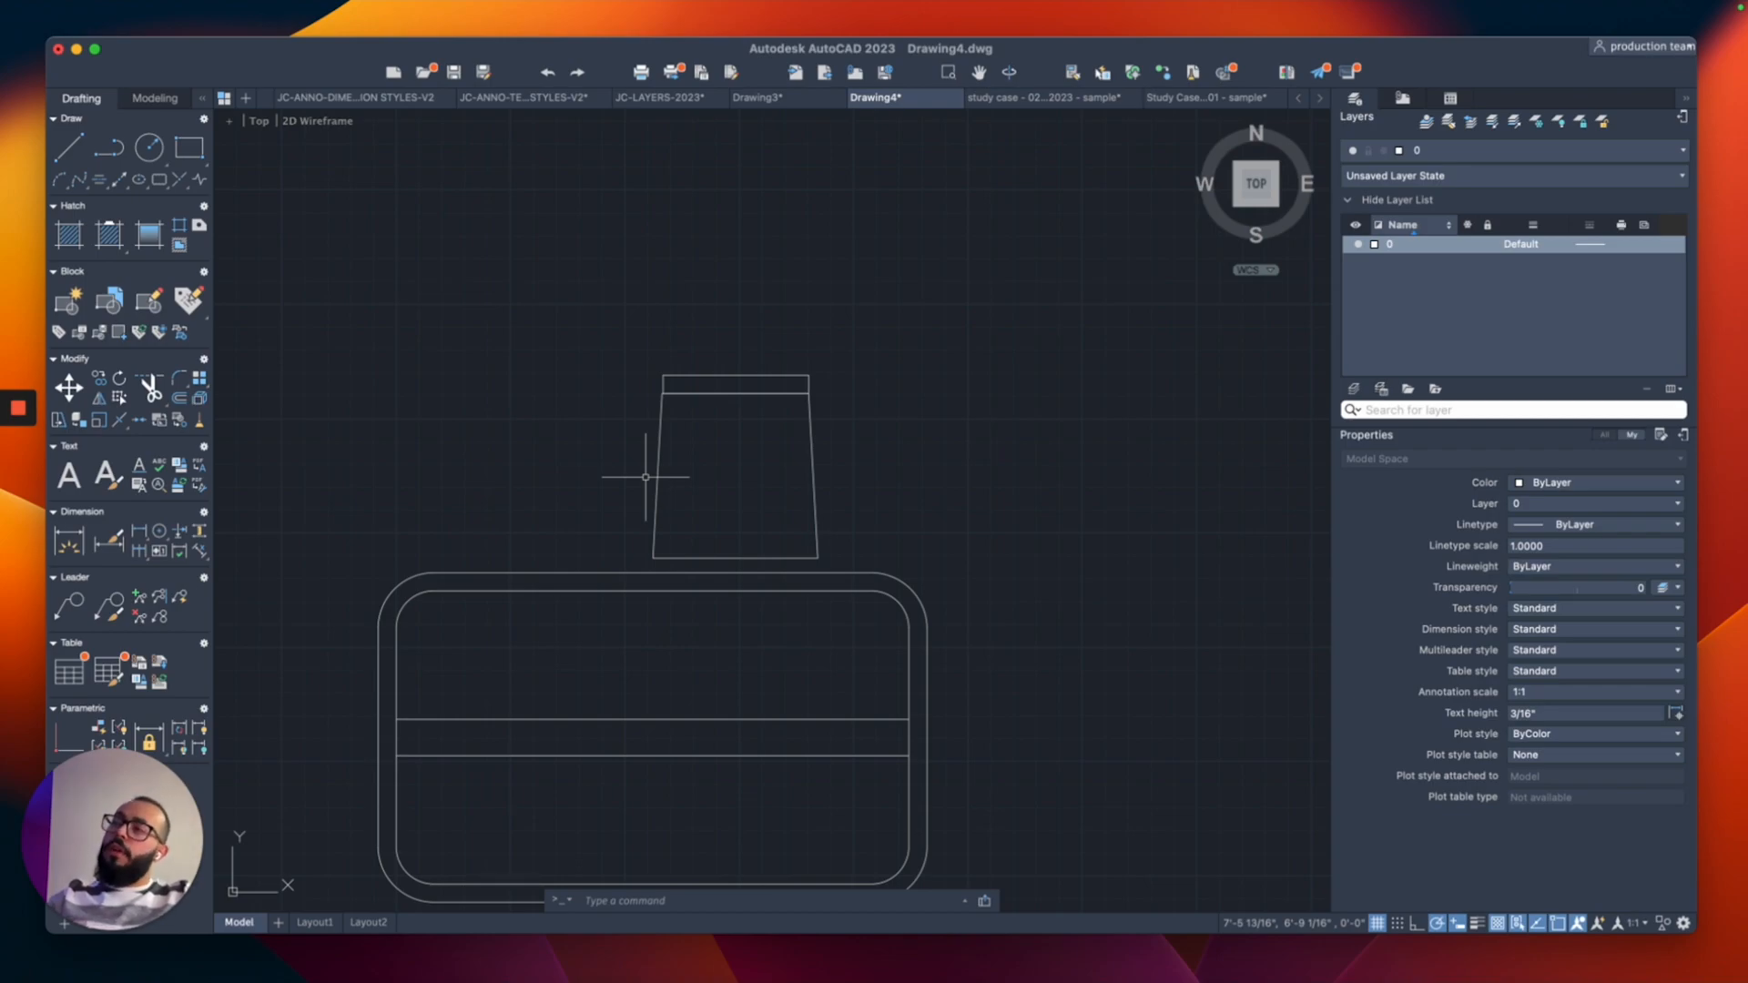
mouse_move(741, 561)
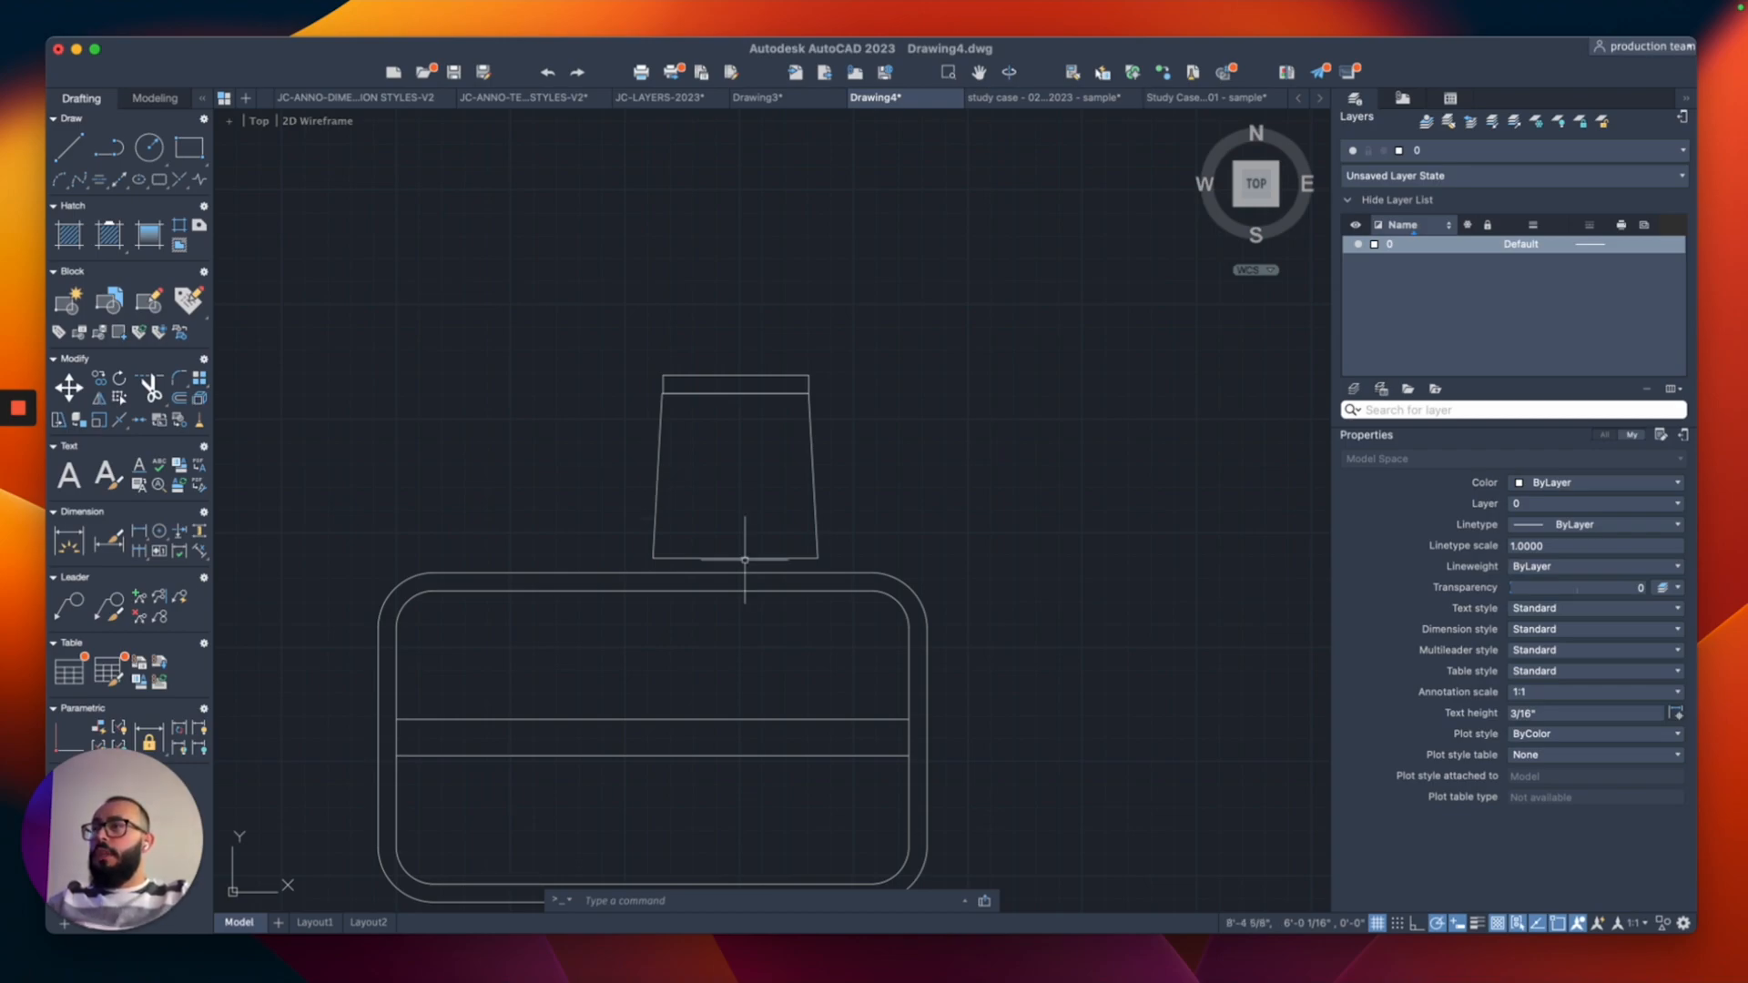
mouse_move(667, 504)
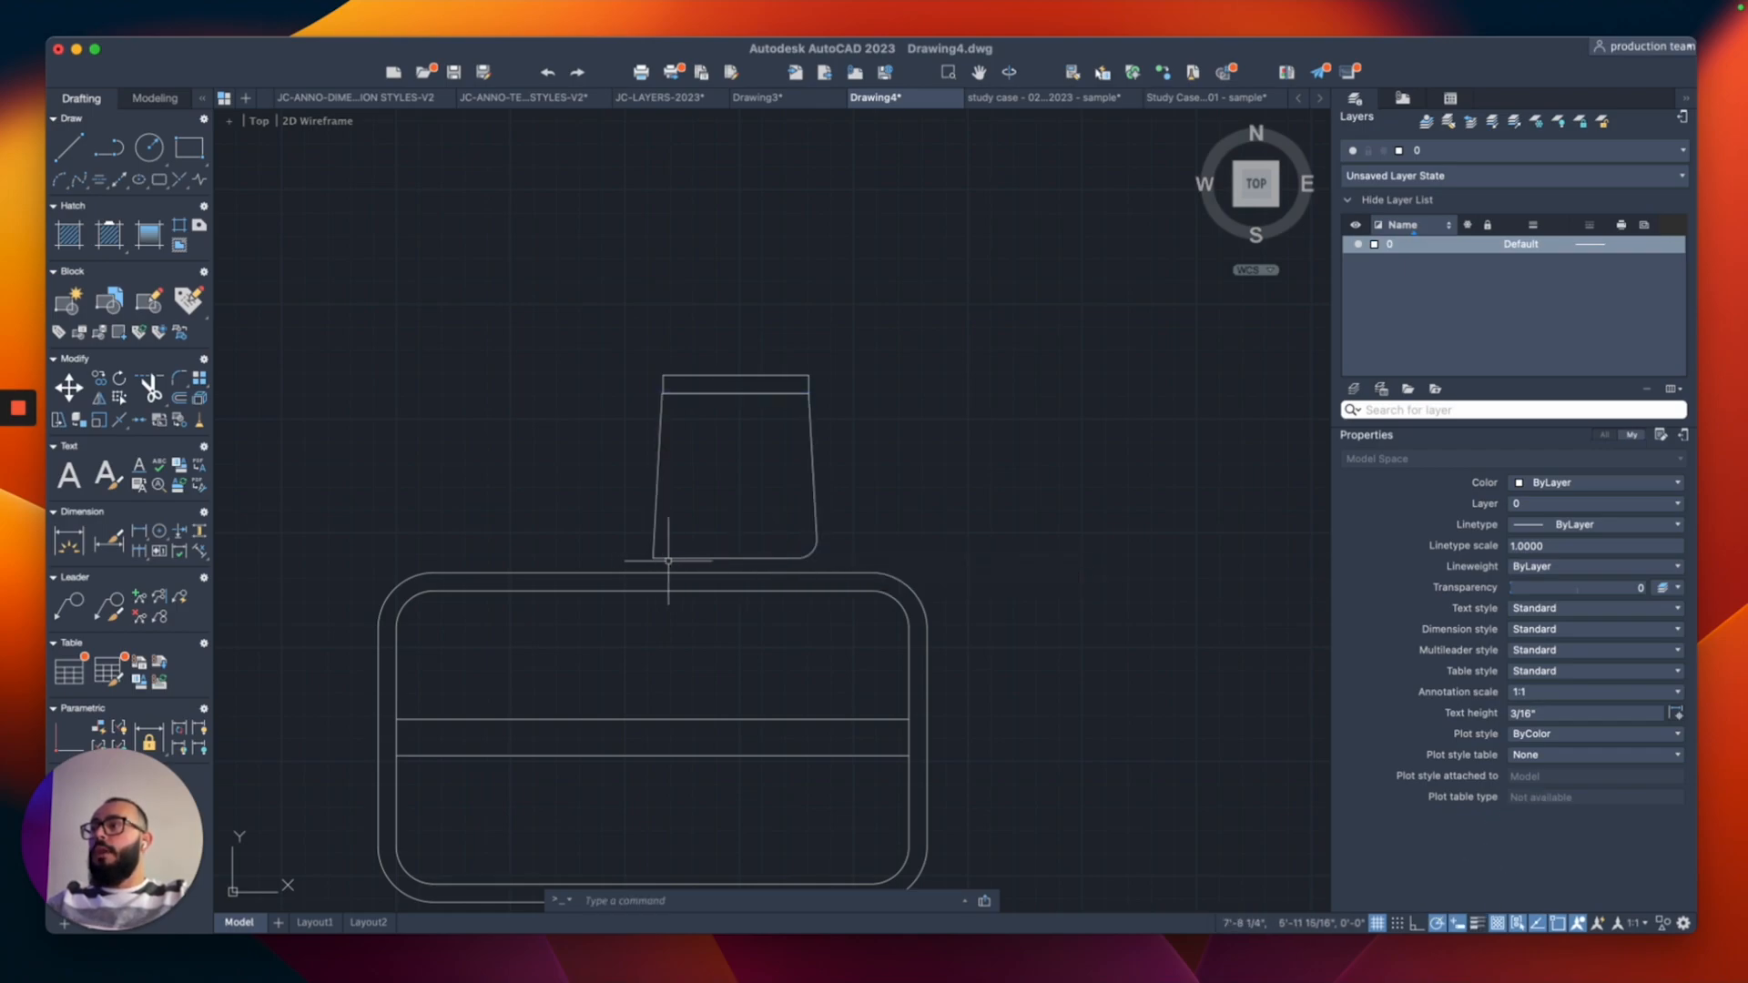
mouse_move(726, 490)
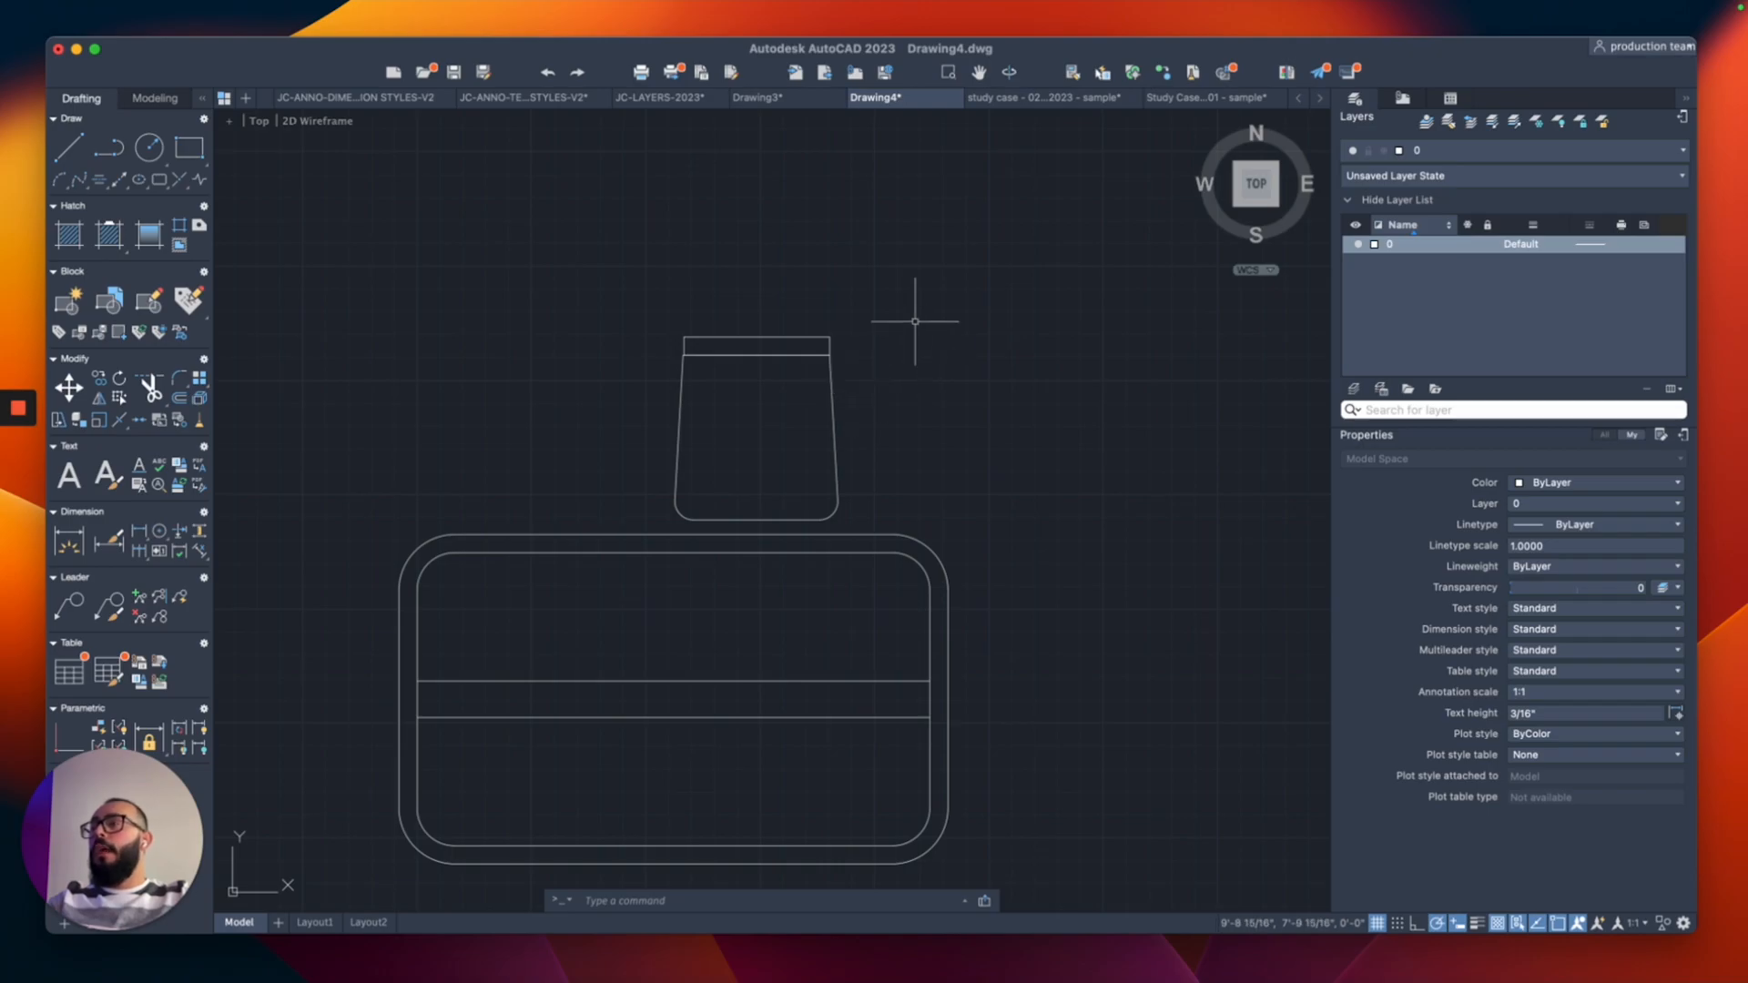
Define the selected chair outlines as a block named JAY CHAIR
click(754, 419)
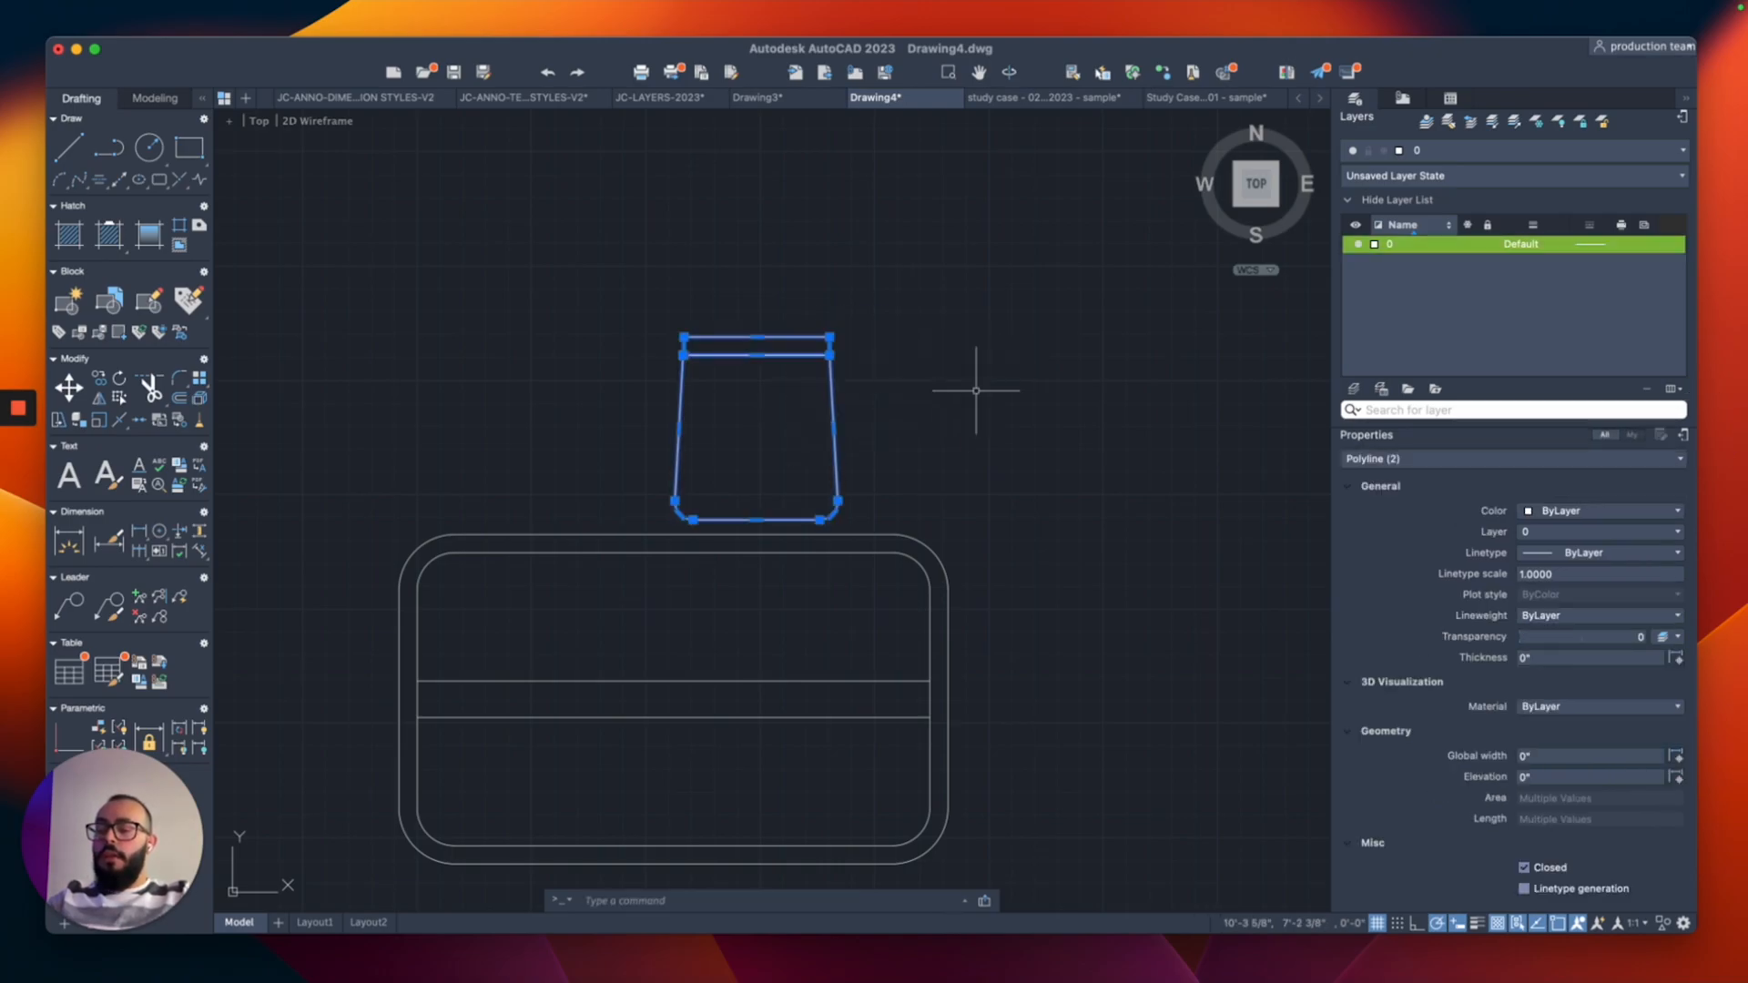
text(B)
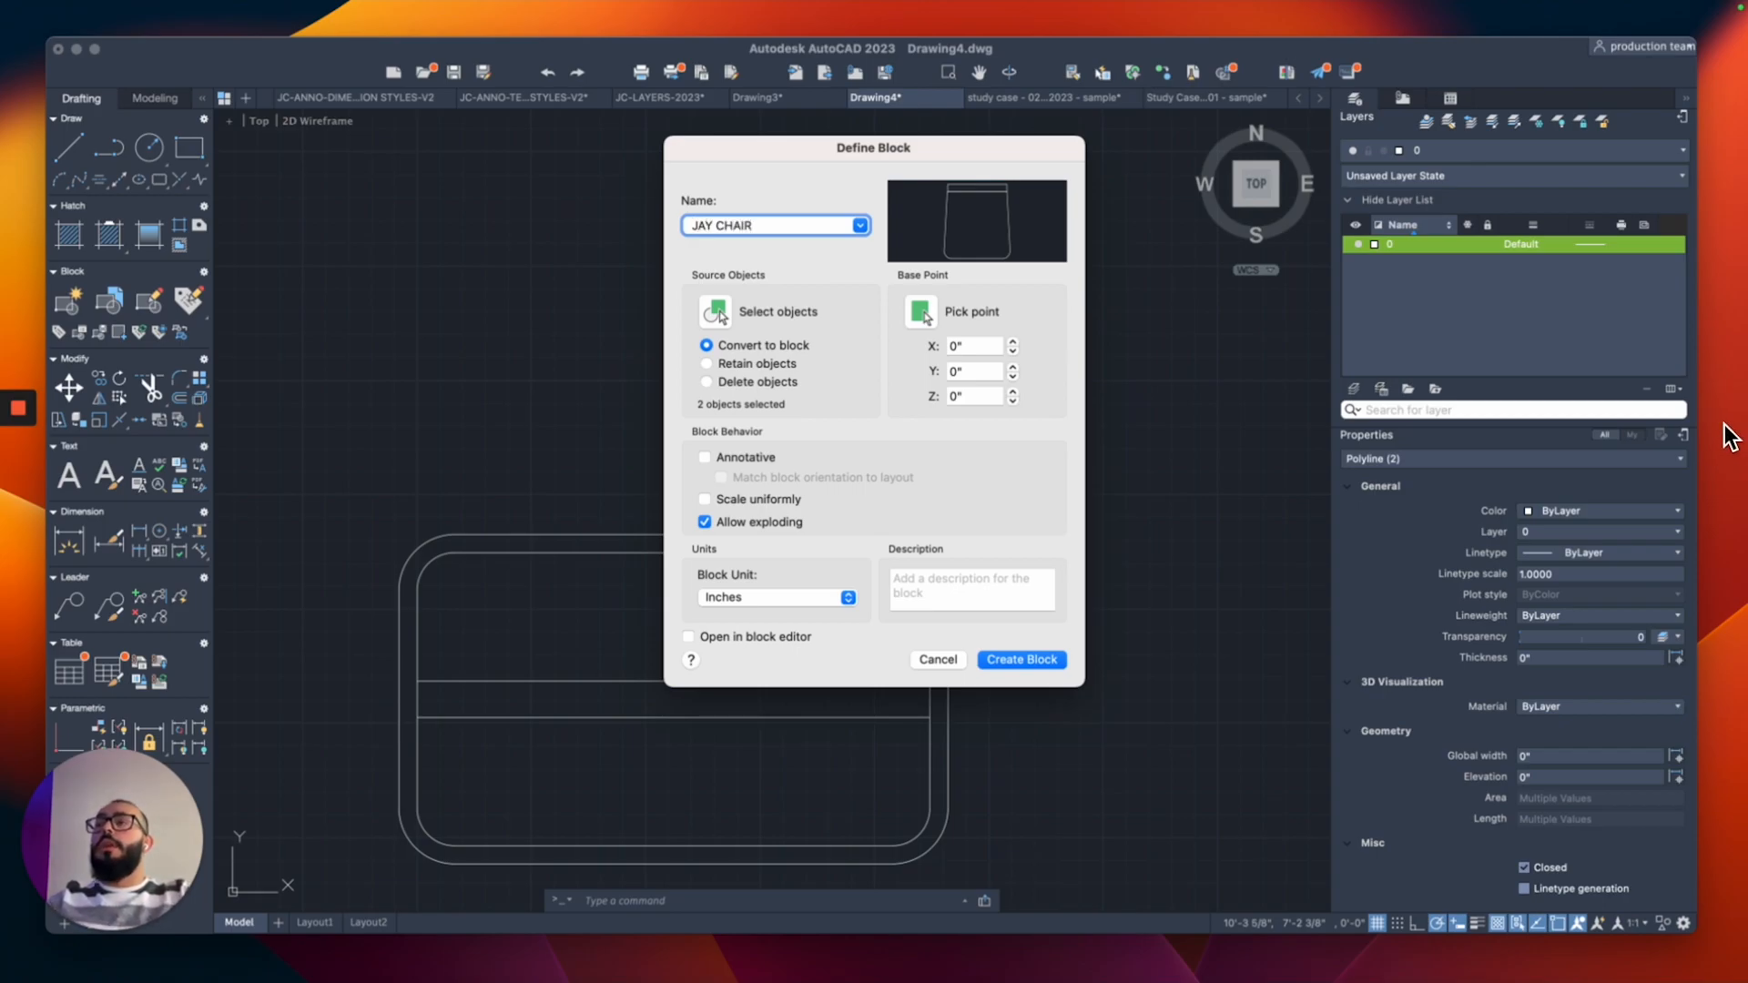
click(1020, 659)
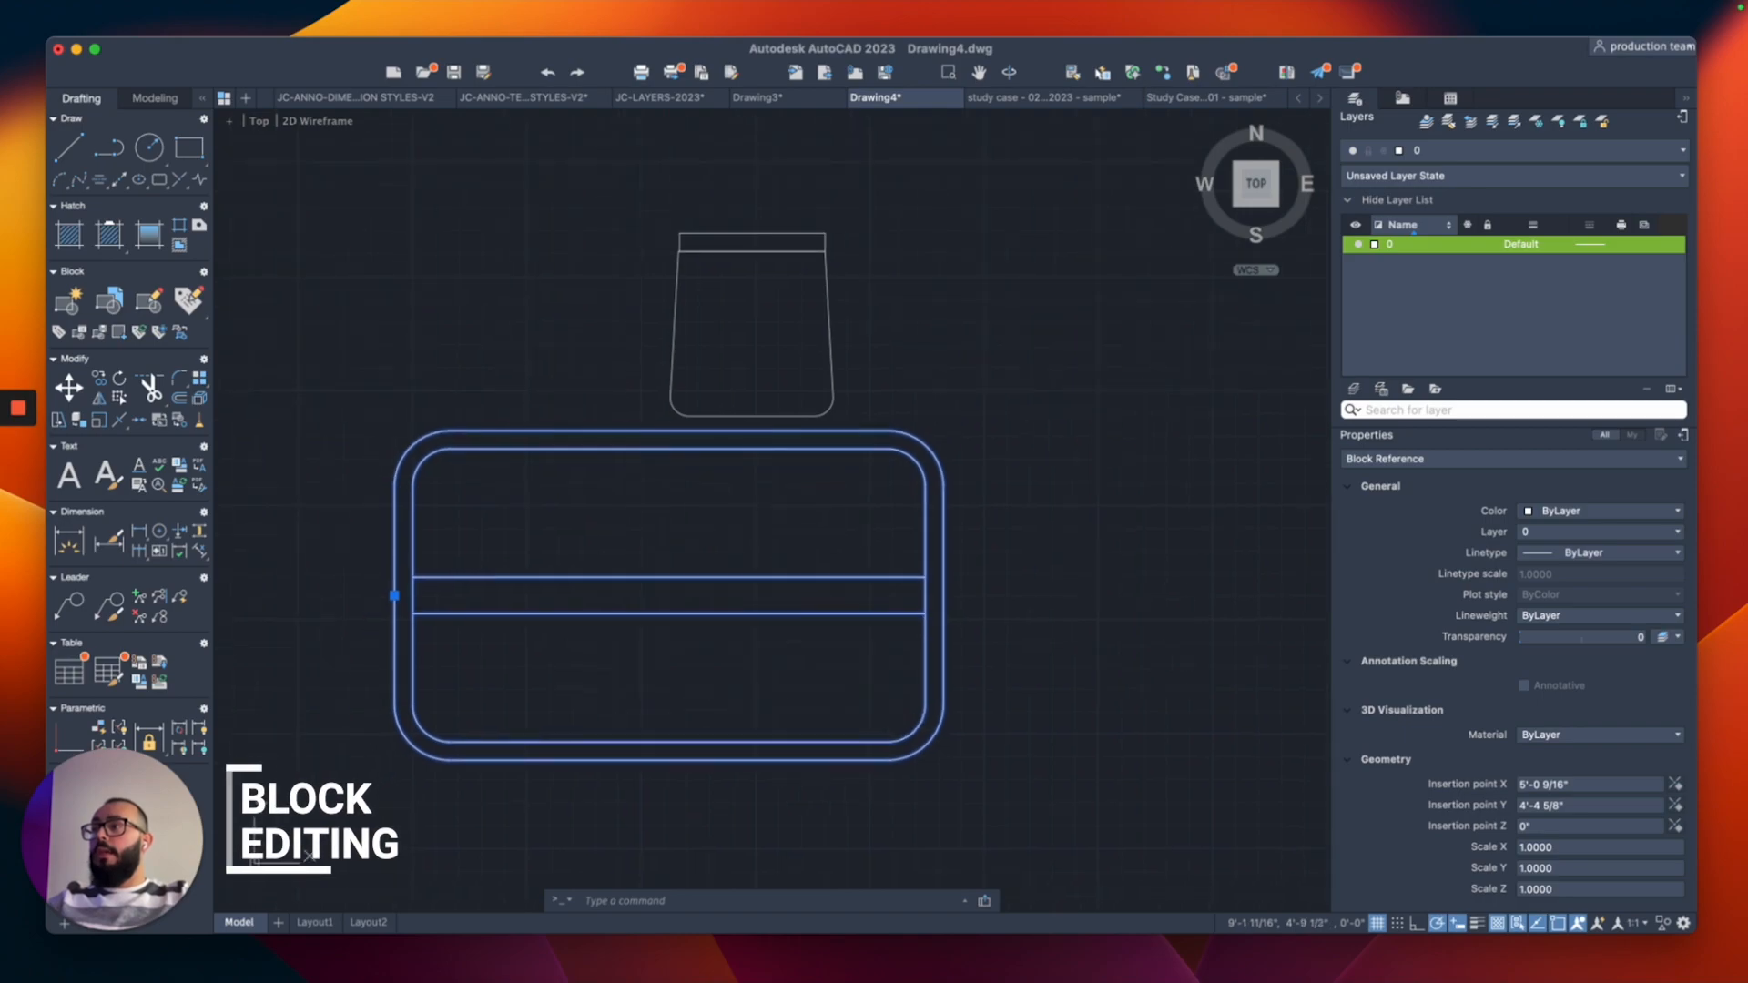
Edit the JAY DINING TABLE block and stretch its edges to make it longer and deeper
text(B)
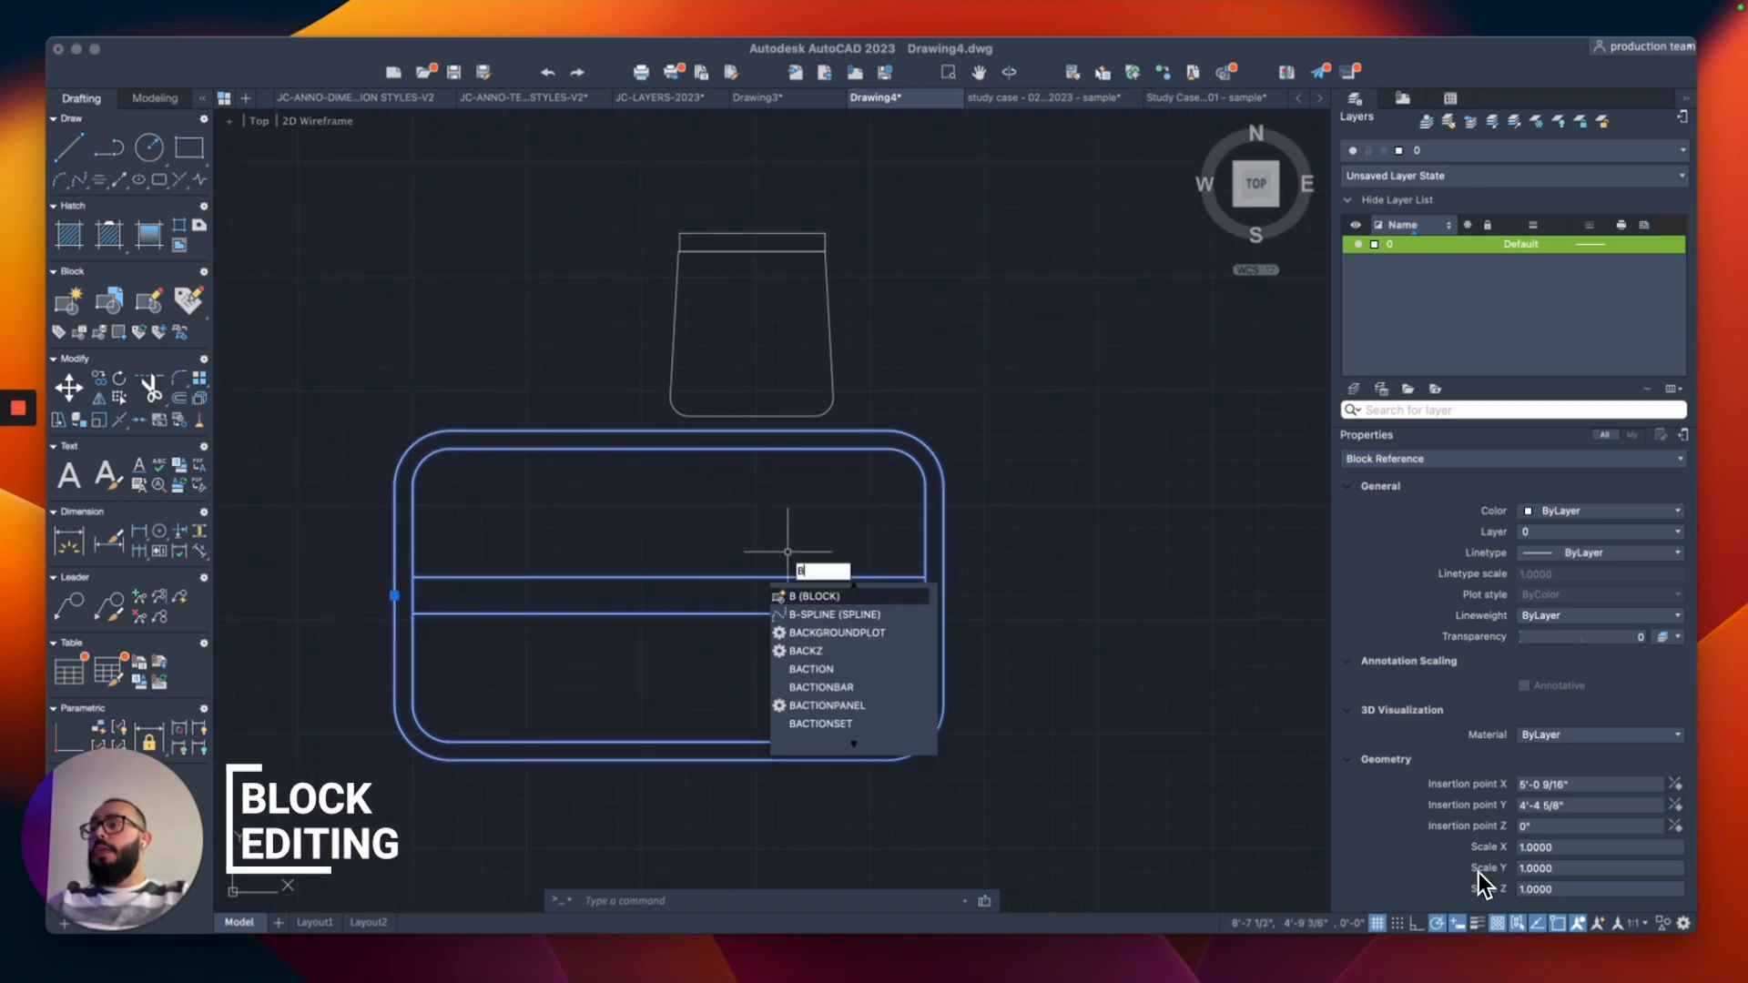
text(E)
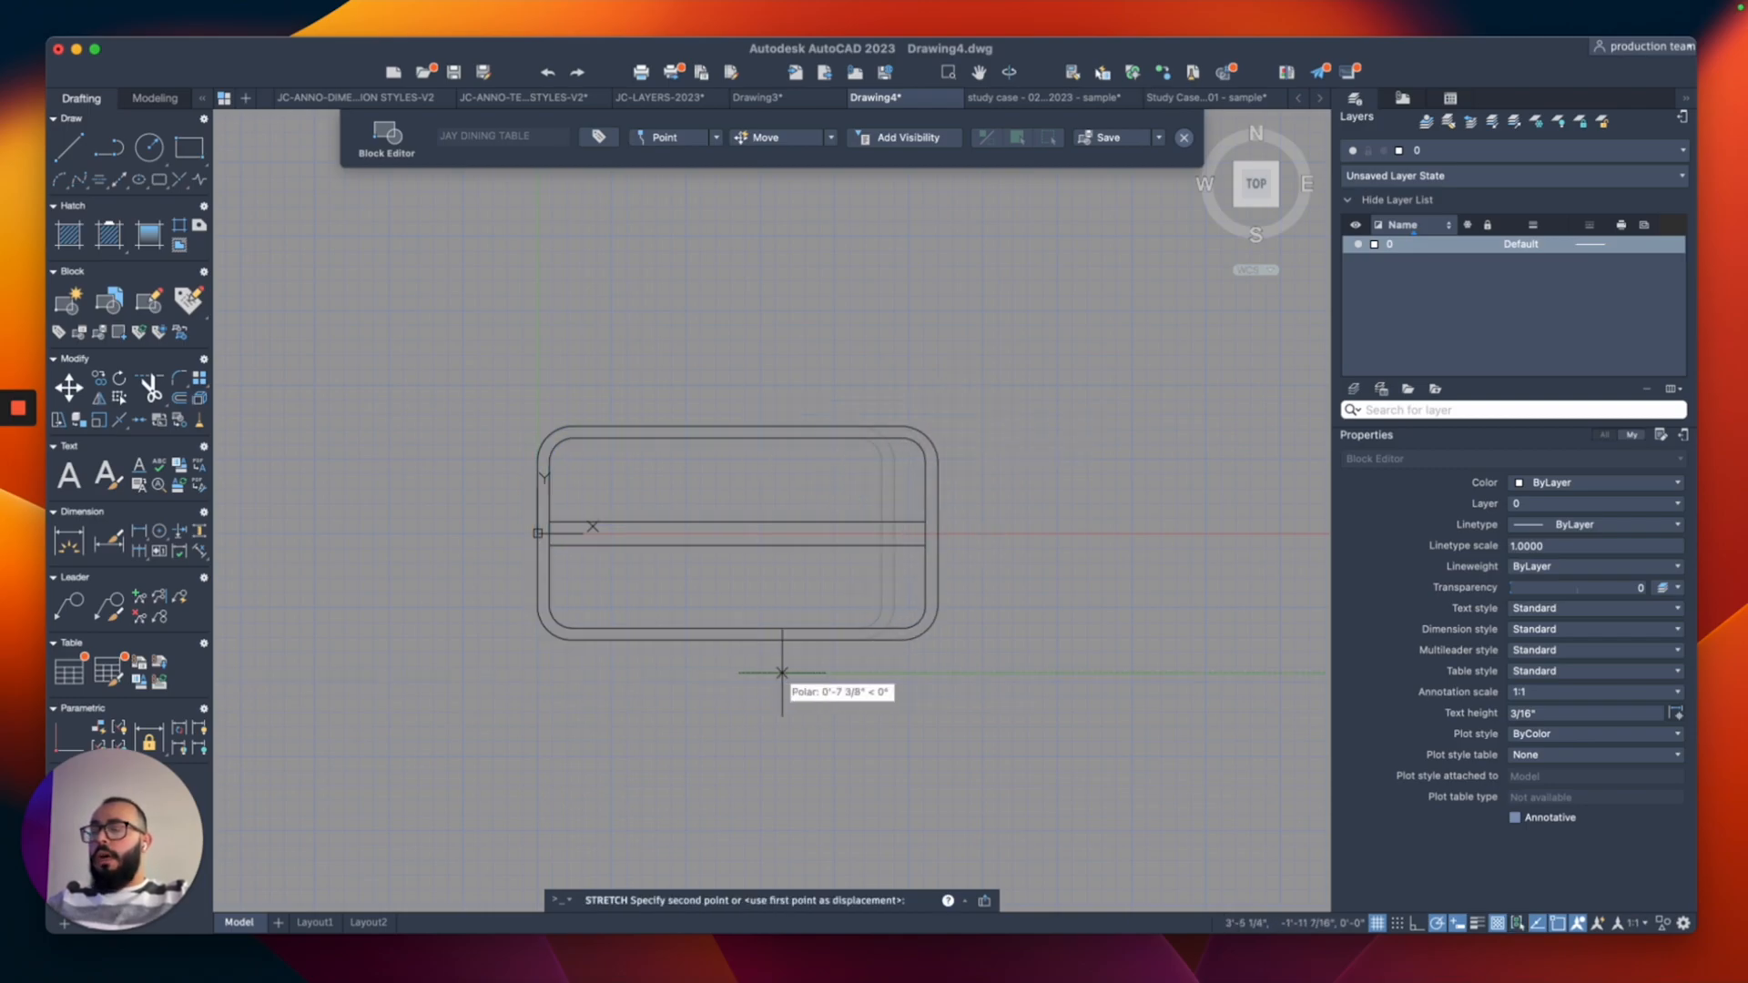
click(781, 672)
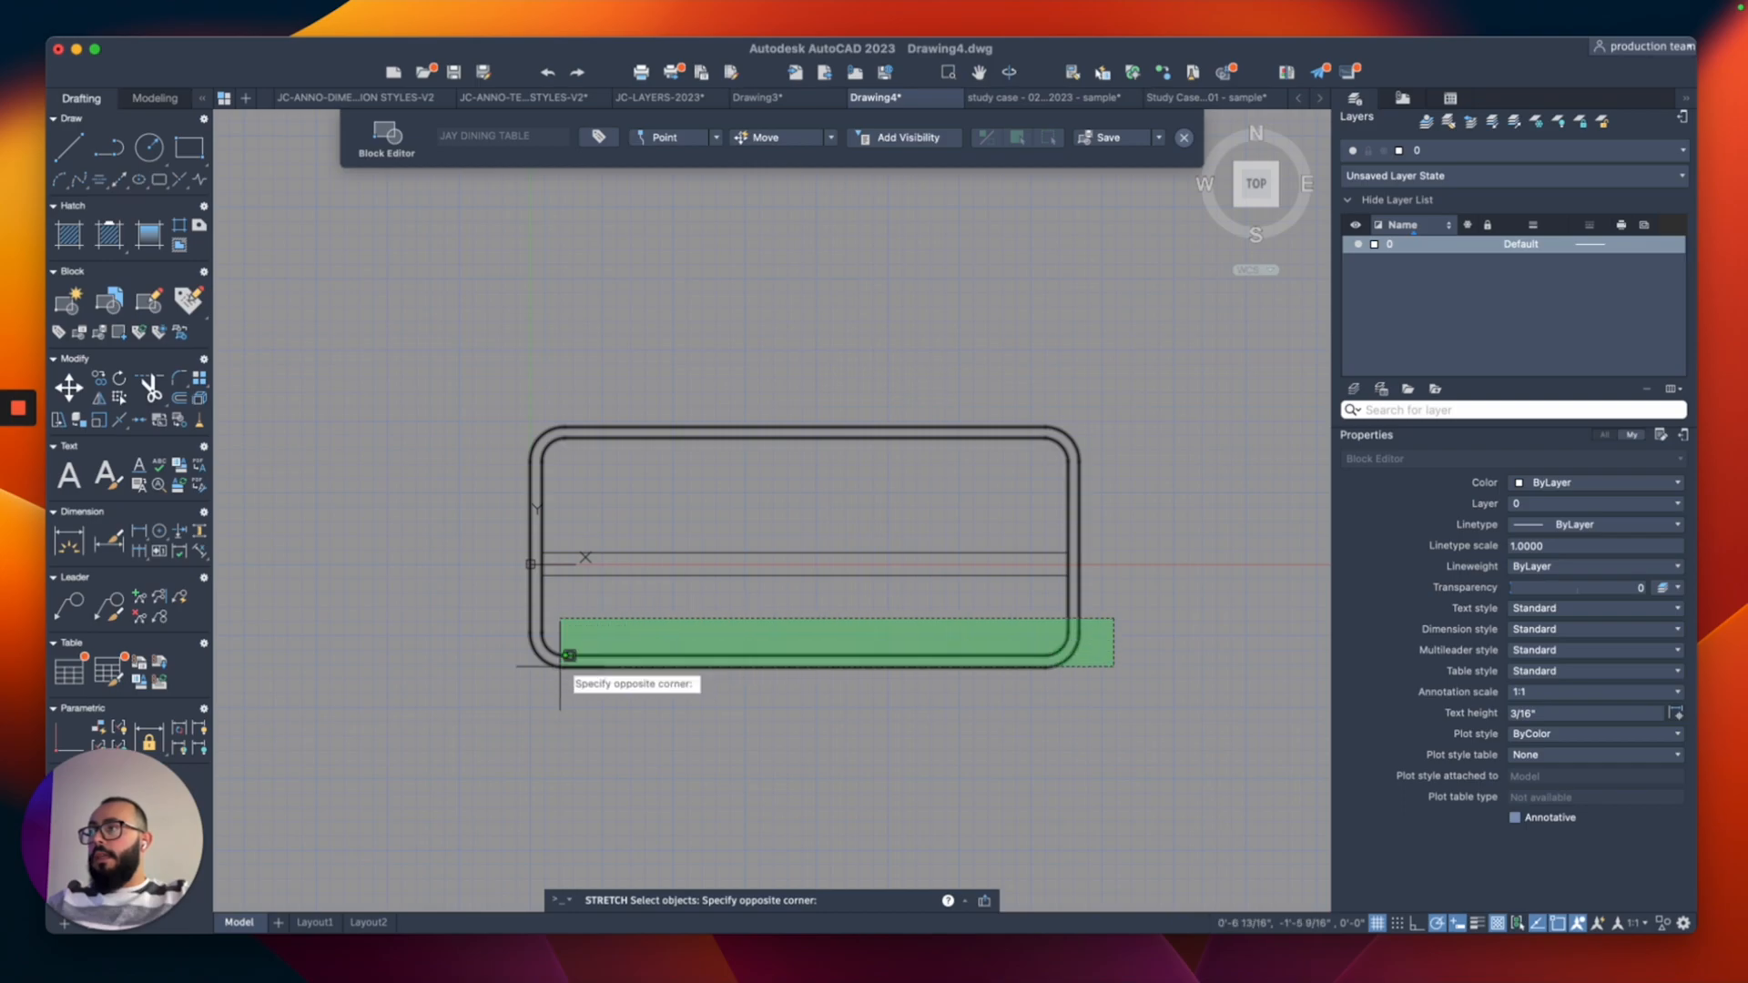
click(688, 739)
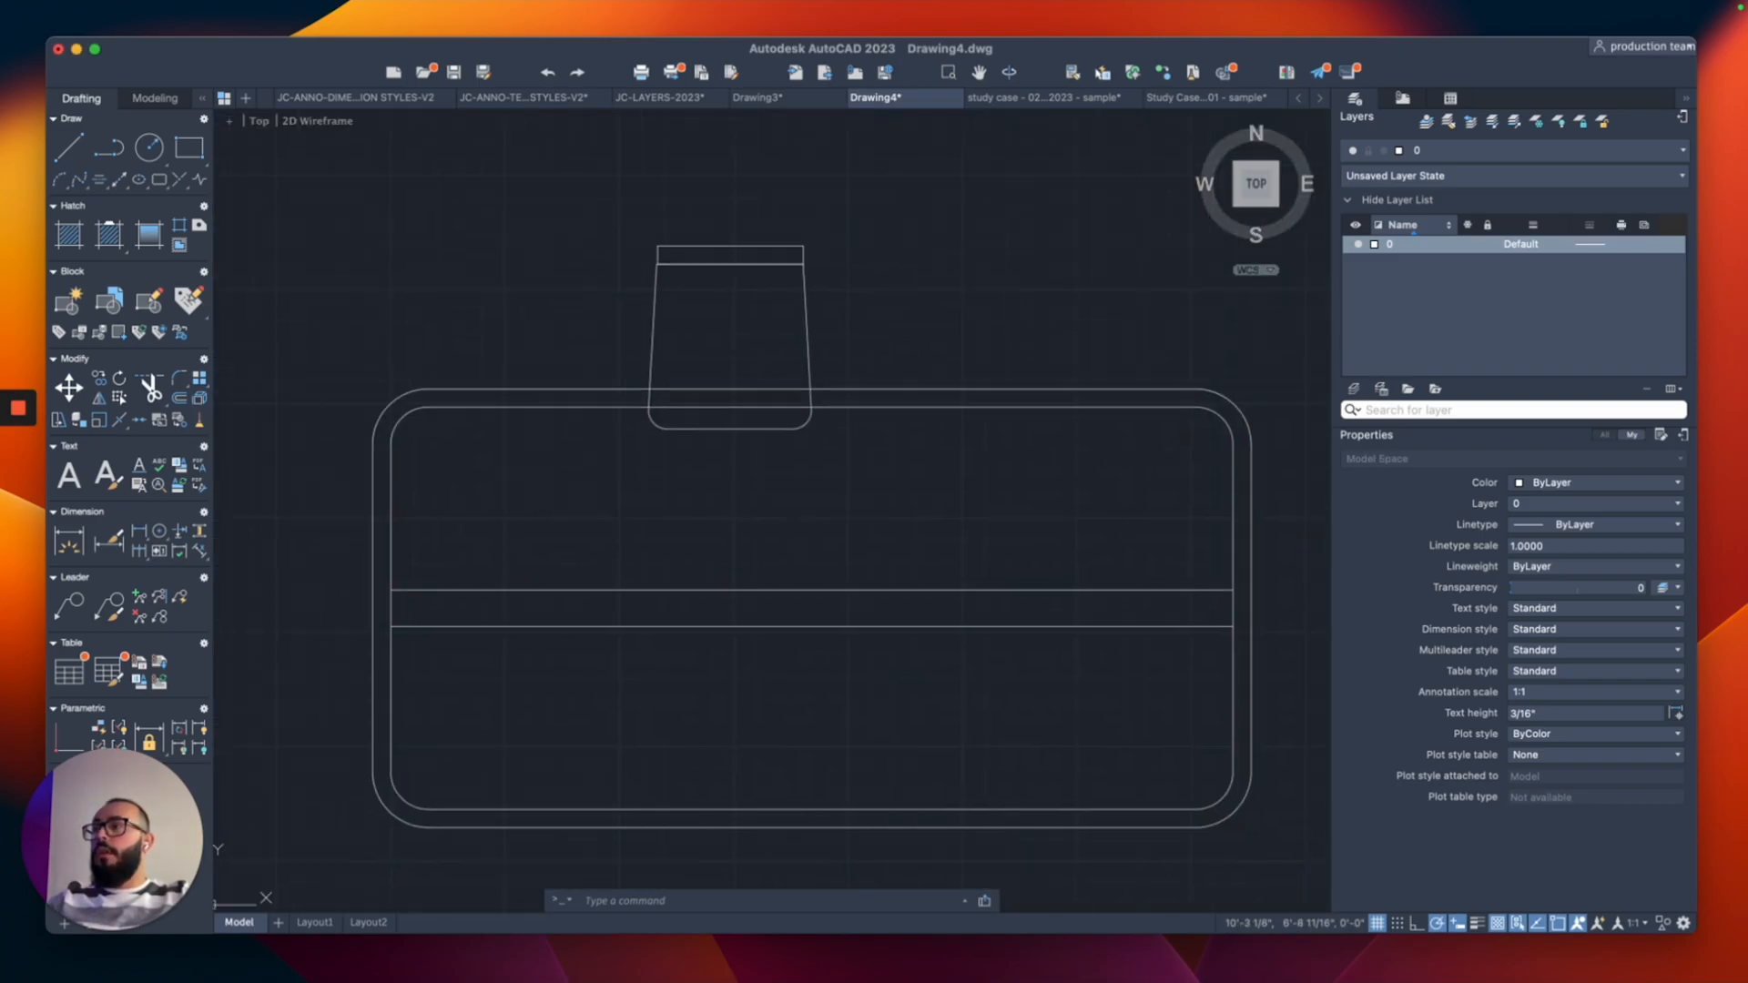
Position the chair above the table and mirror the row to the bottom edge
click(724, 335)
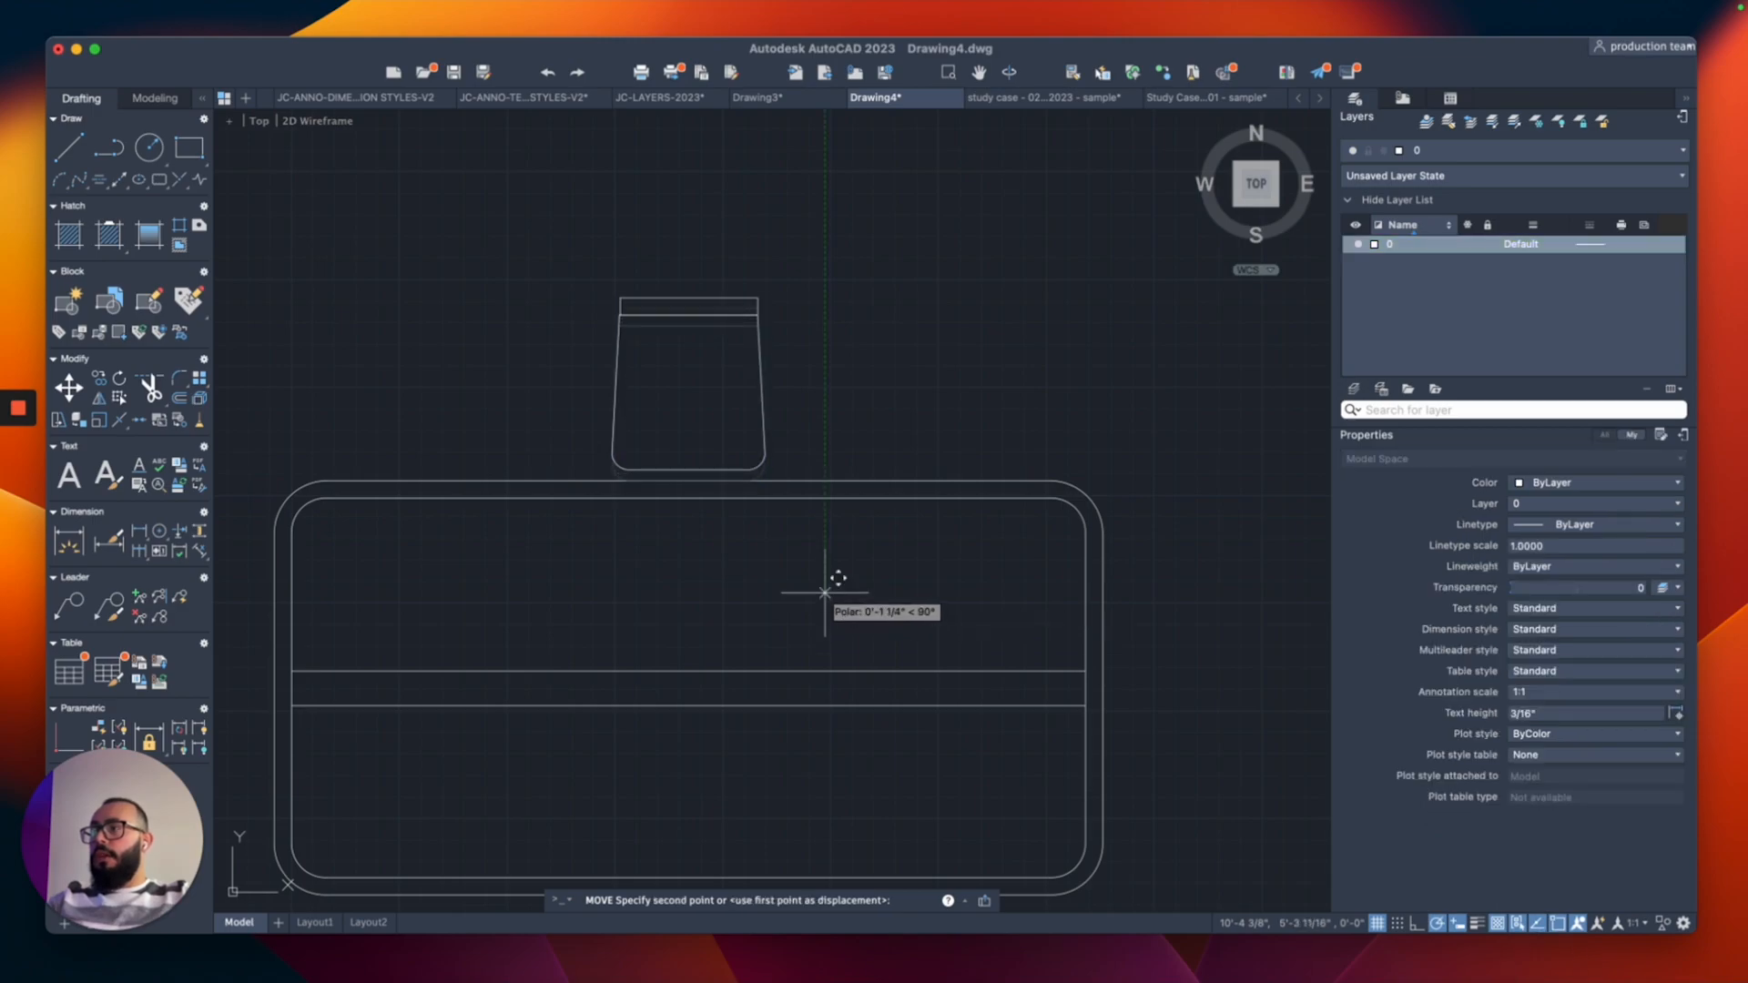
click(686, 379)
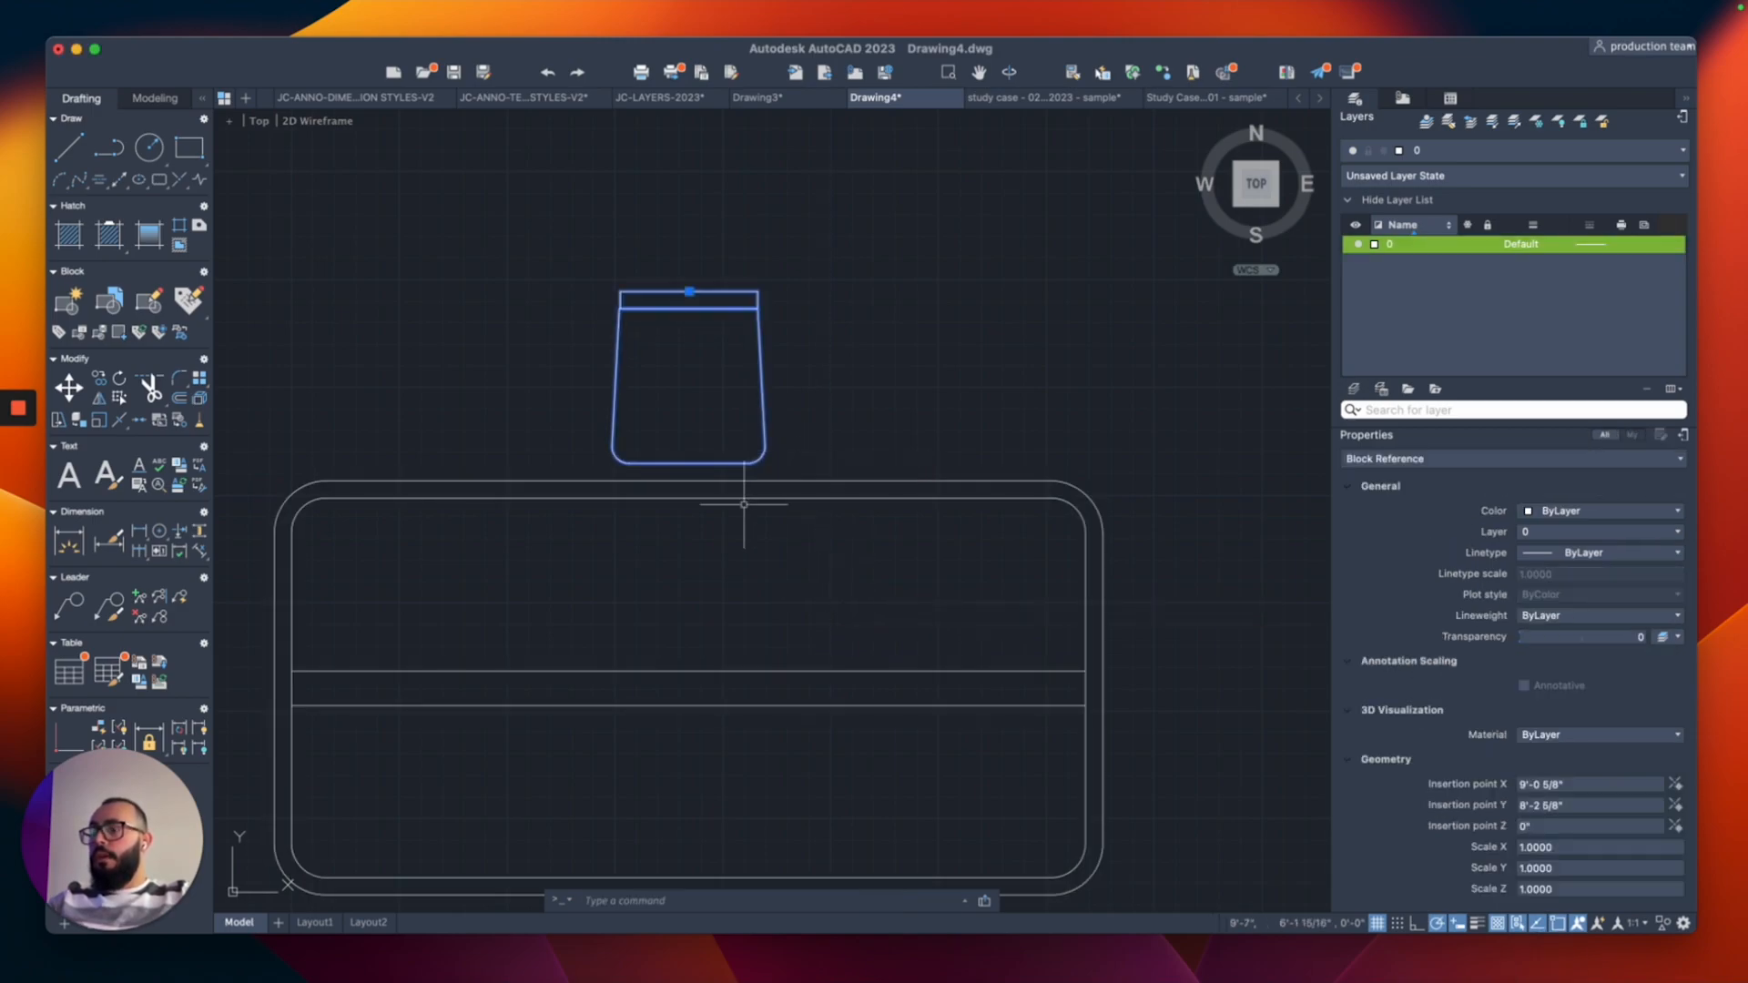
text(MI)
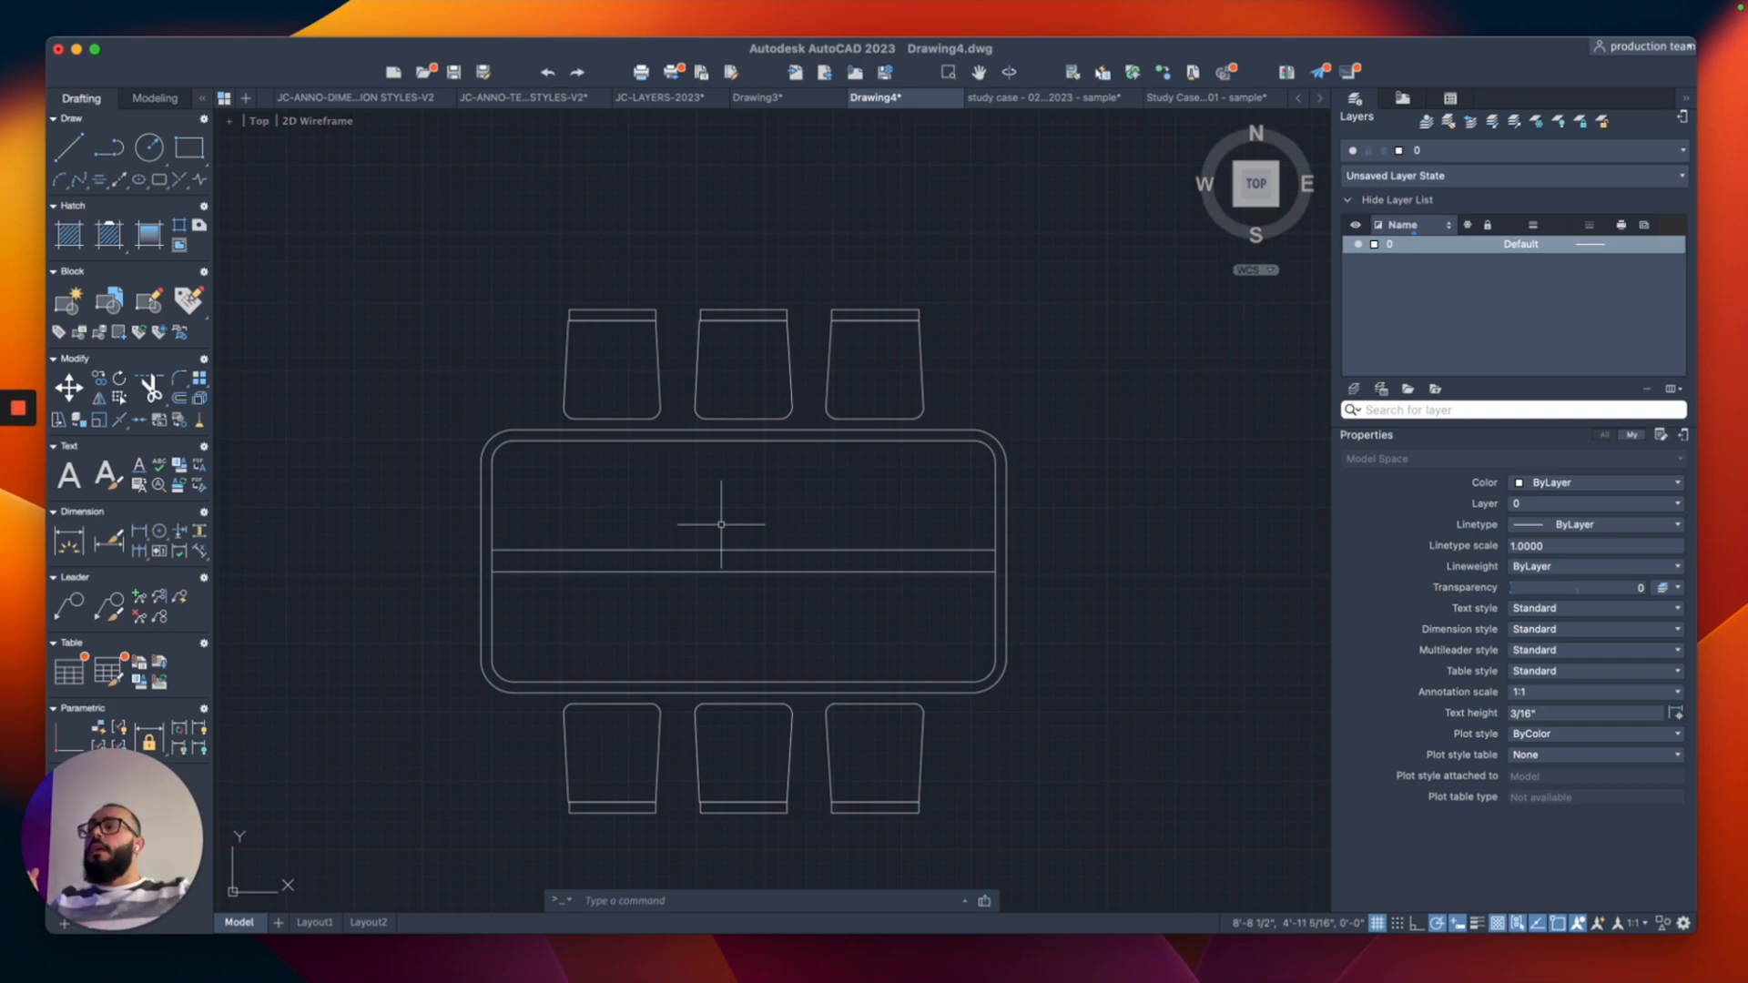
mouse_move(980, 394)
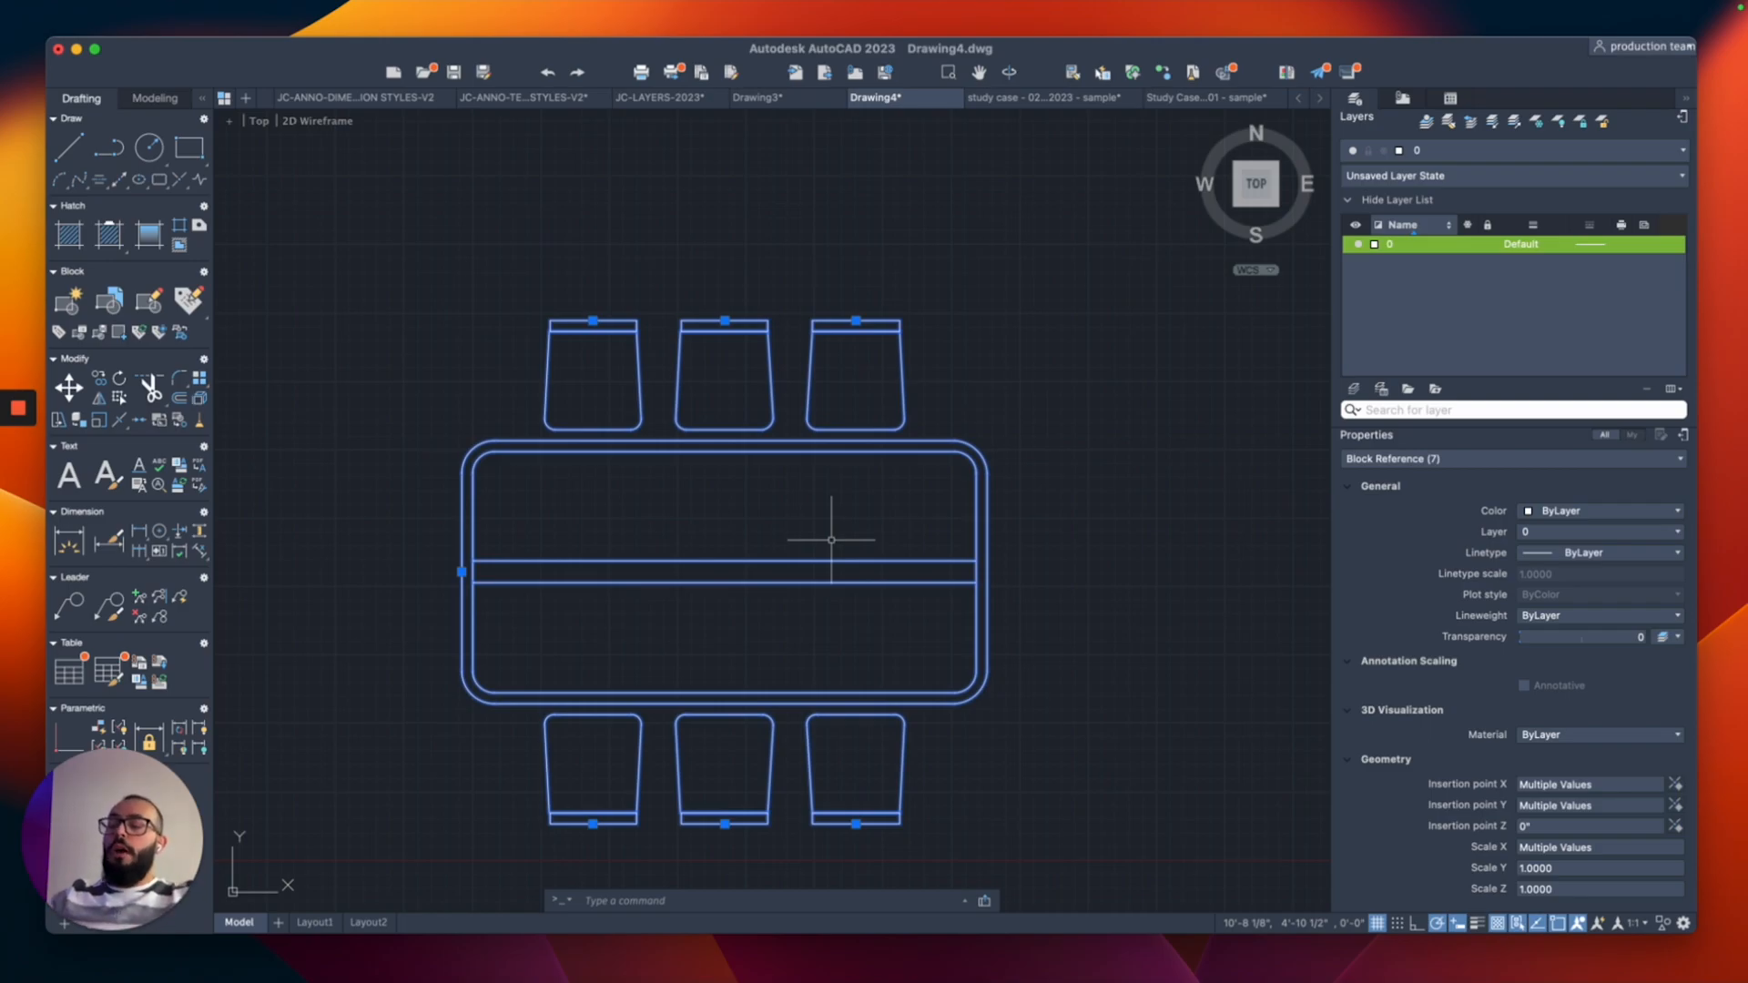
mouse_move(946, 249)
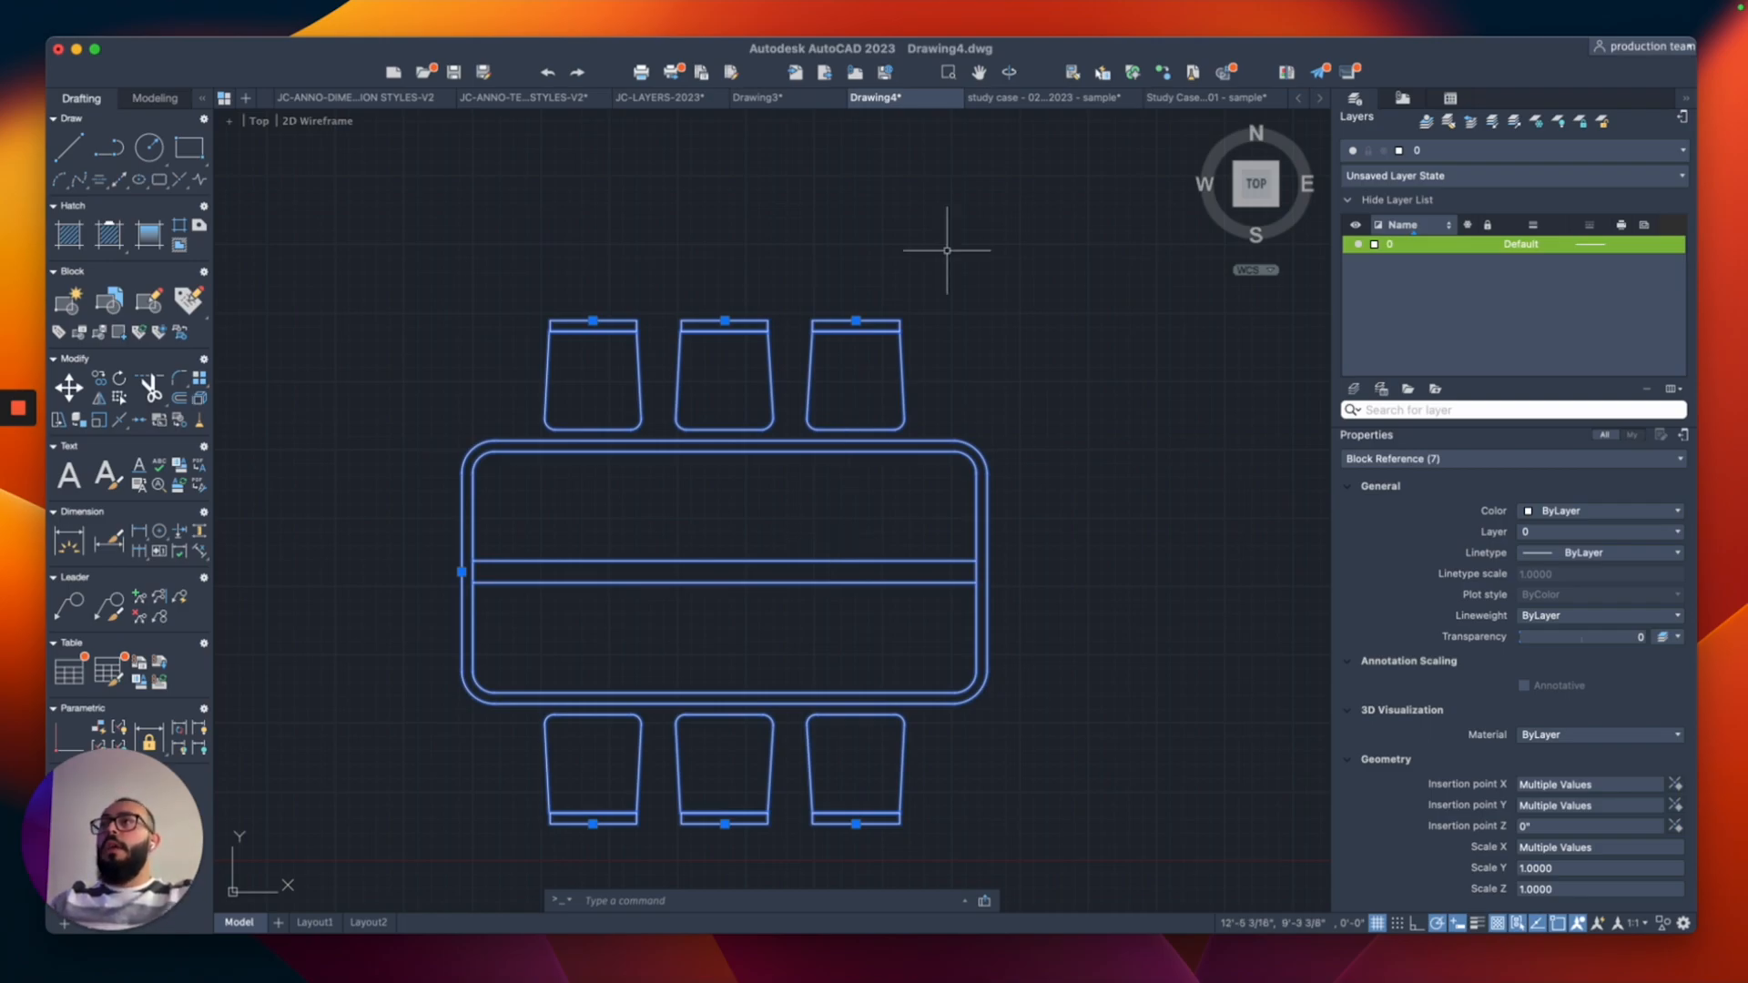
click(1042, 98)
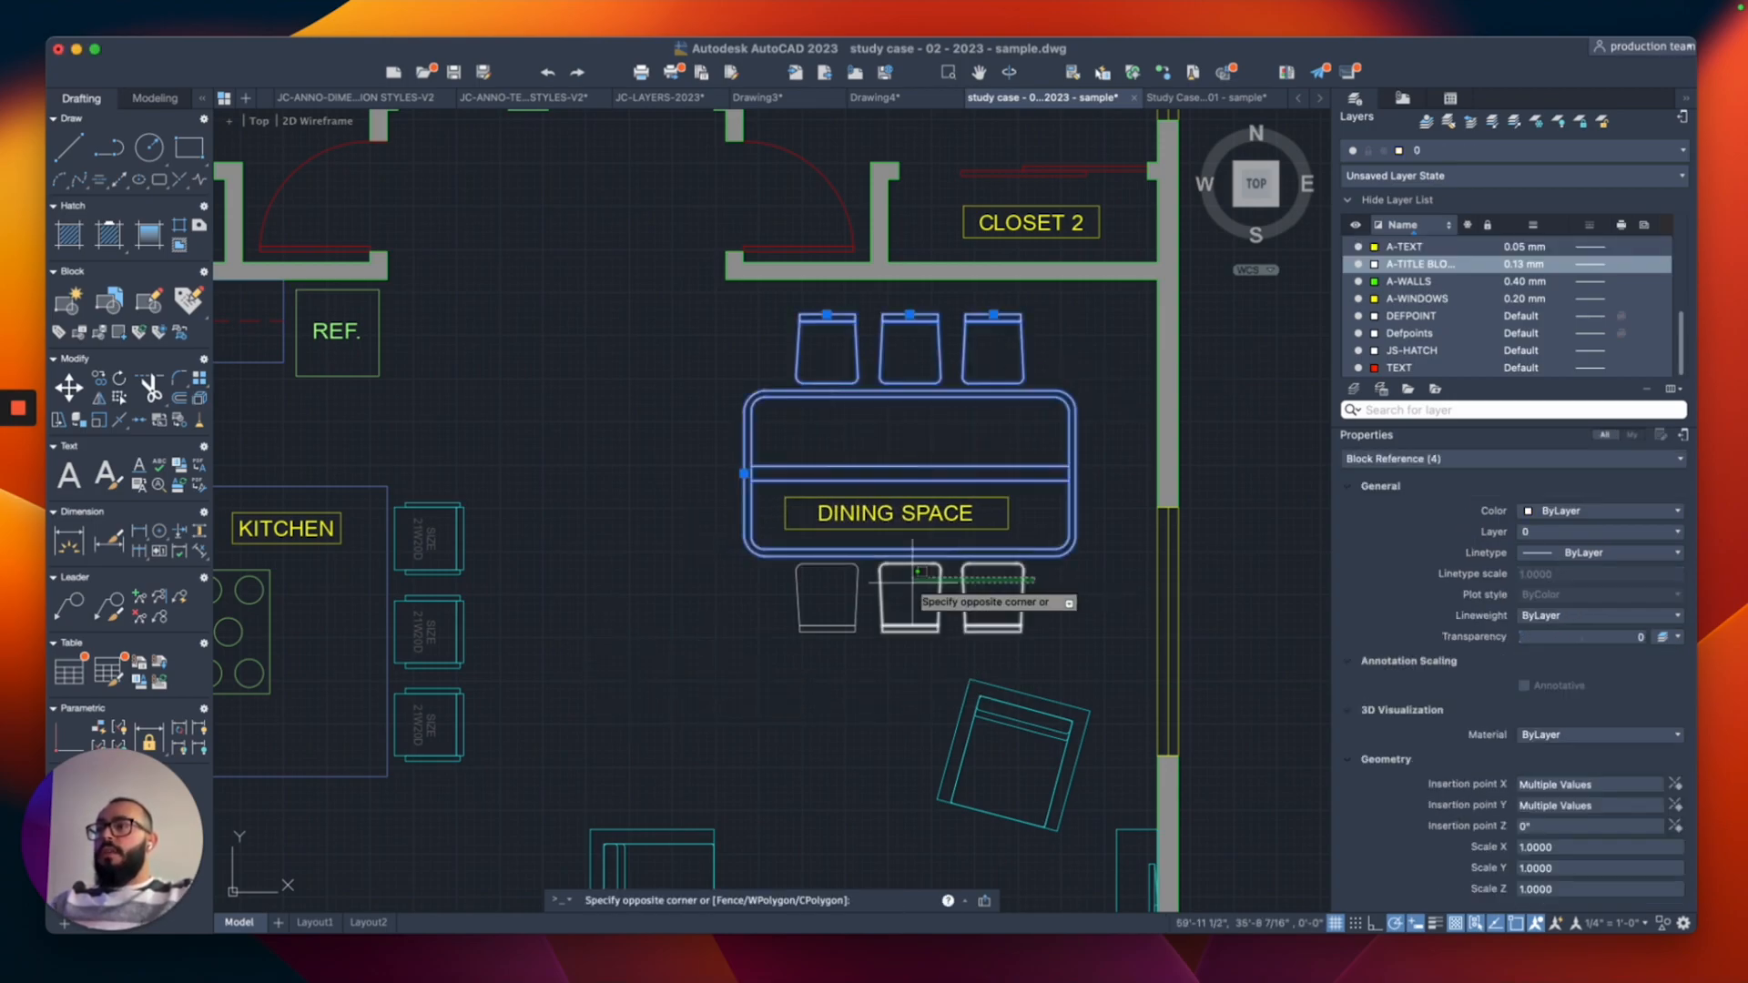
Select the pasted six-seat set and move it onto one of the plan's furniture layers
click(1675, 532)
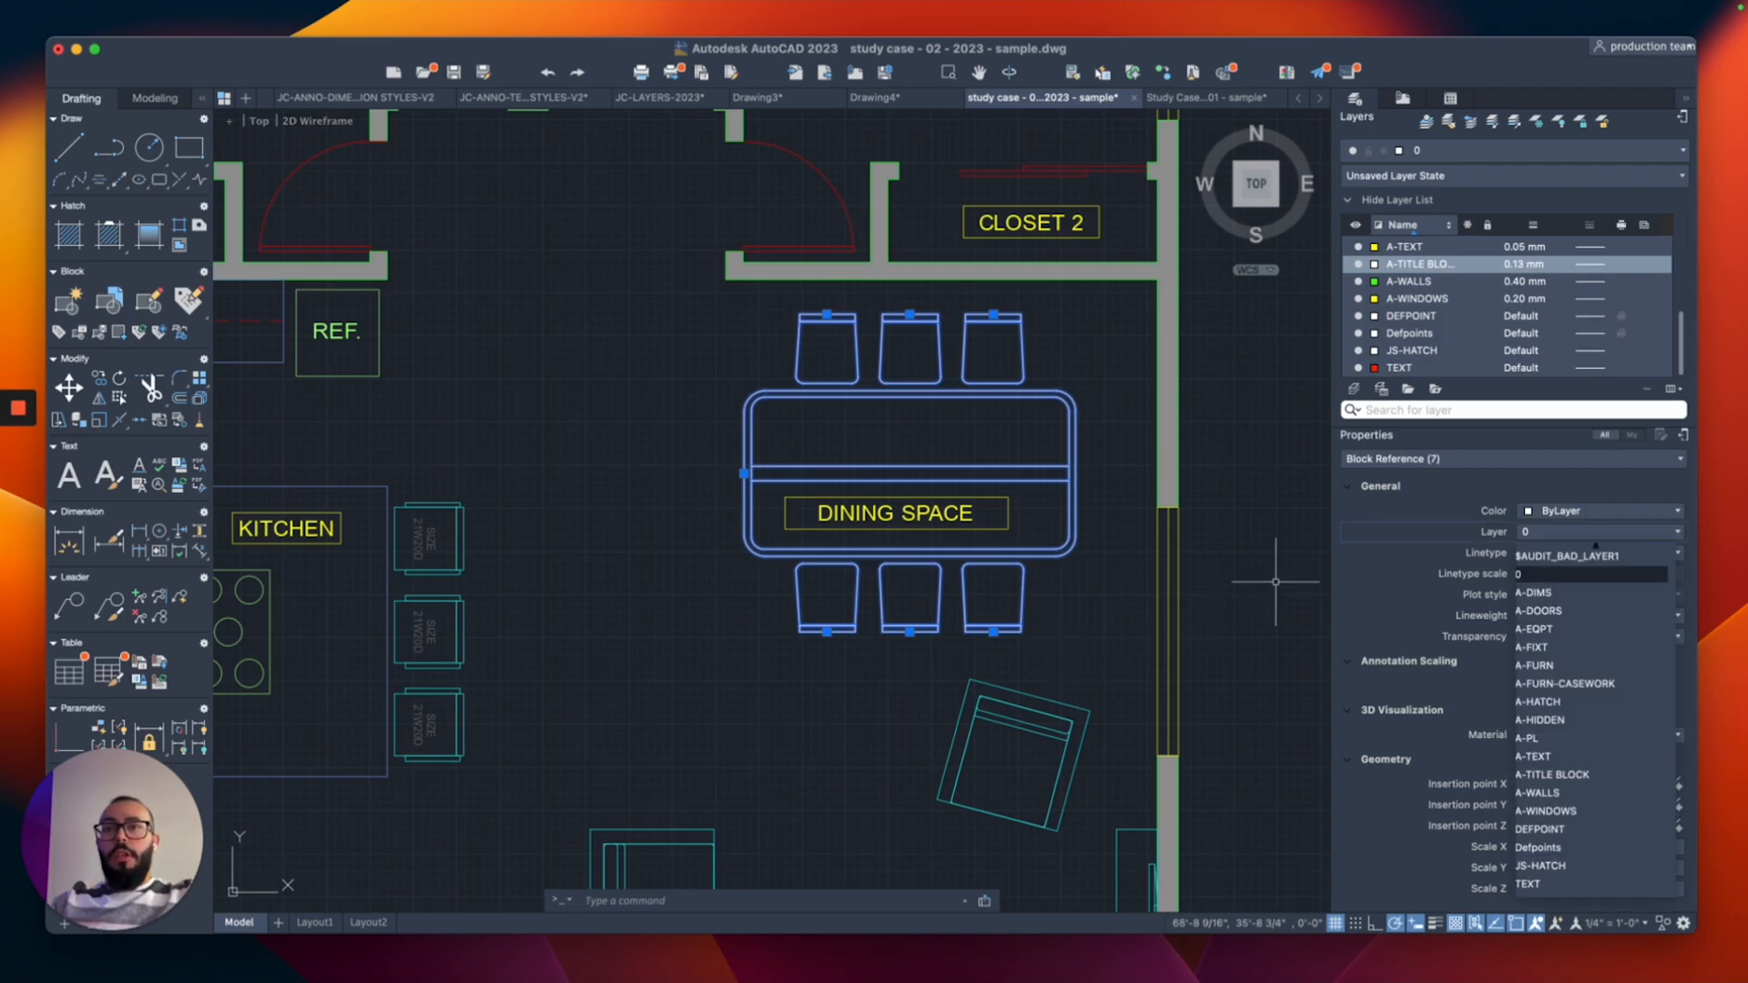
click(1547, 667)
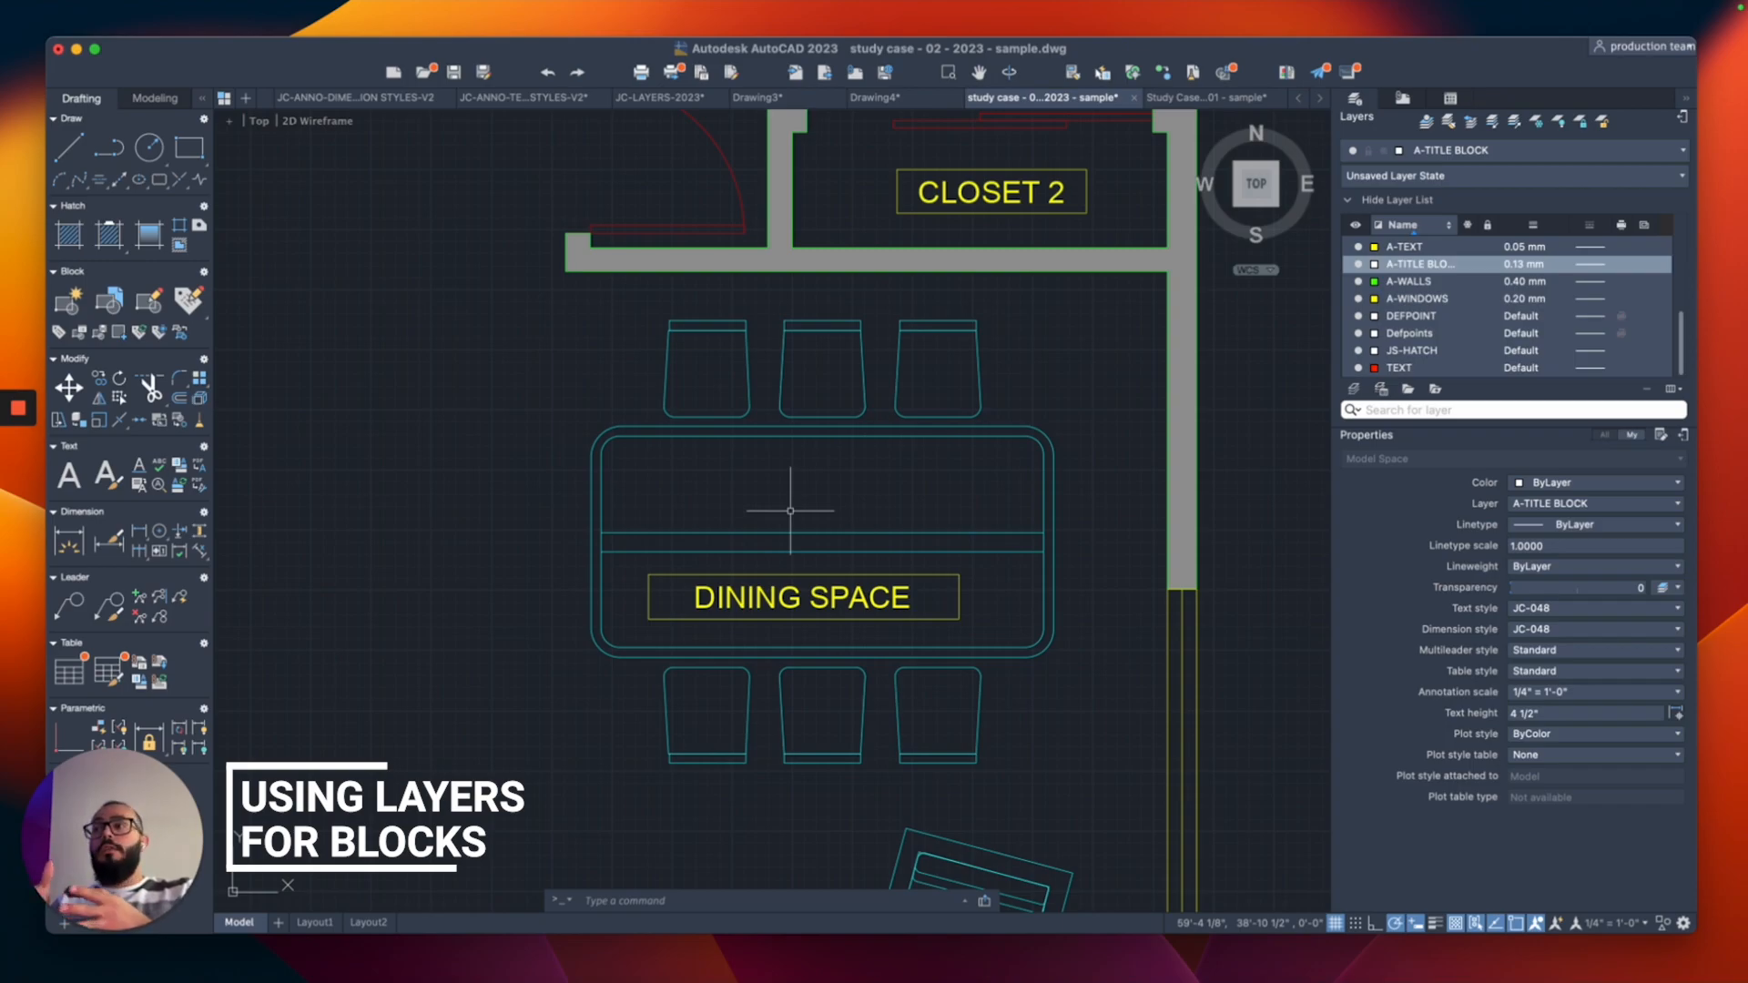
mouse_move(954, 475)
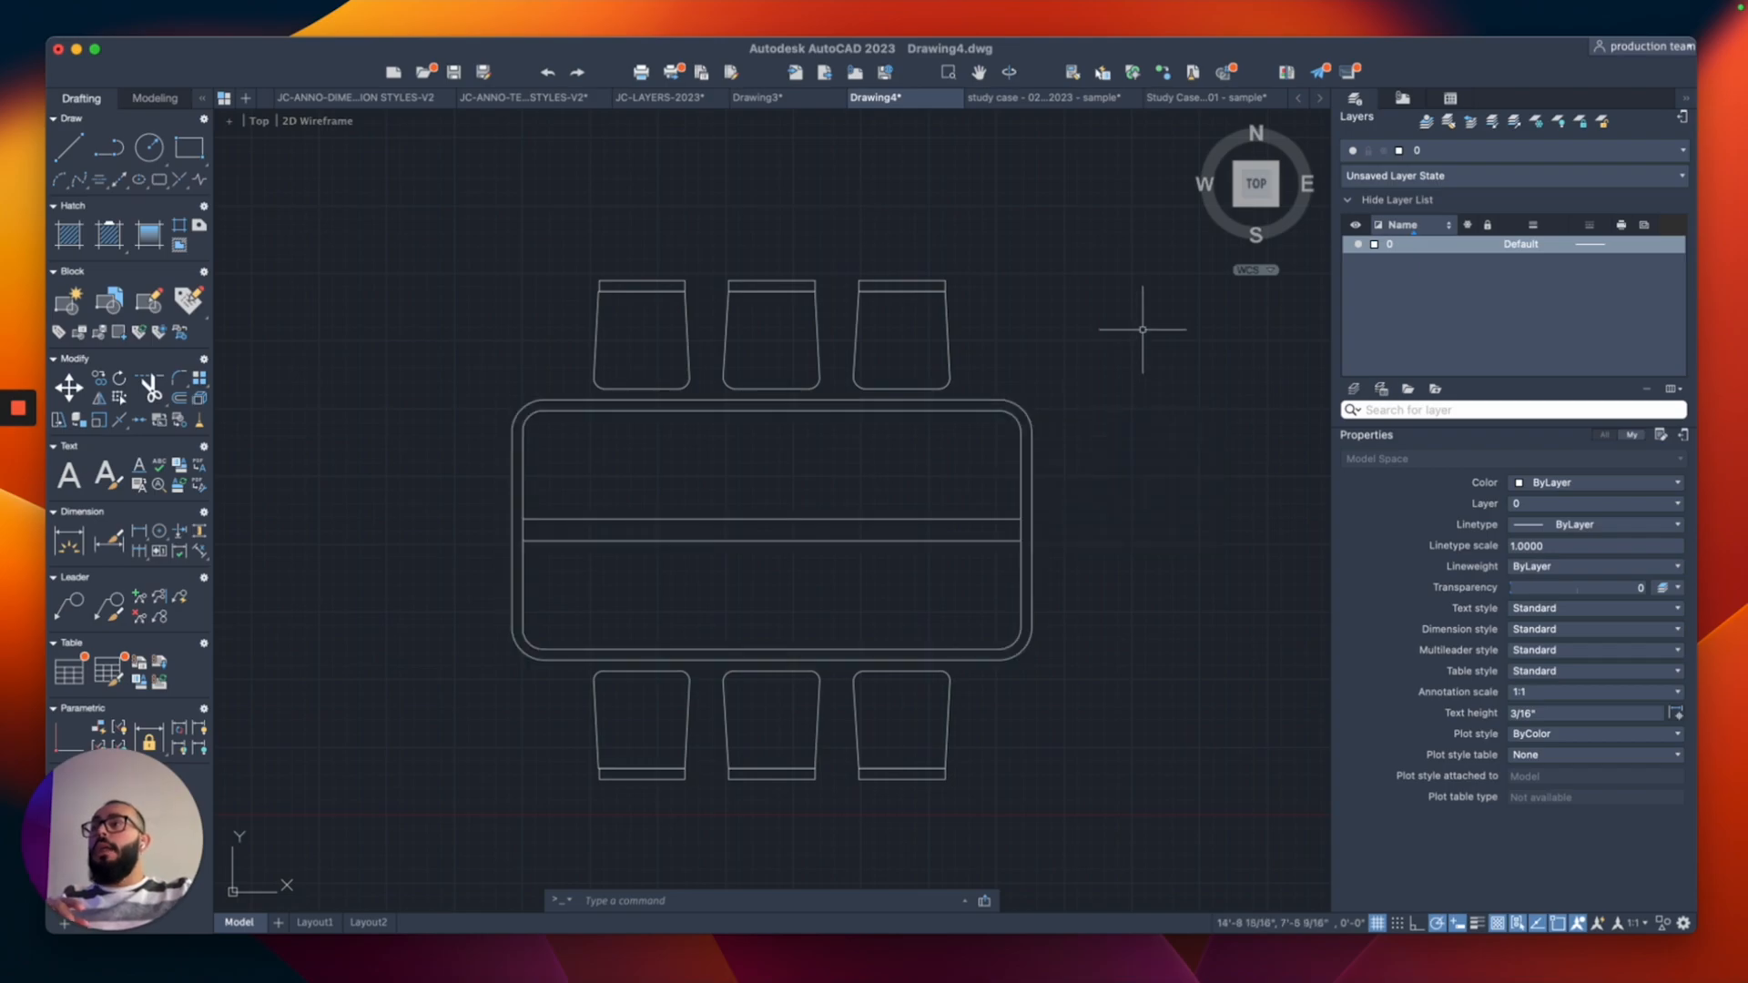
Shorten the table block for four chairs, then return to the floor plan drawing
click(768, 530)
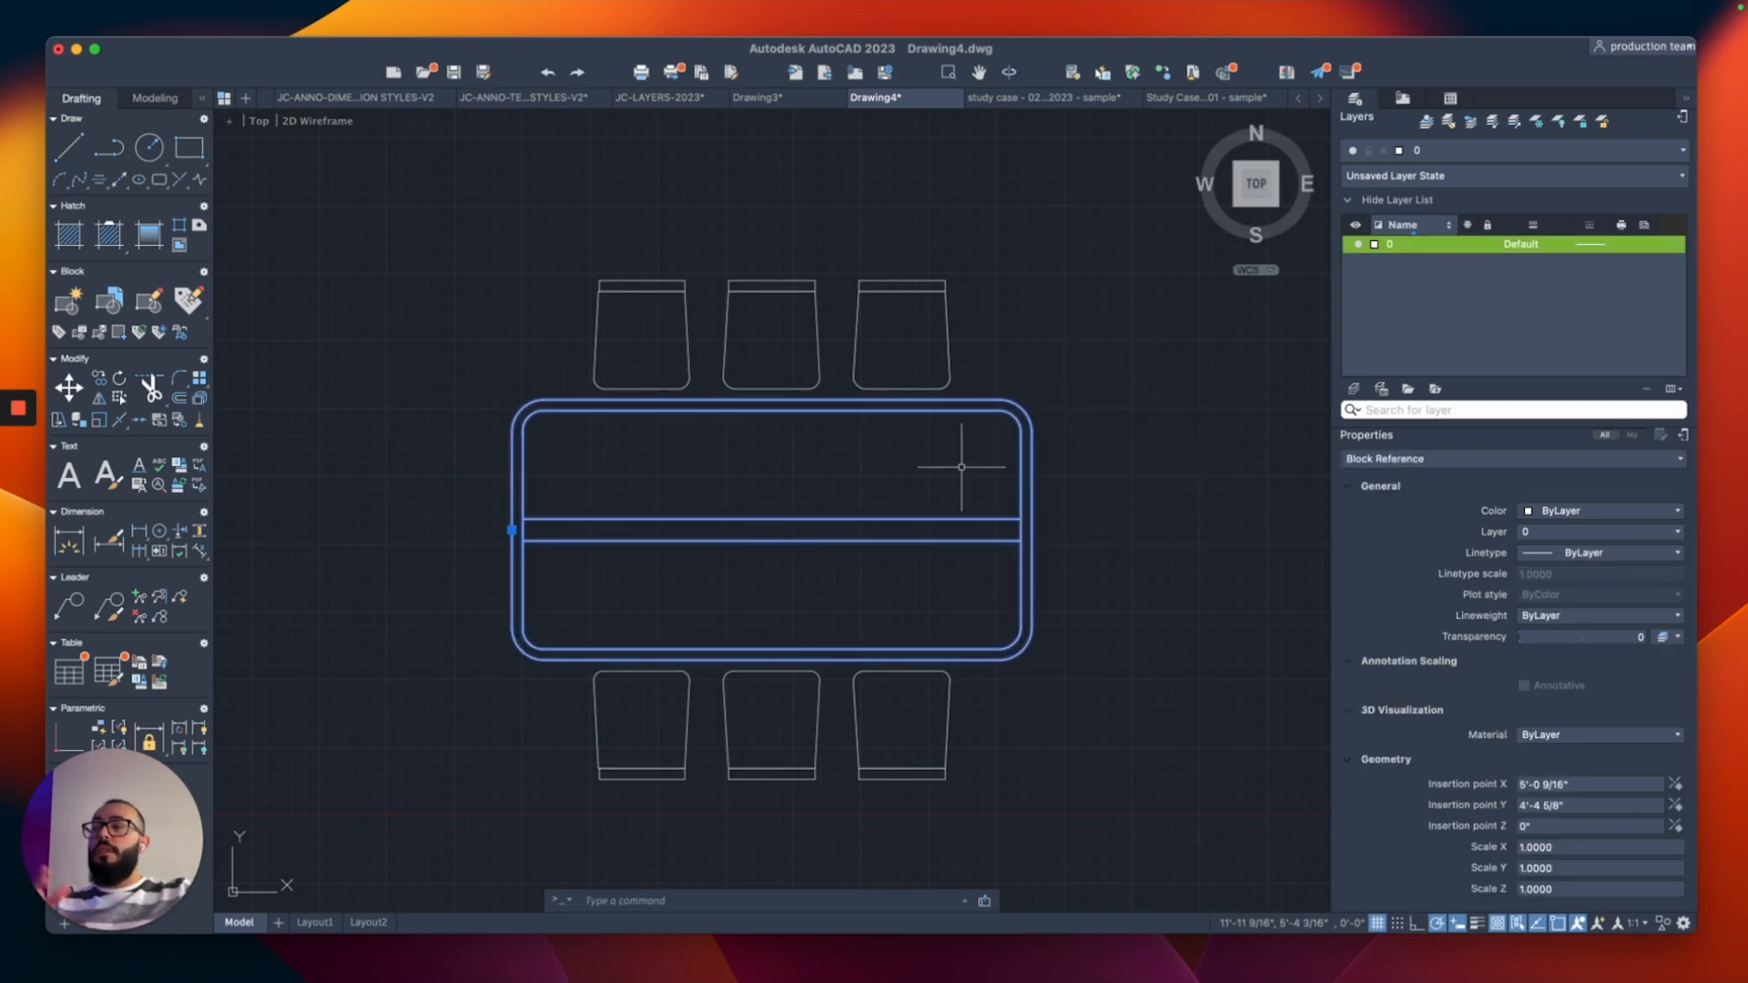
text(BE)
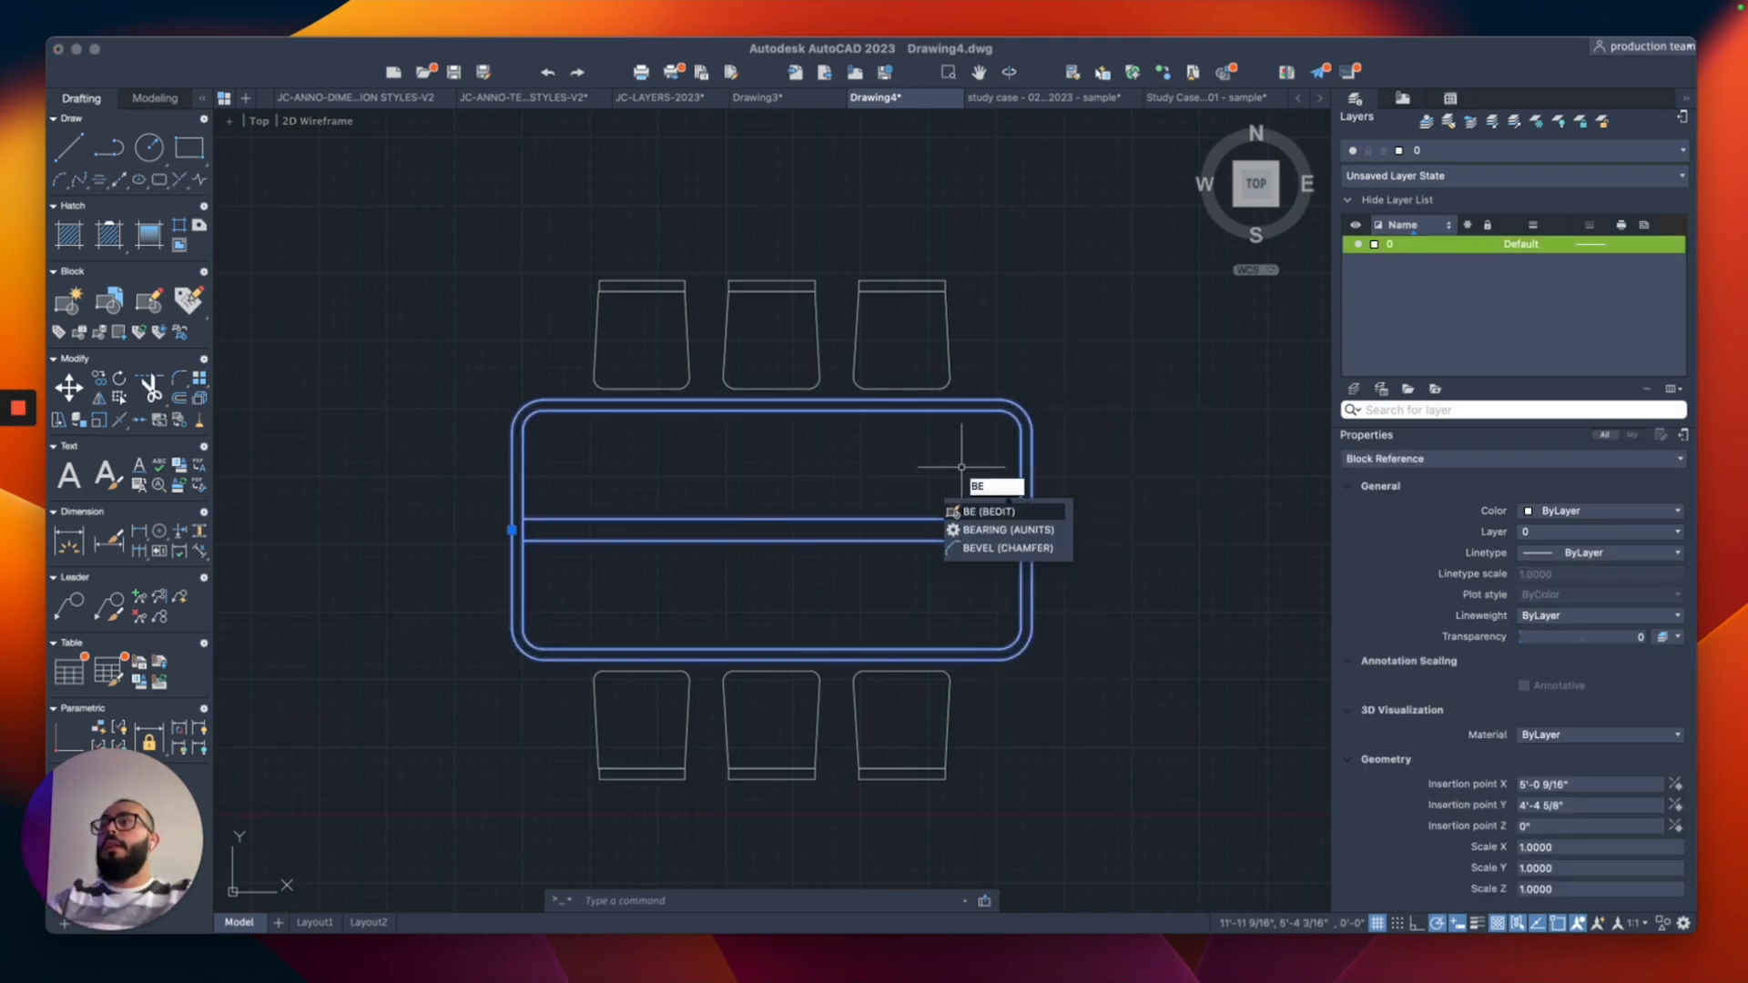
click(983, 509)
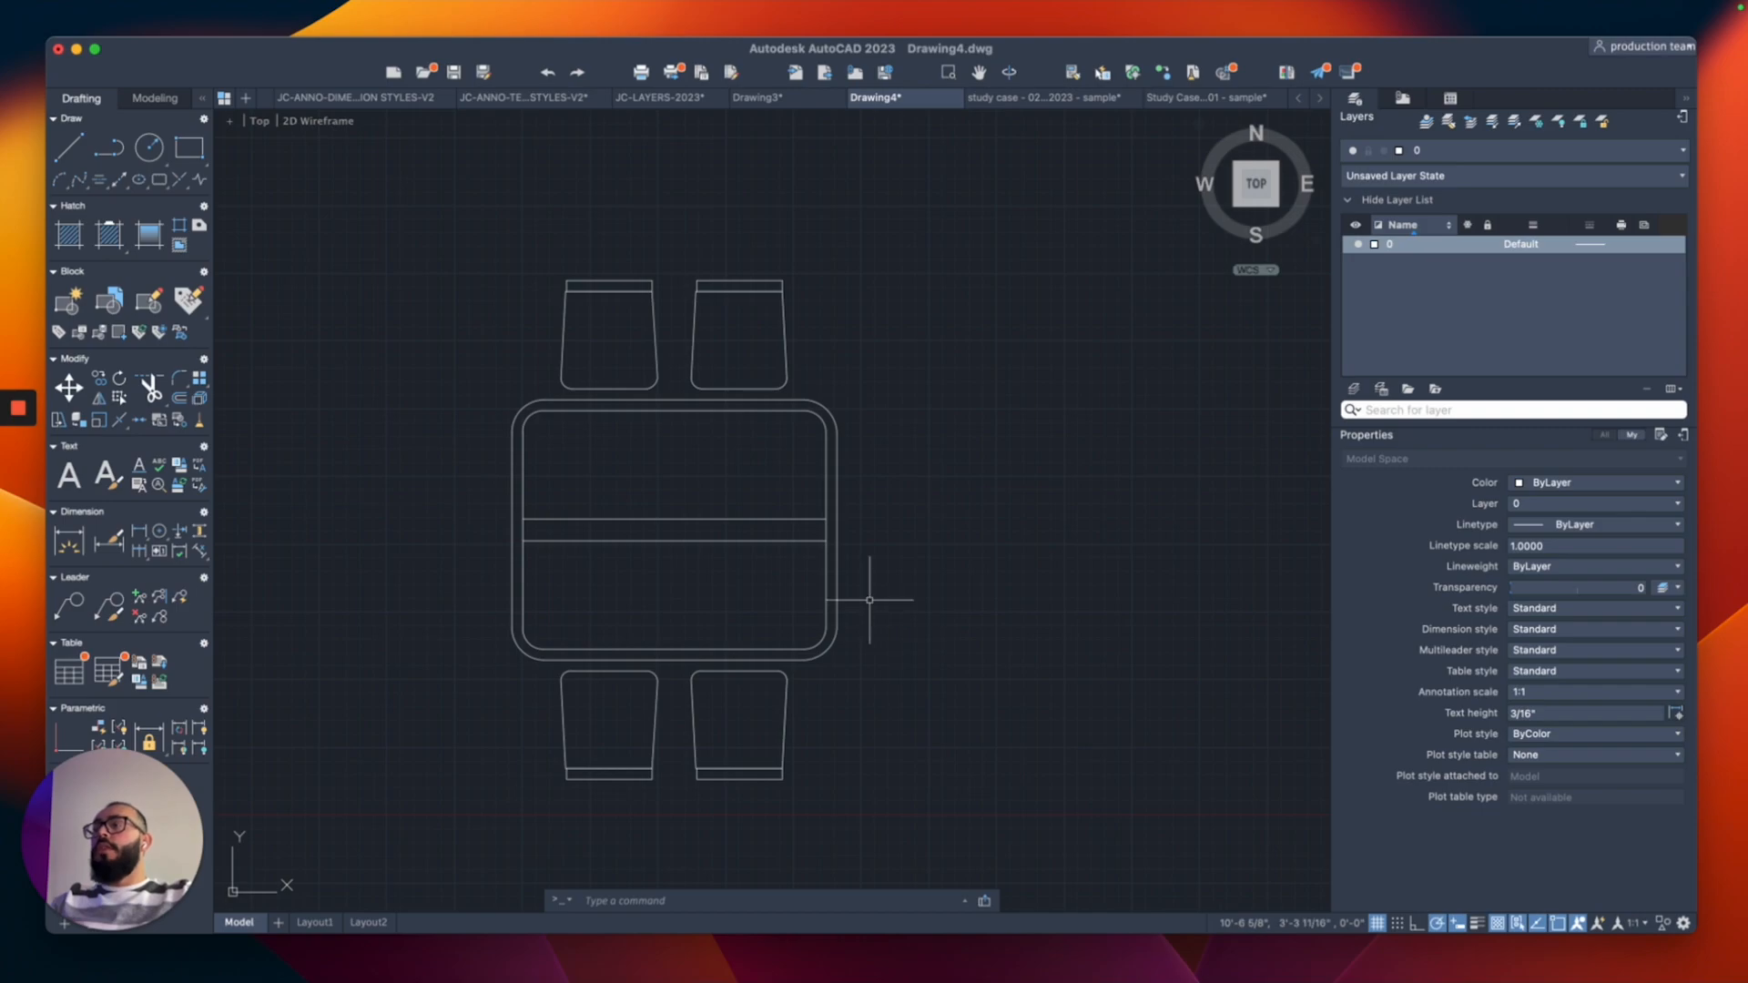
mouse_move(875, 425)
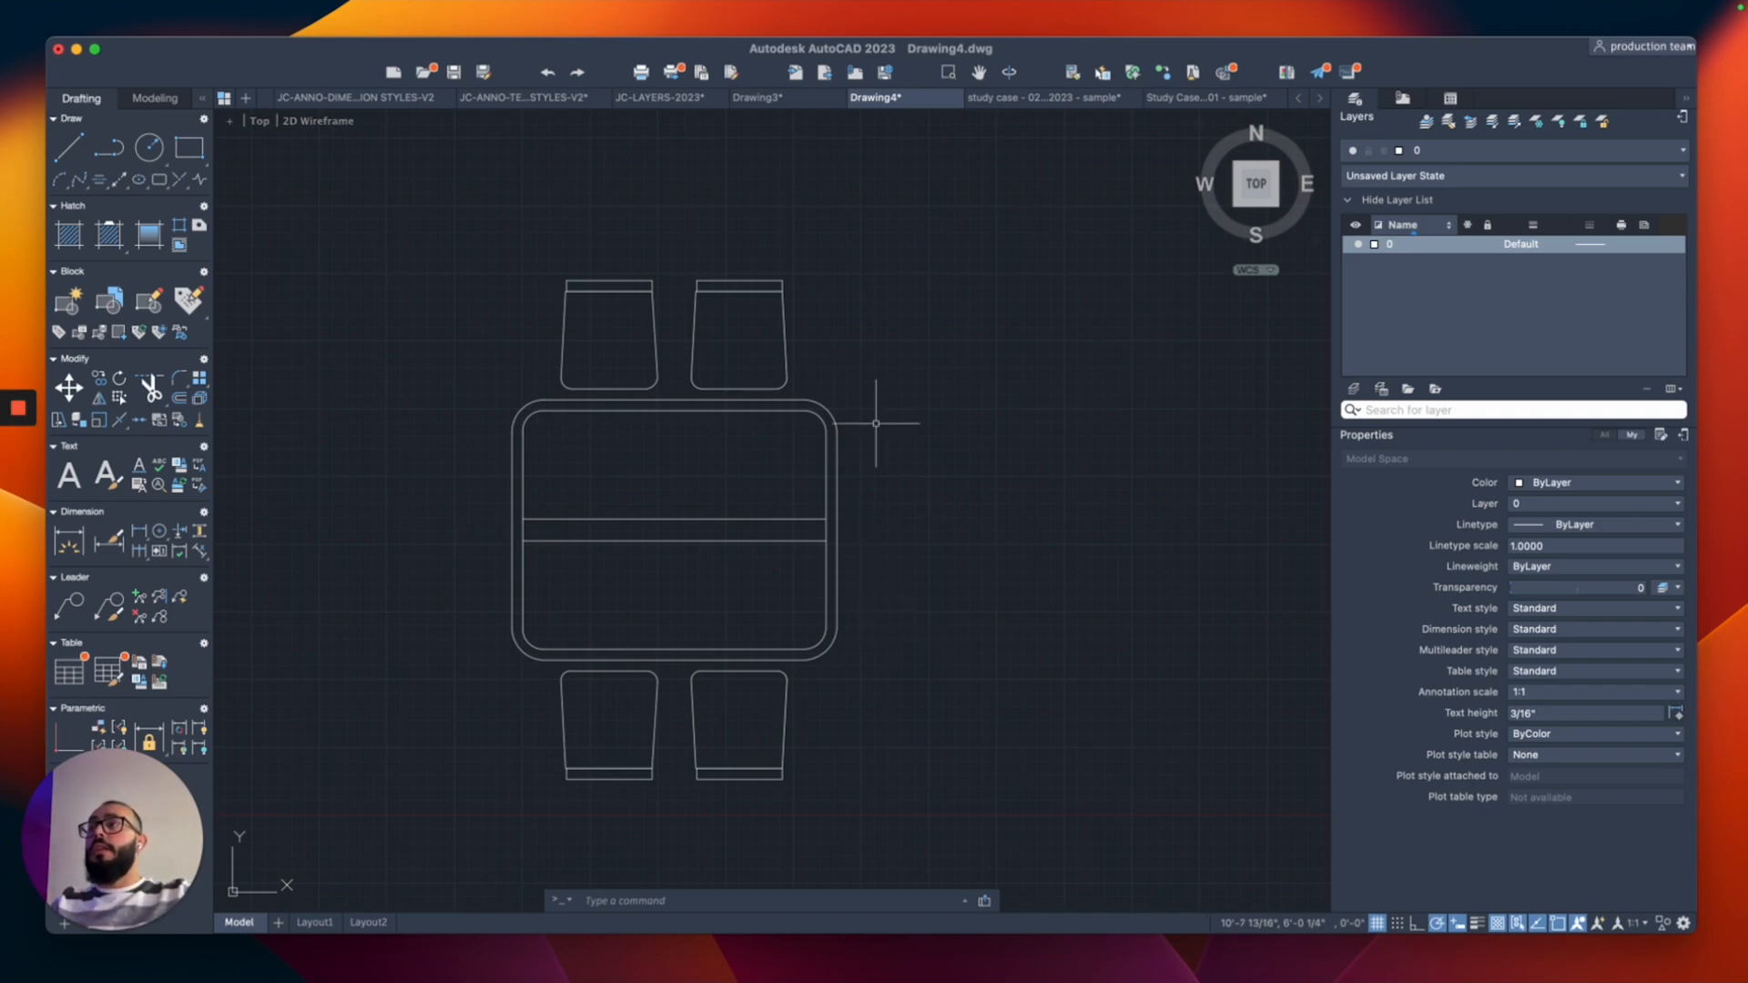
mouse_move(870, 352)
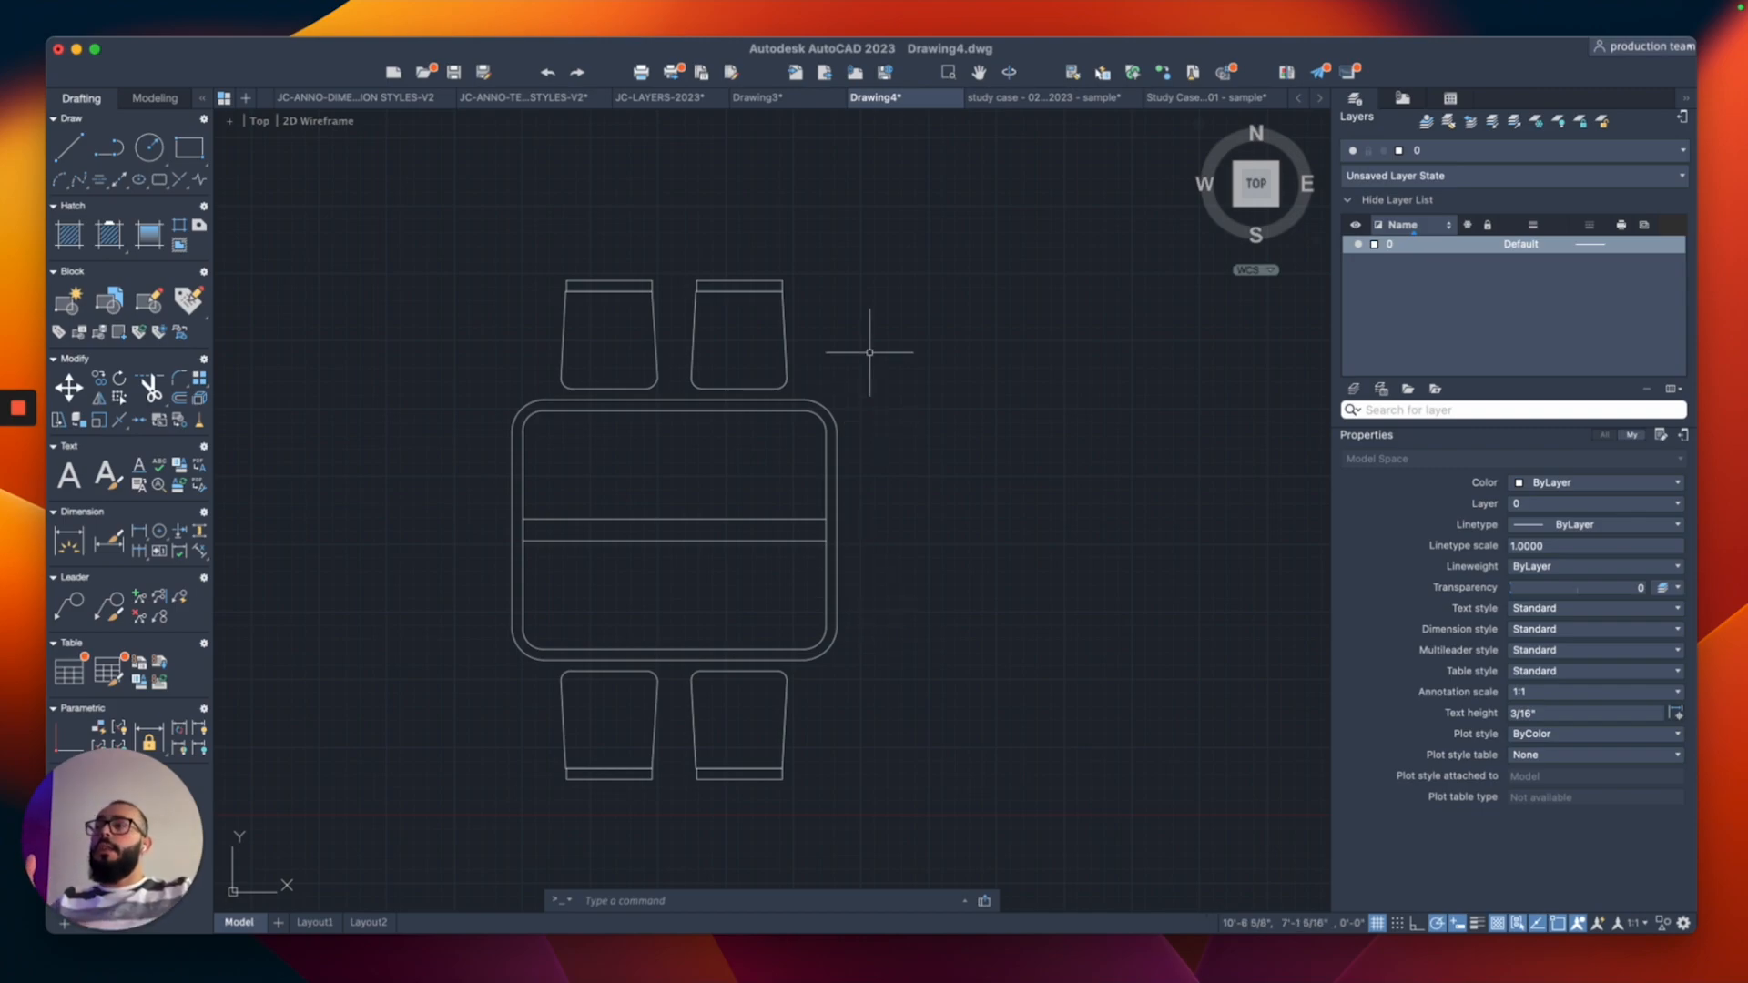
click(1041, 96)
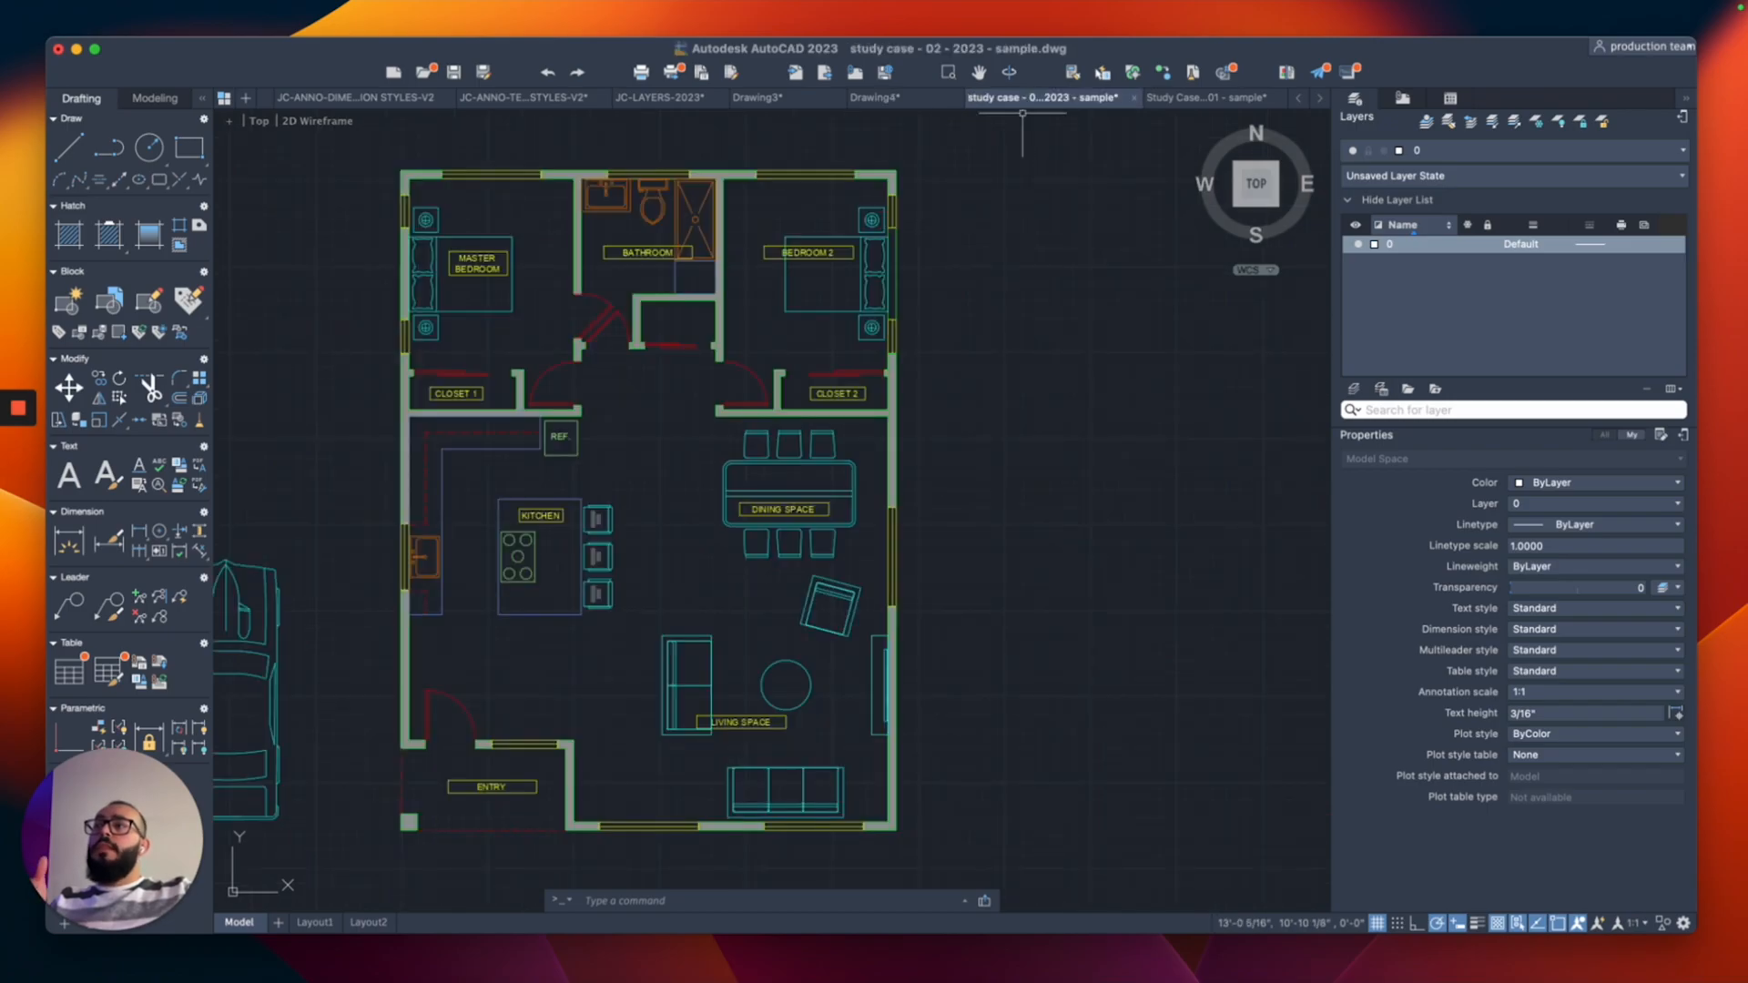
right_click(841, 635)
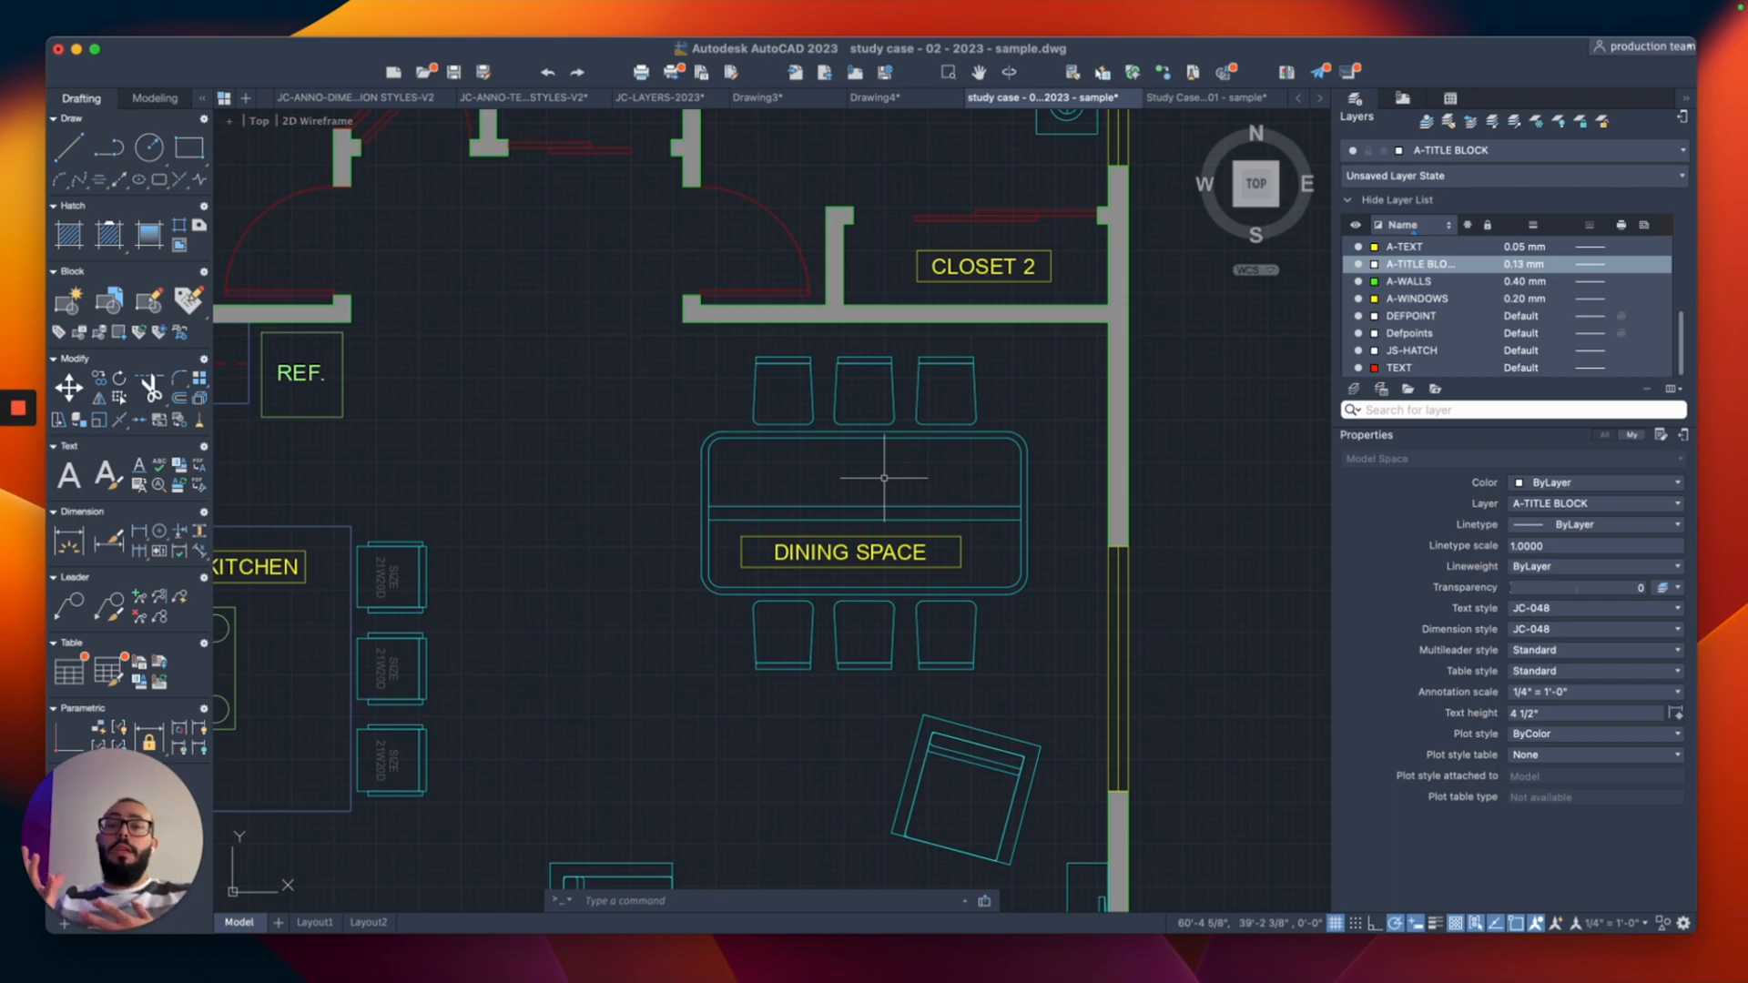
mouse_move(882, 198)
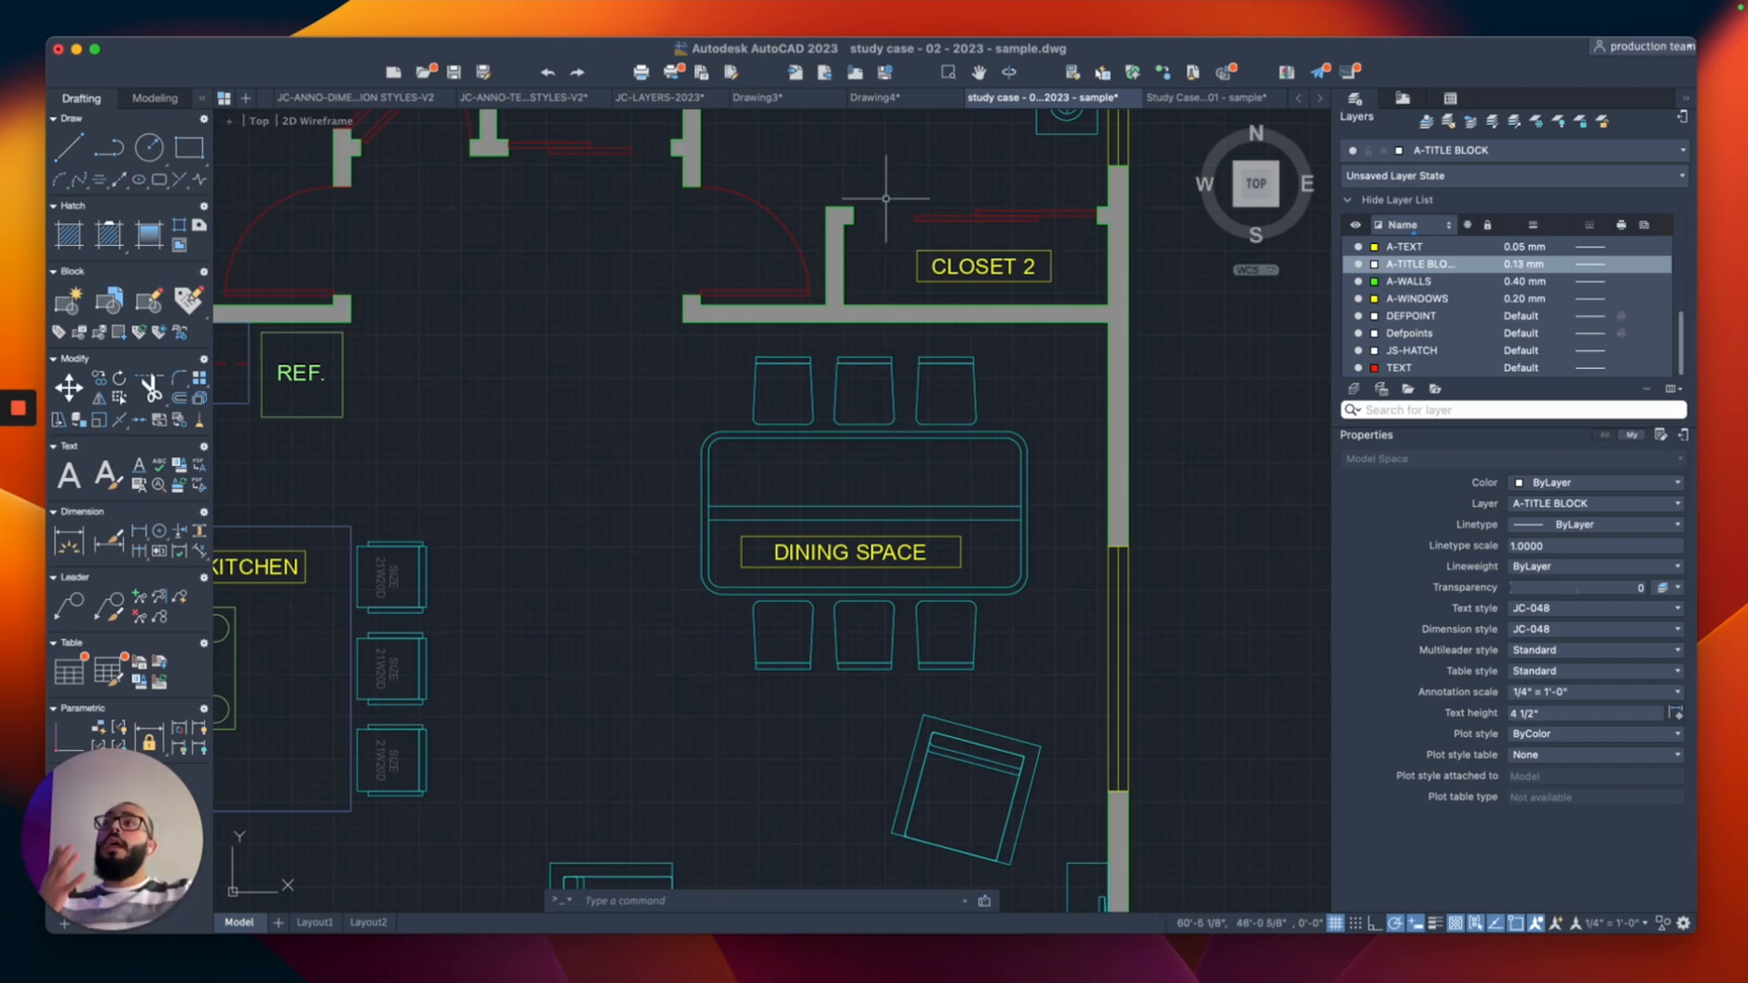
click(877, 98)
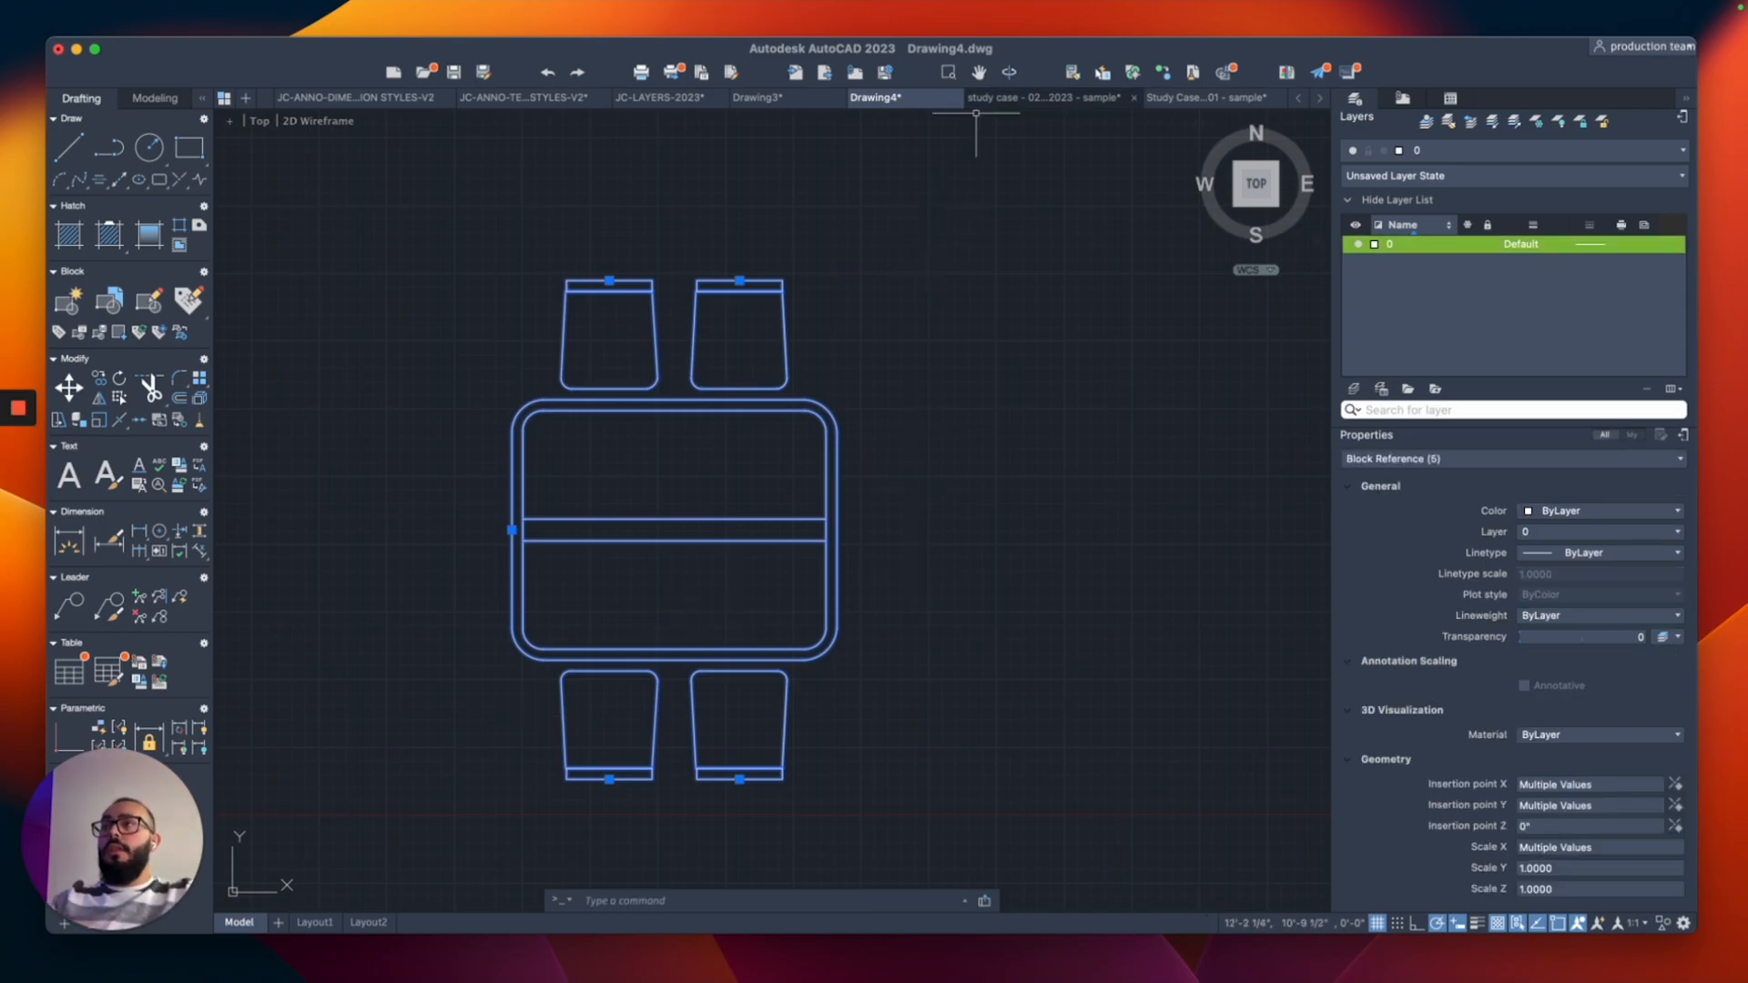
Place a four-seat set copy beside the floor plan, then select Drawing4's table block alone
click(1045, 98)
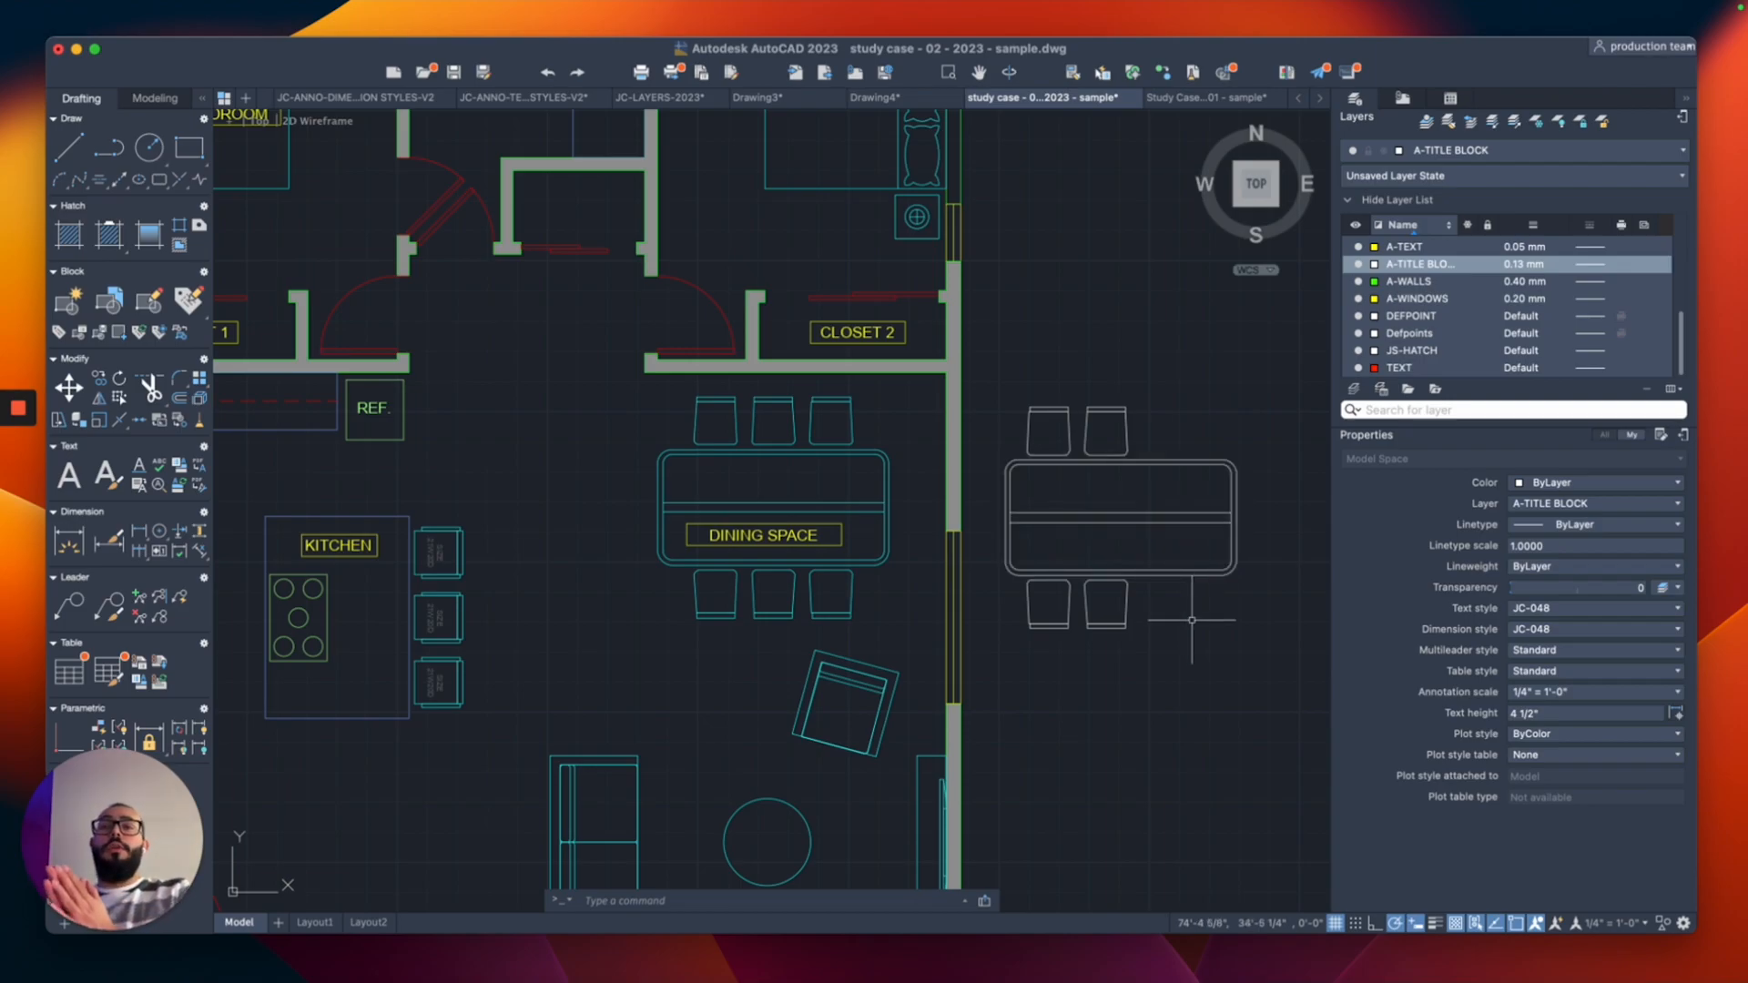
mouse_move(985, 124)
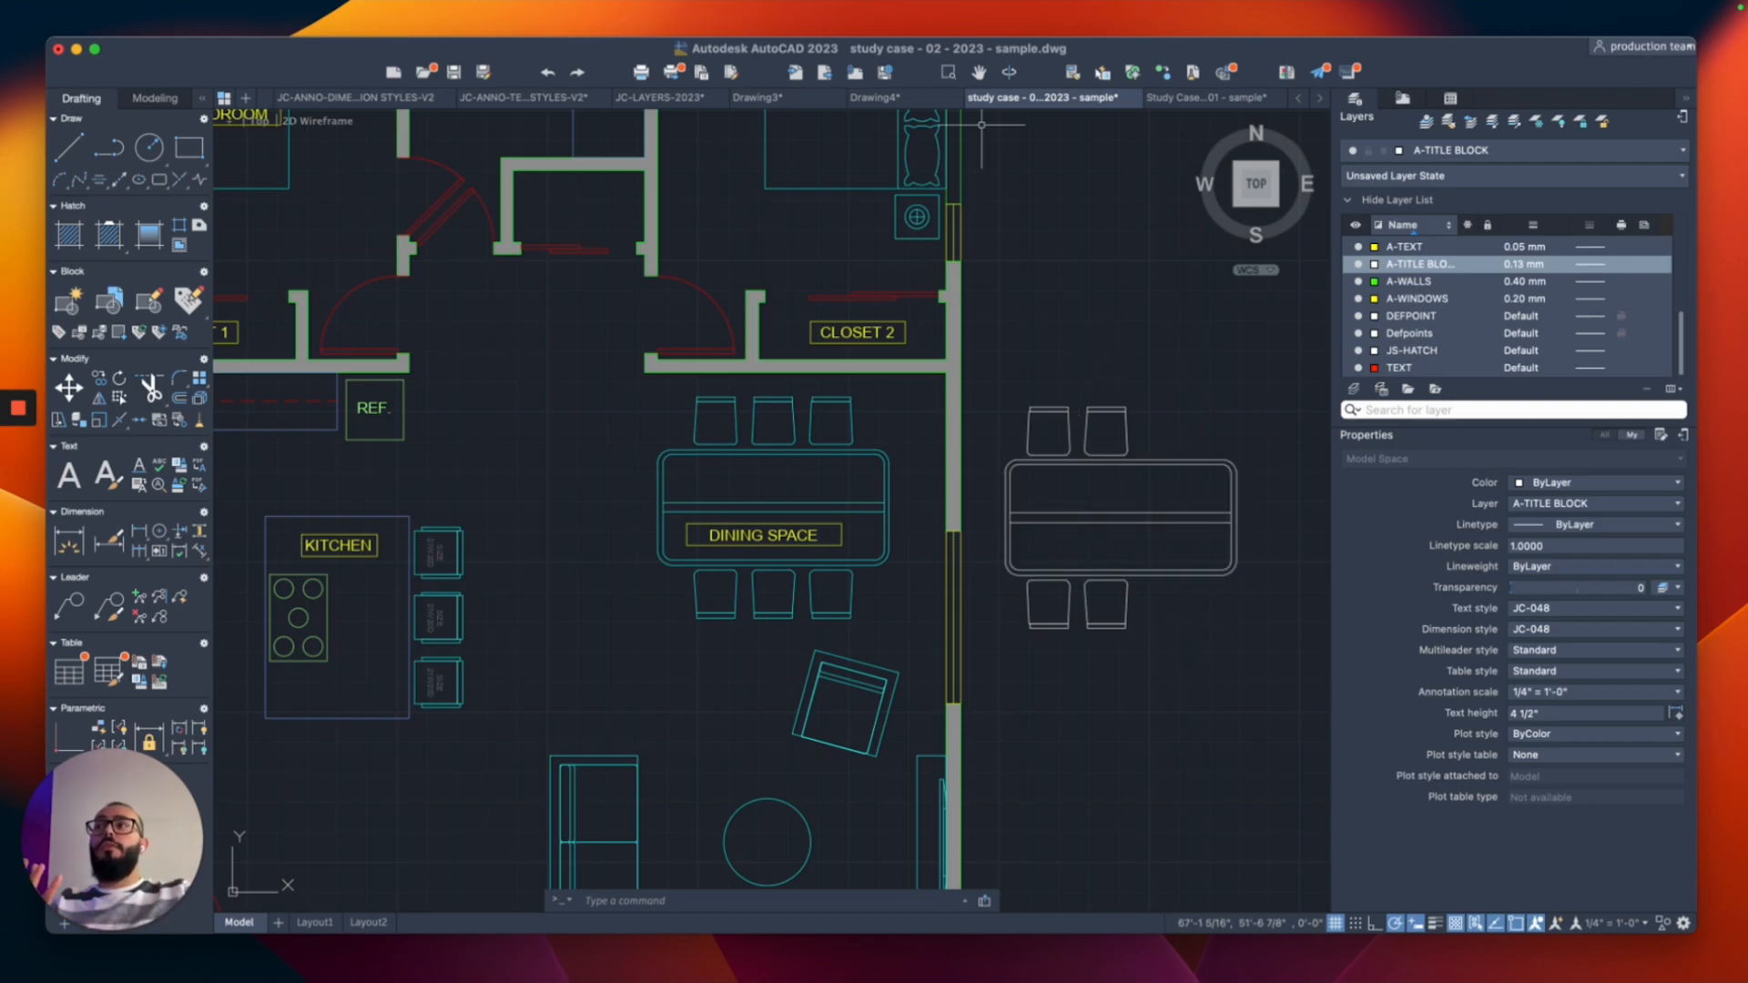
click(877, 99)
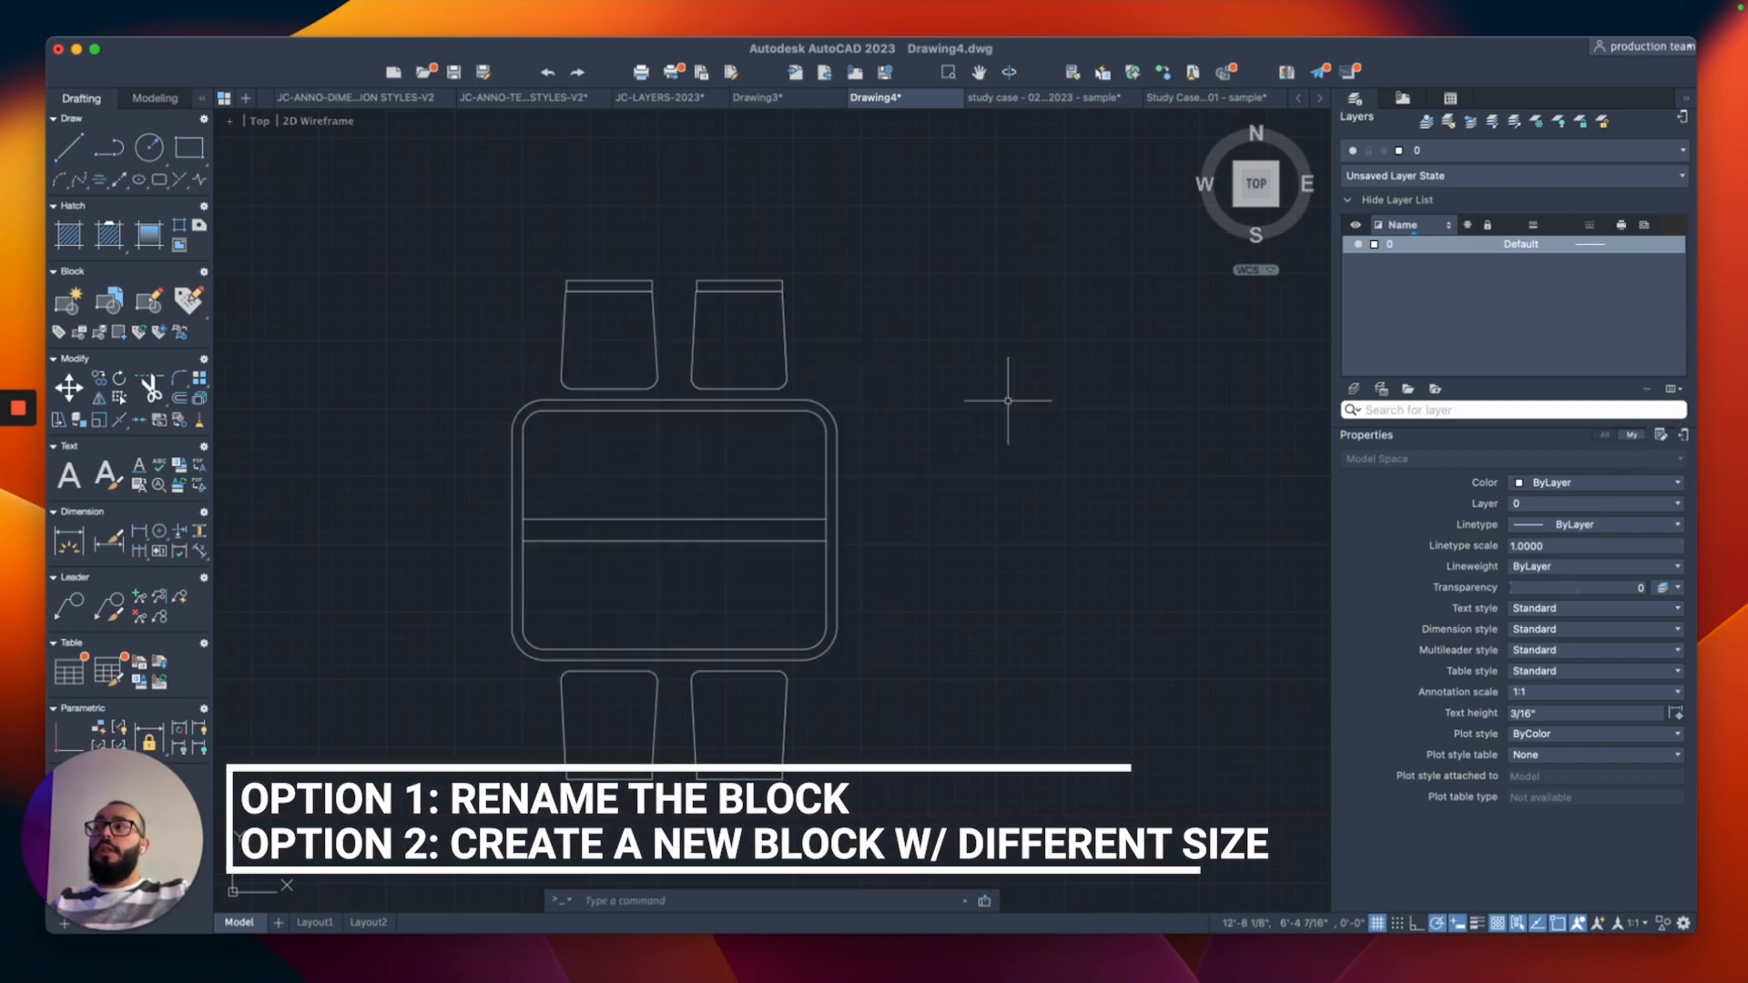
click(674, 526)
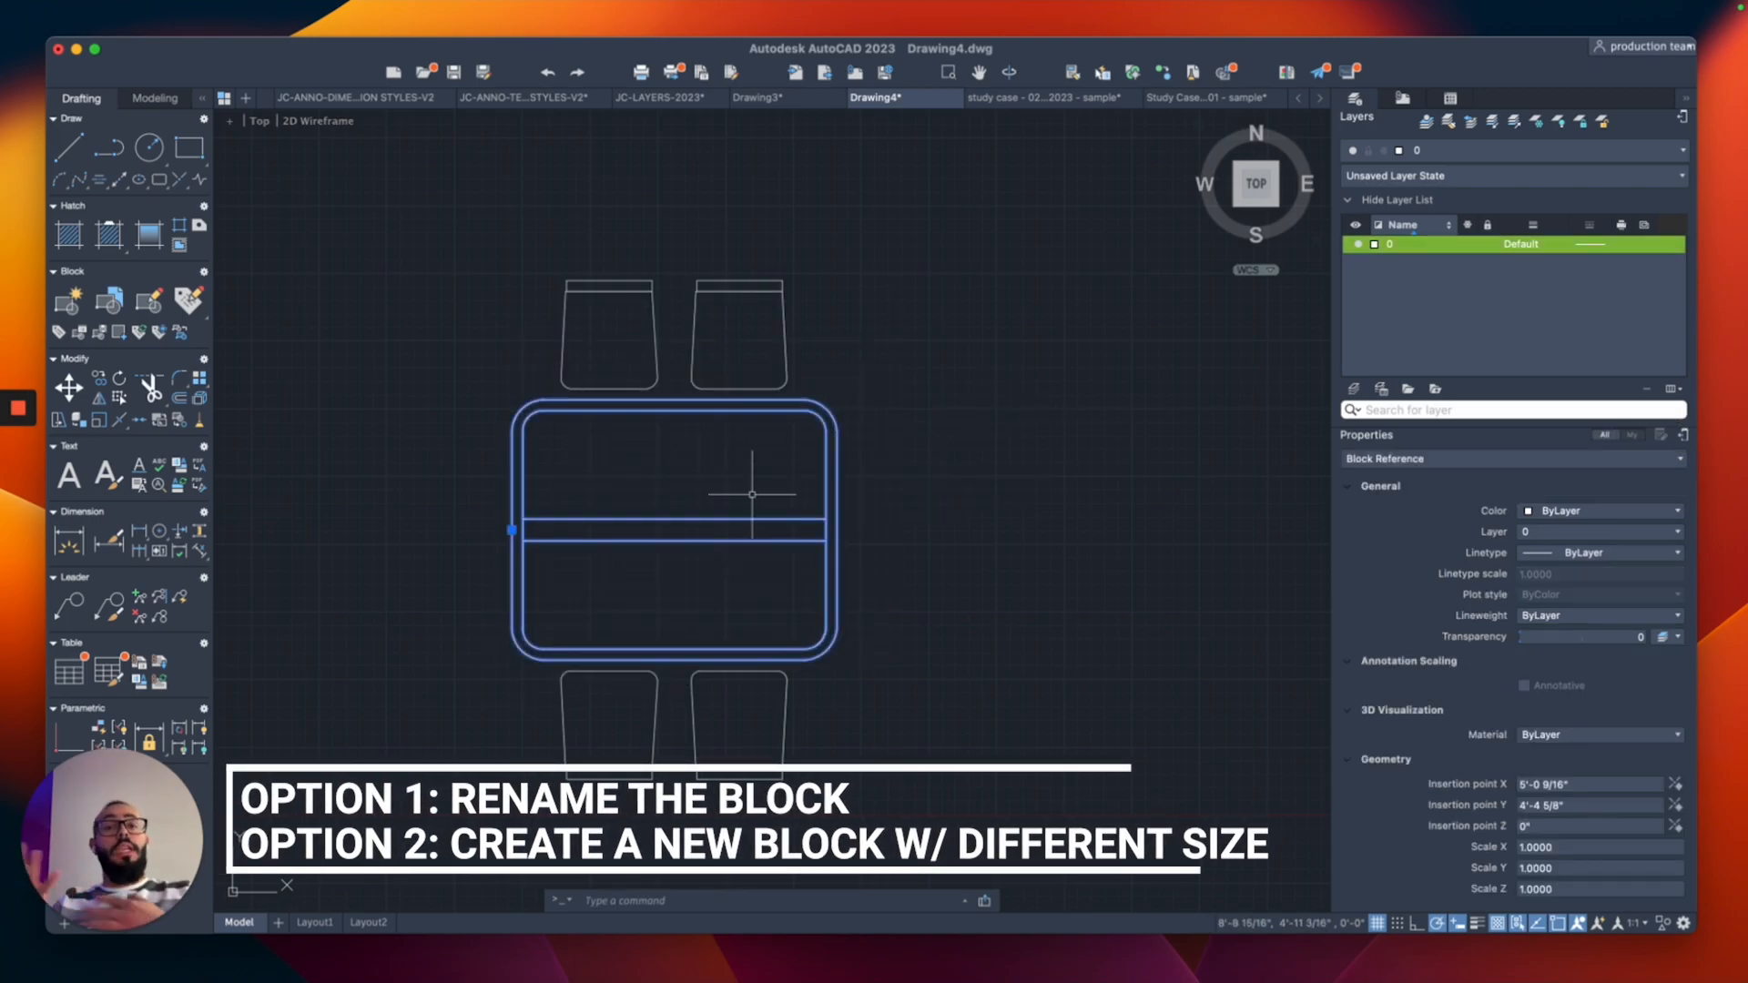